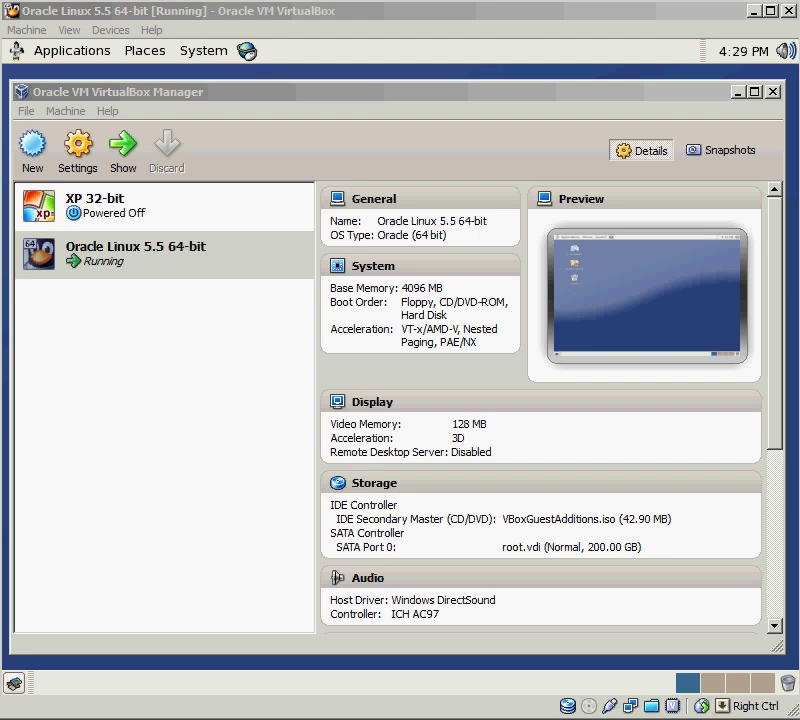
mouse_move(596, 130)
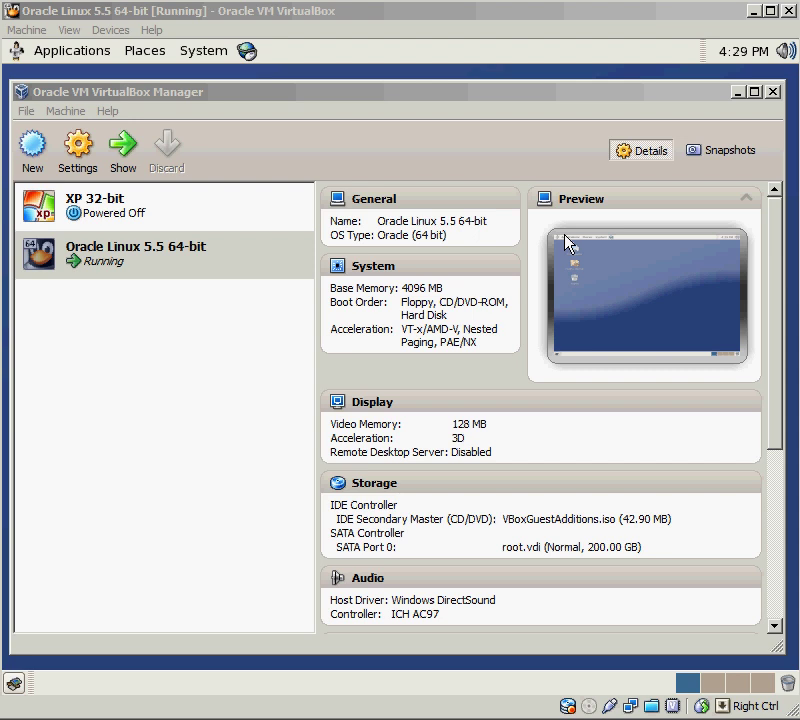
Show the About VirtualBox dialog from the Help menu to read version 4.1.2 r73507
left_click(108, 112)
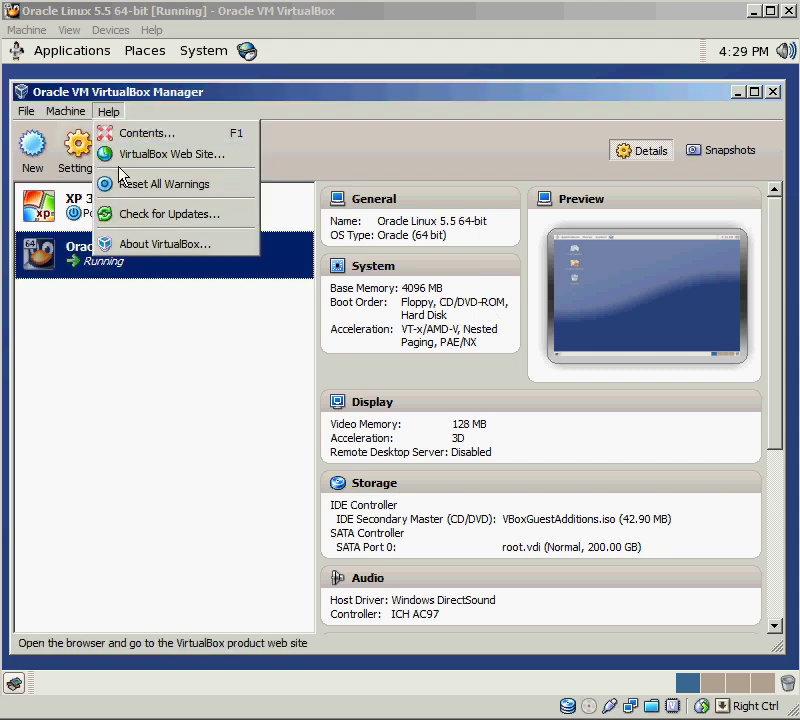
mouse_move(156, 244)
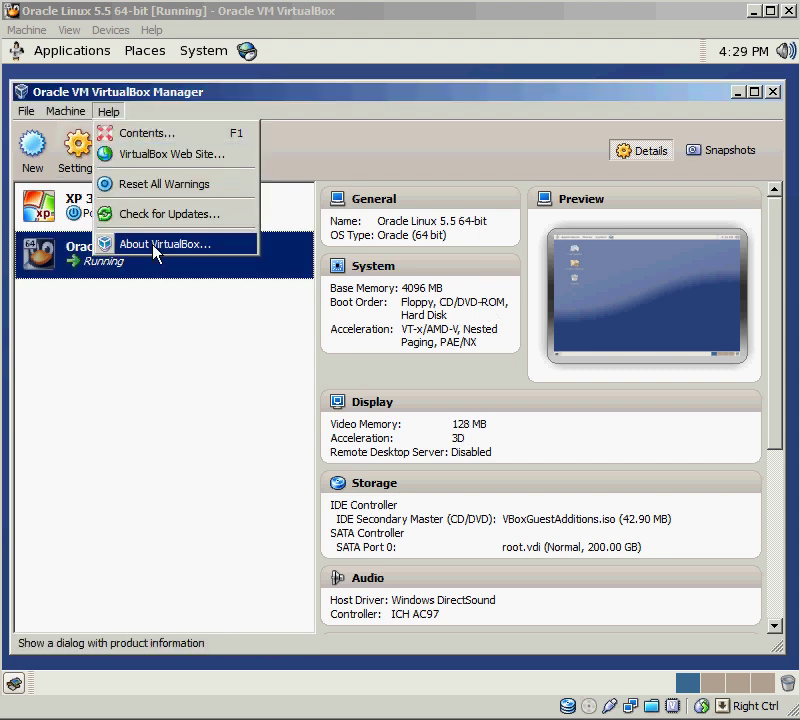
left_click(168, 244)
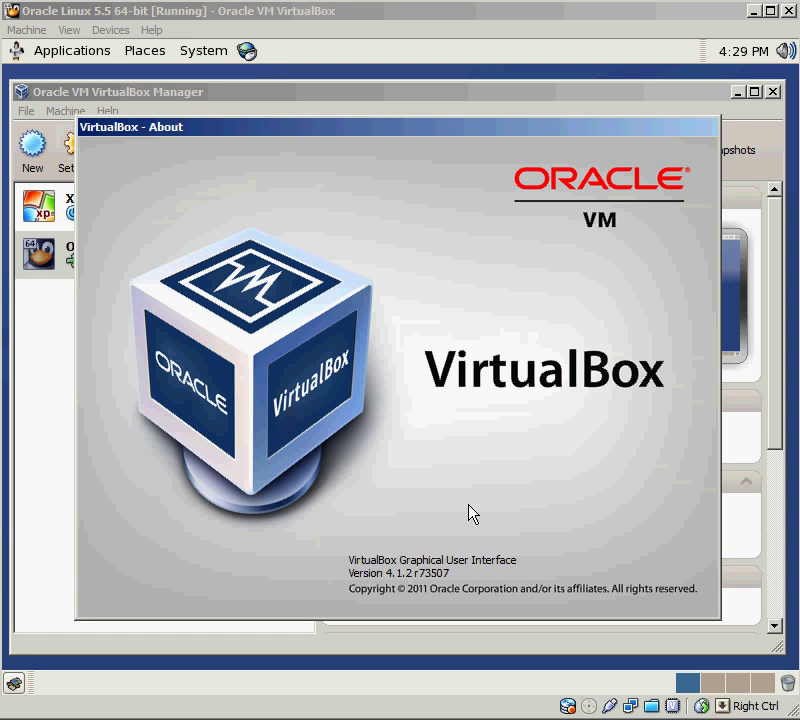
mouse_move(520, 418)
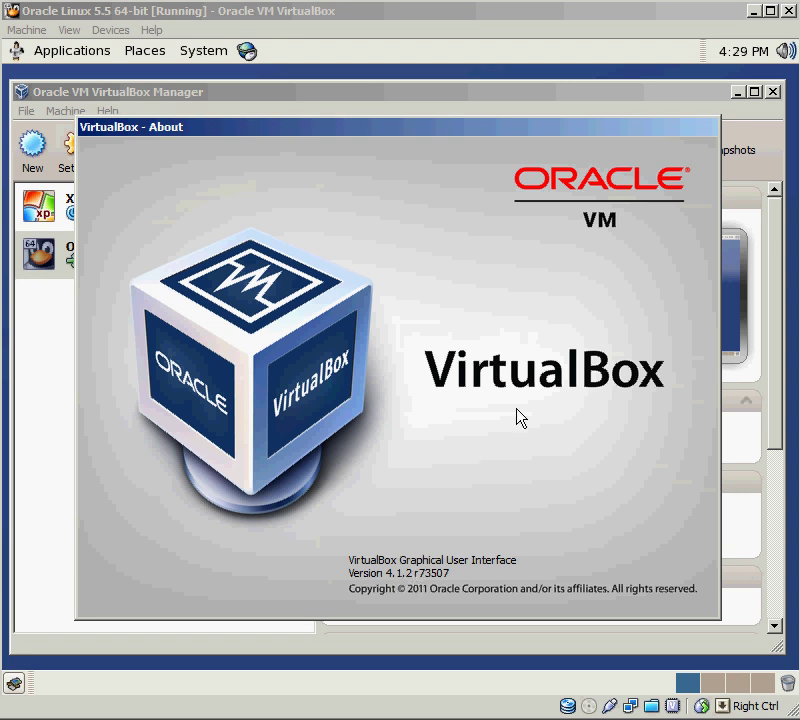
mouse_move(530, 332)
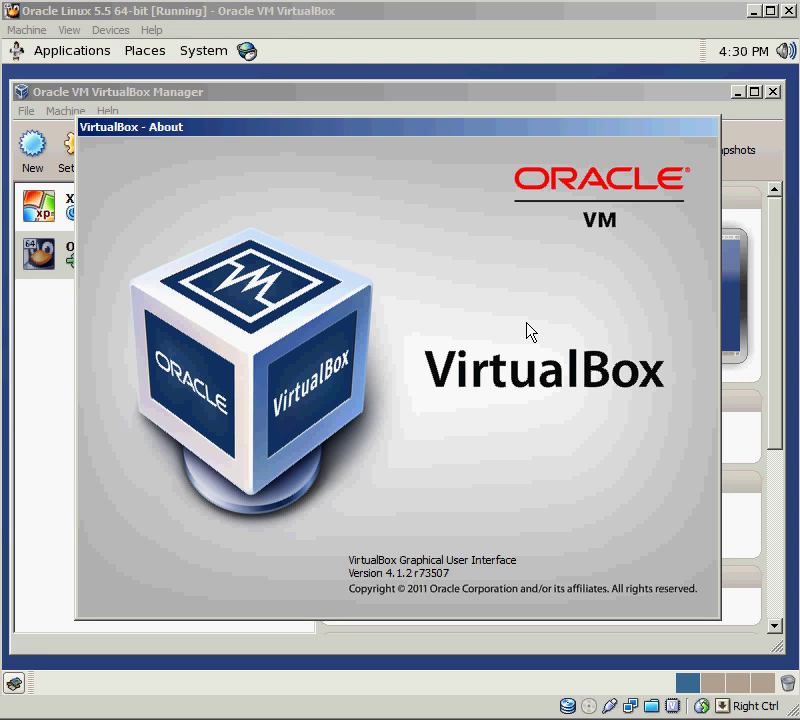
mouse_move(656, 210)
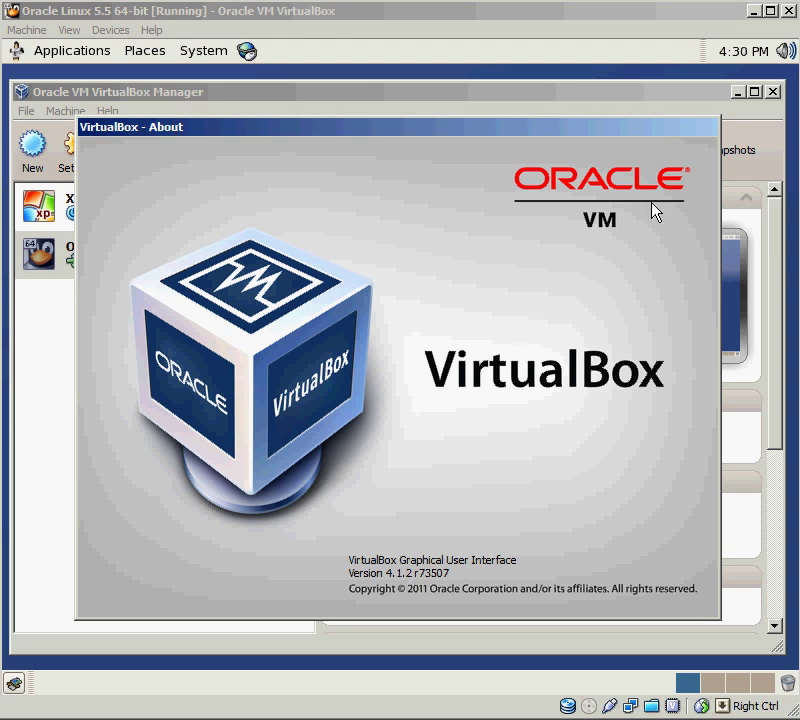
mouse_move(756, 120)
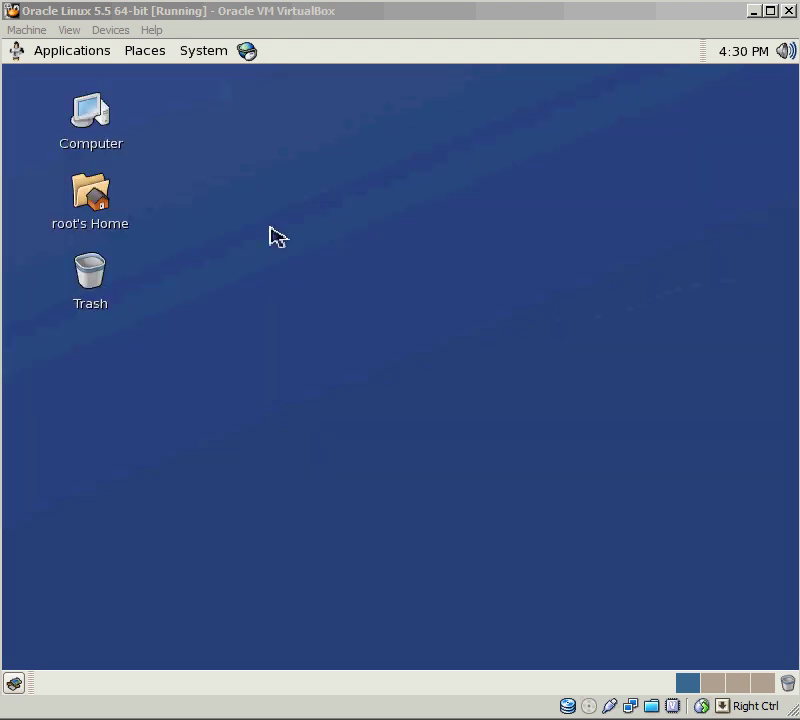
mouse_move(288, 232)
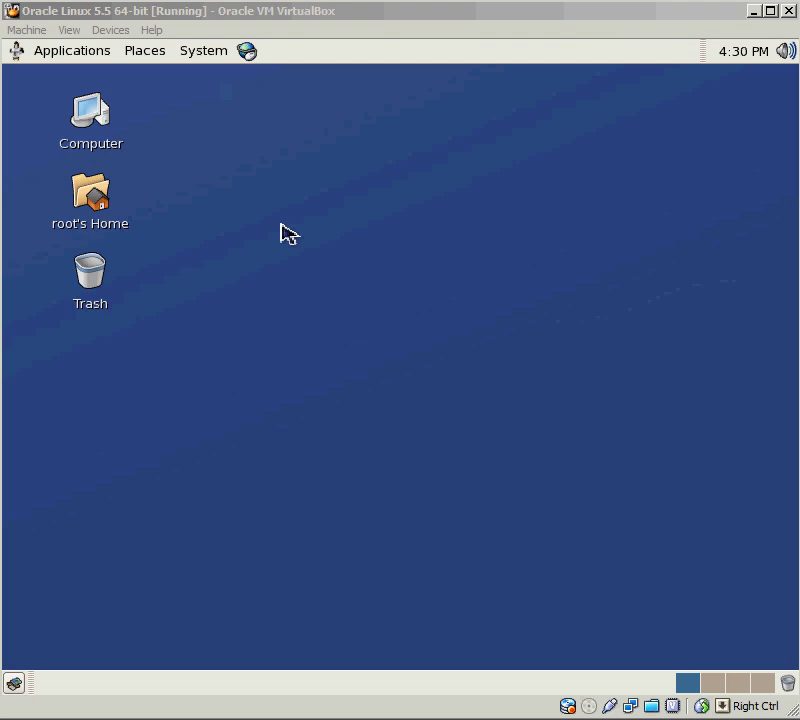
mouse_move(460, 288)
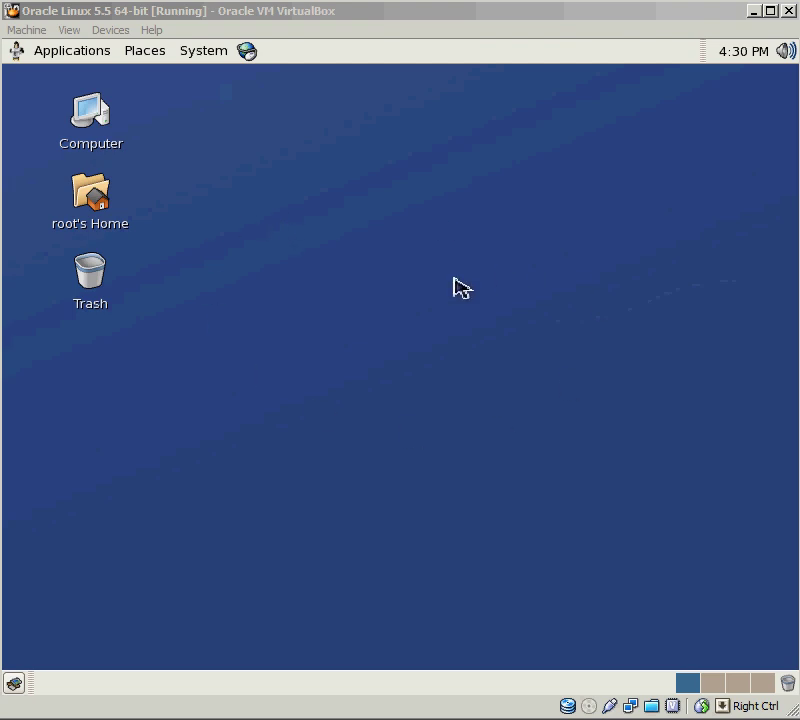
mouse_move(428, 278)
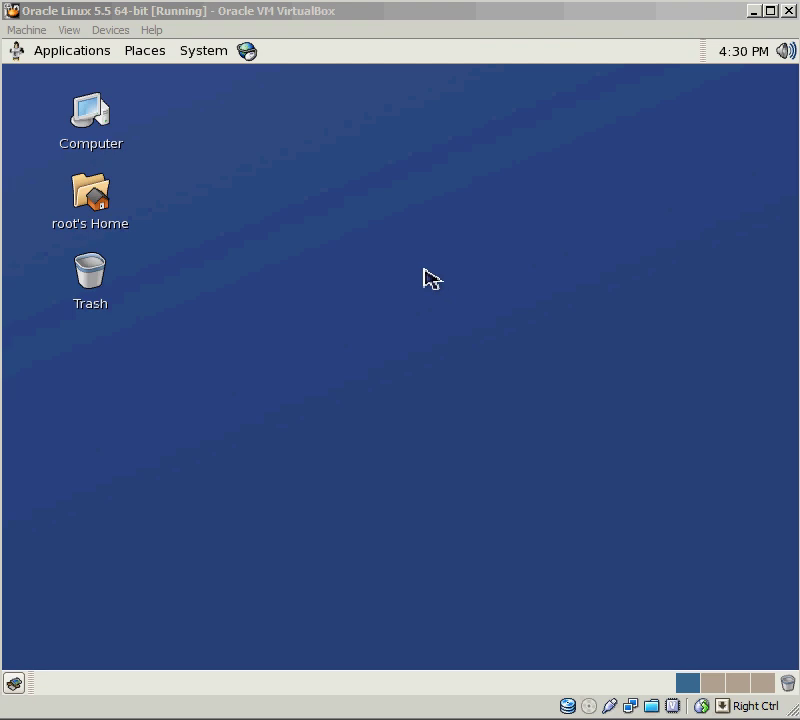
mouse_move(202, 52)
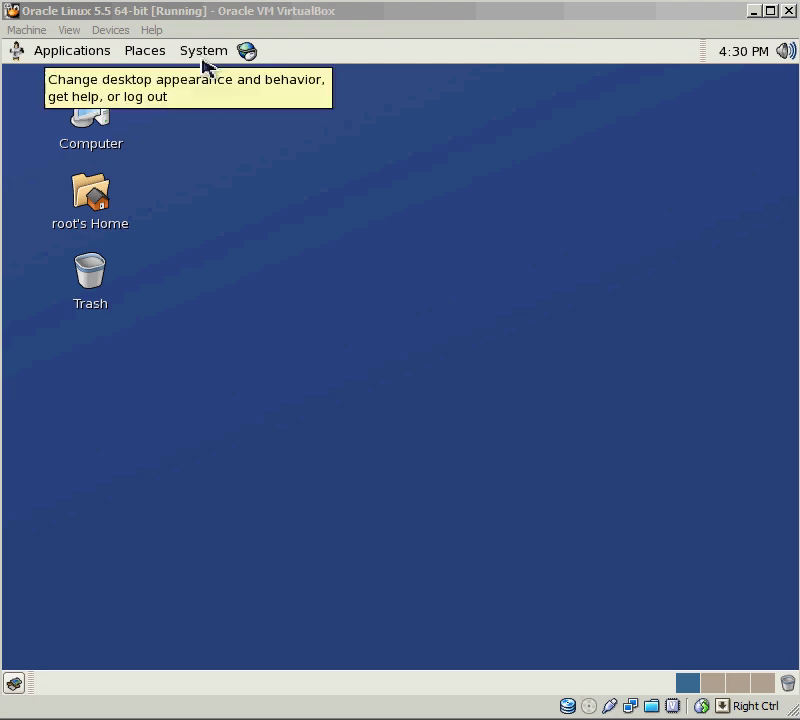
mouse_move(308, 238)
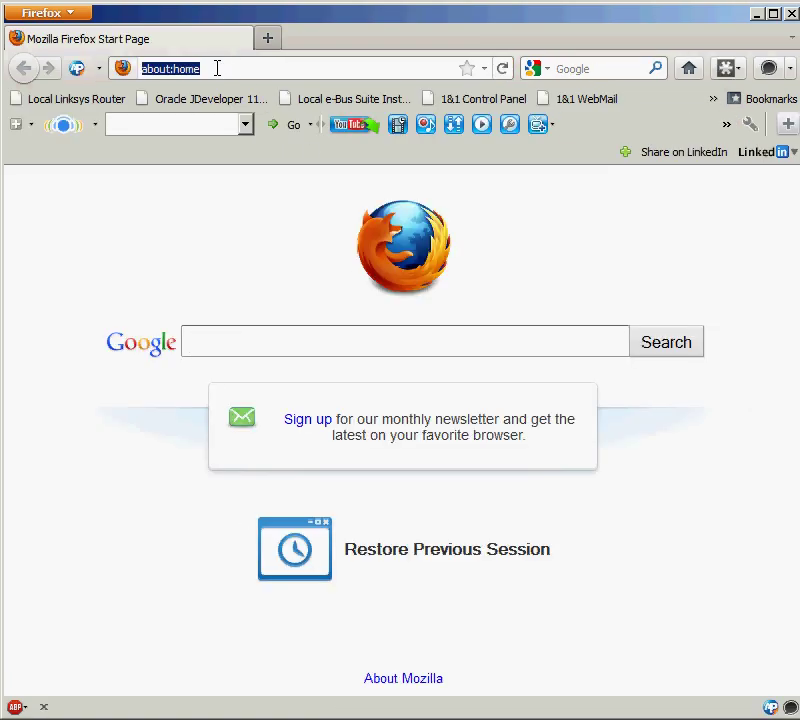
Load edelivery.oracle.com/linux in the address bar after correcting the 'oracel' typo
type("edelivery.orace")
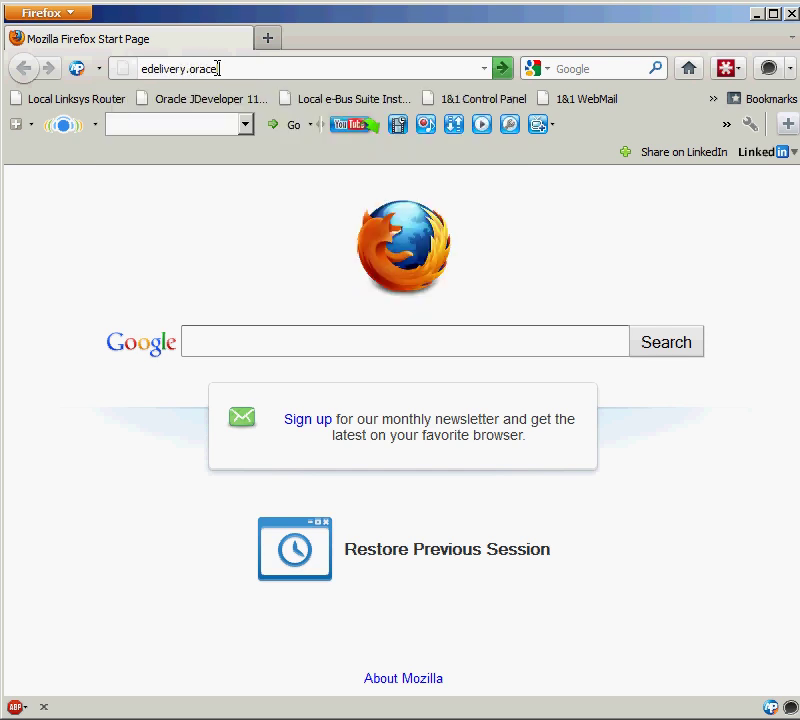
type(".com/linux")
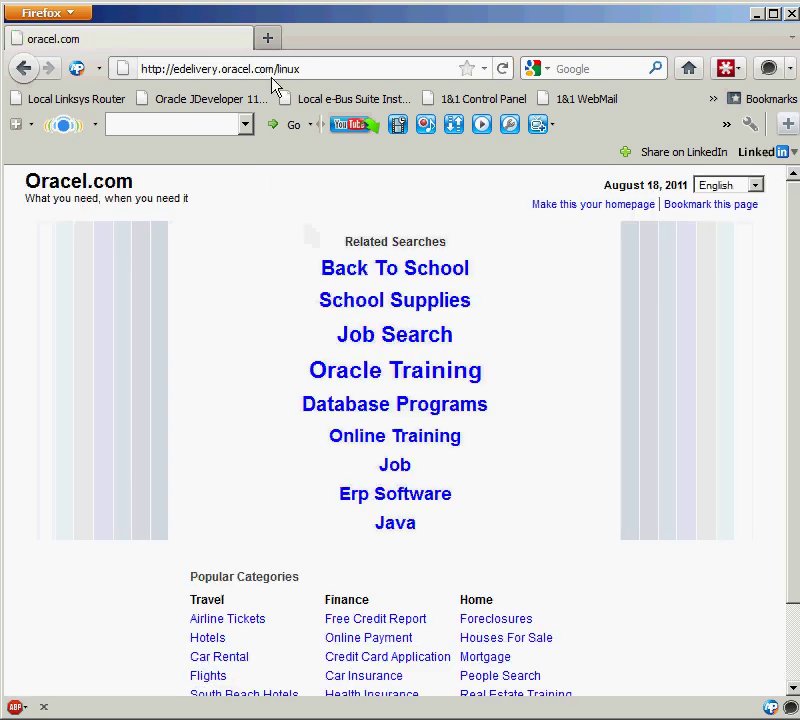
left_click(290, 68)
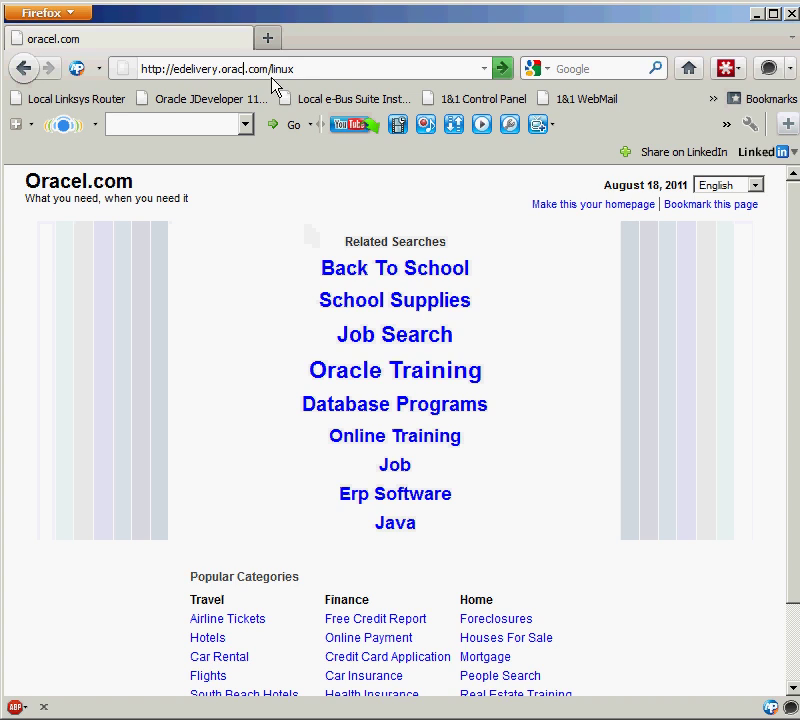
key("Return")
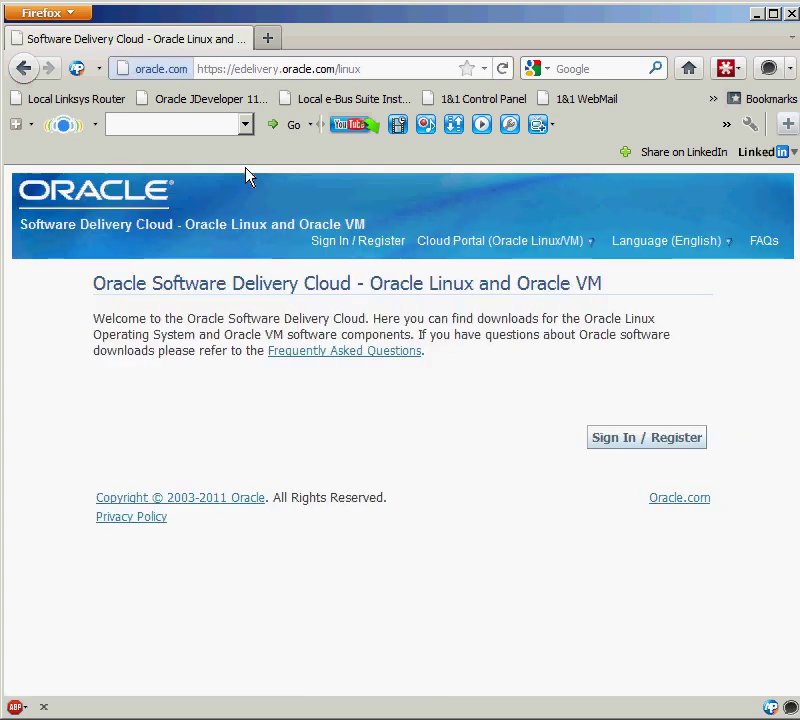
mouse_move(430, 428)
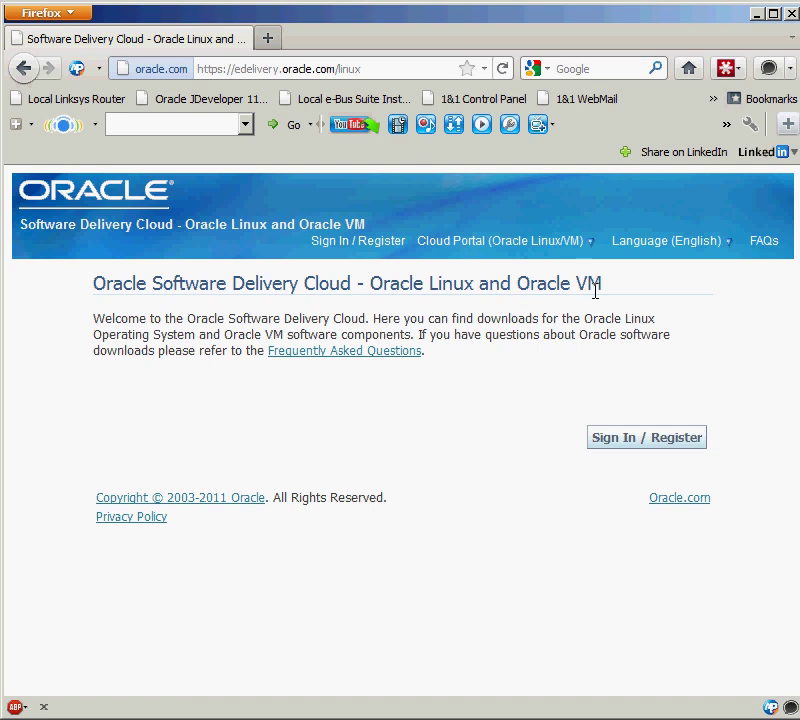
mouse_move(578, 296)
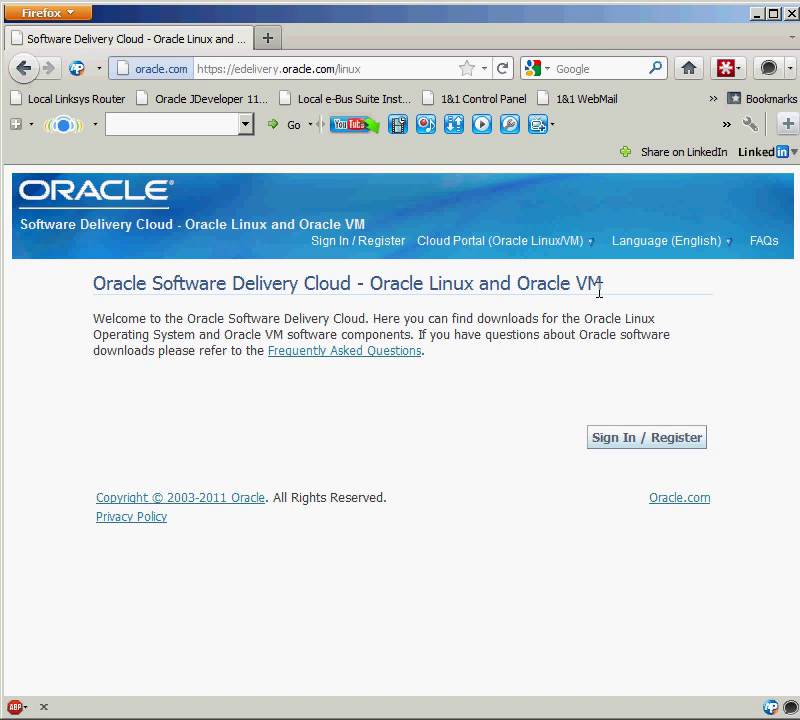
mouse_move(480, 198)
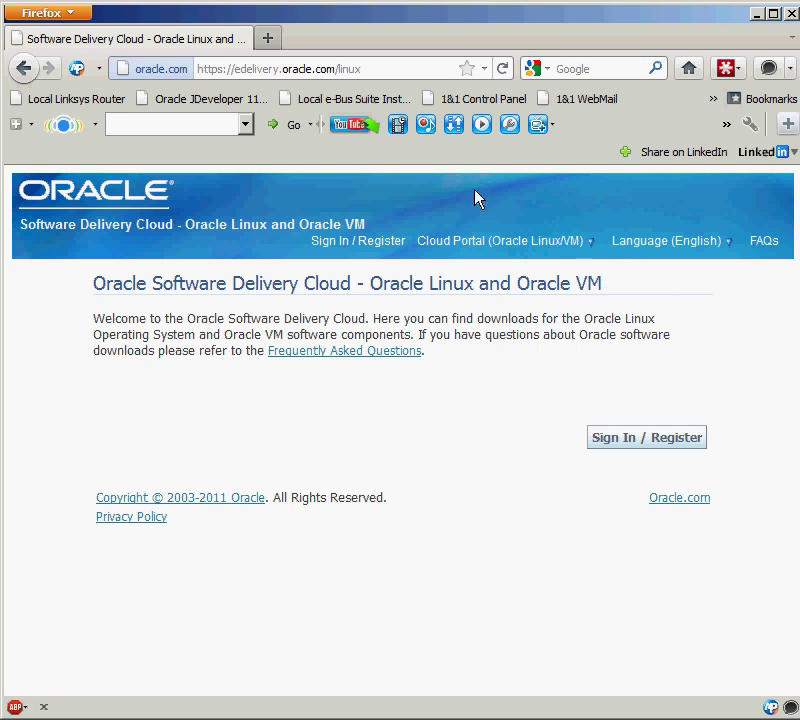
mouse_move(304, 340)
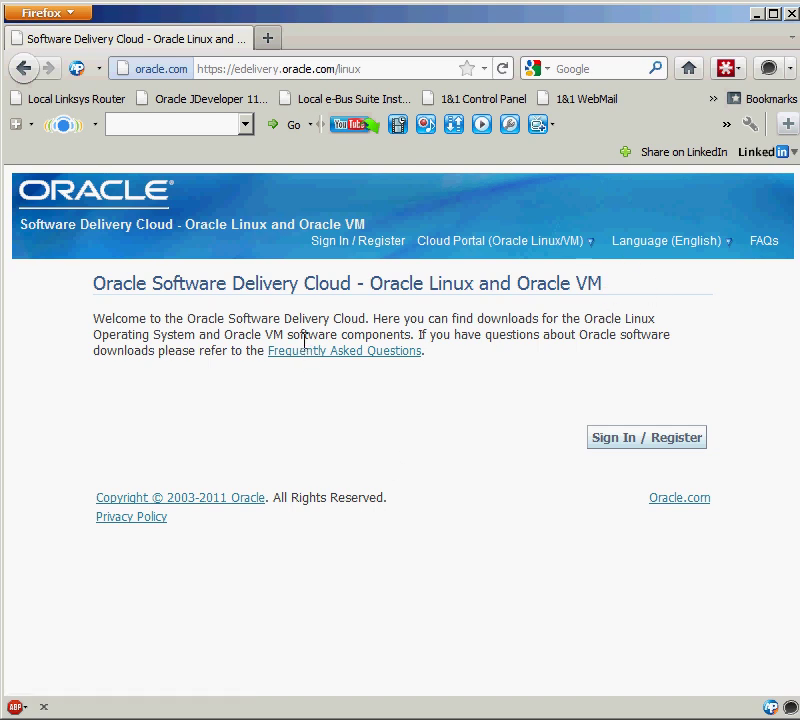
mouse_move(474, 564)
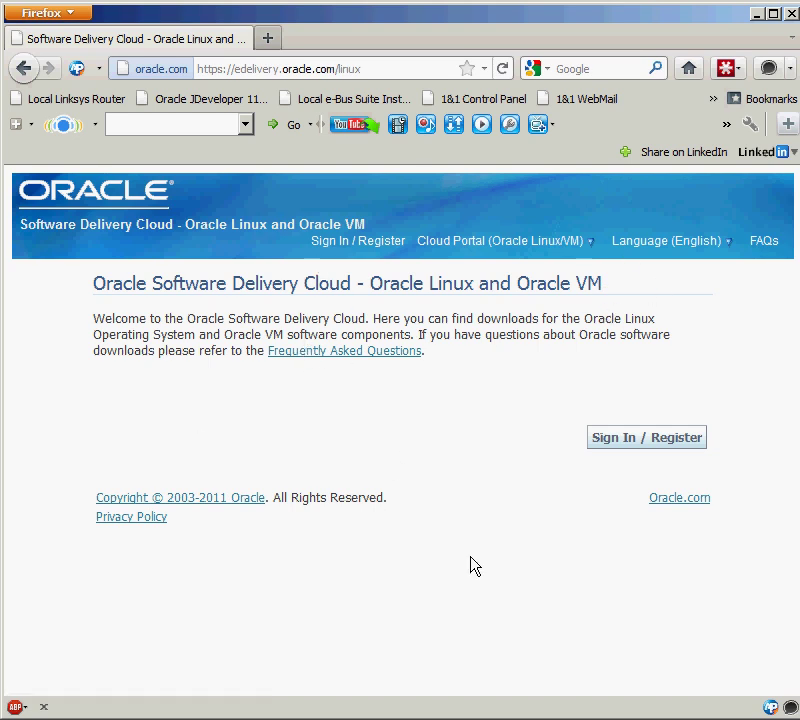
mouse_move(586, 388)
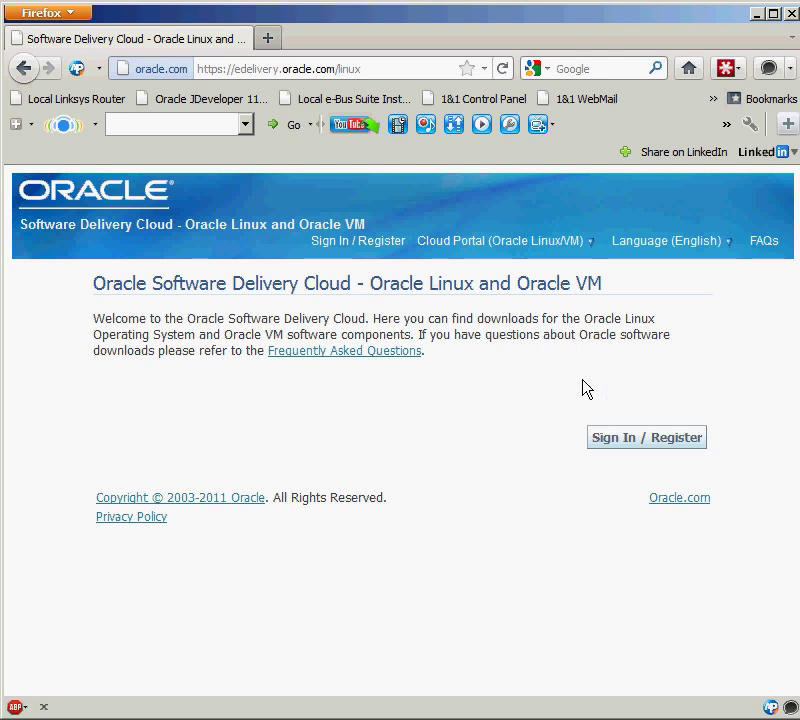
Sign in to the delivery cloud and accept the export restrictions to continue
left_click(646, 436)
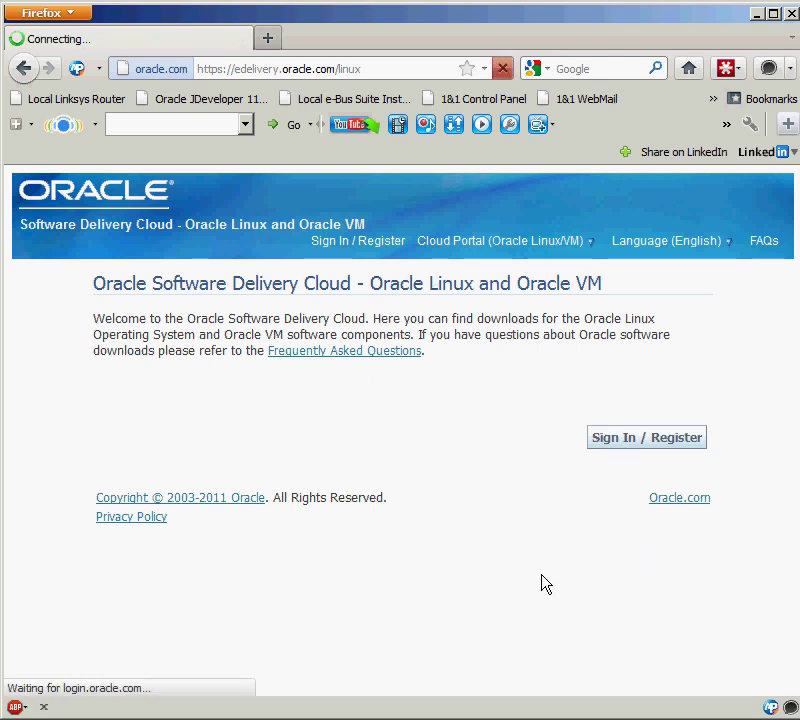
left_click(646, 436)
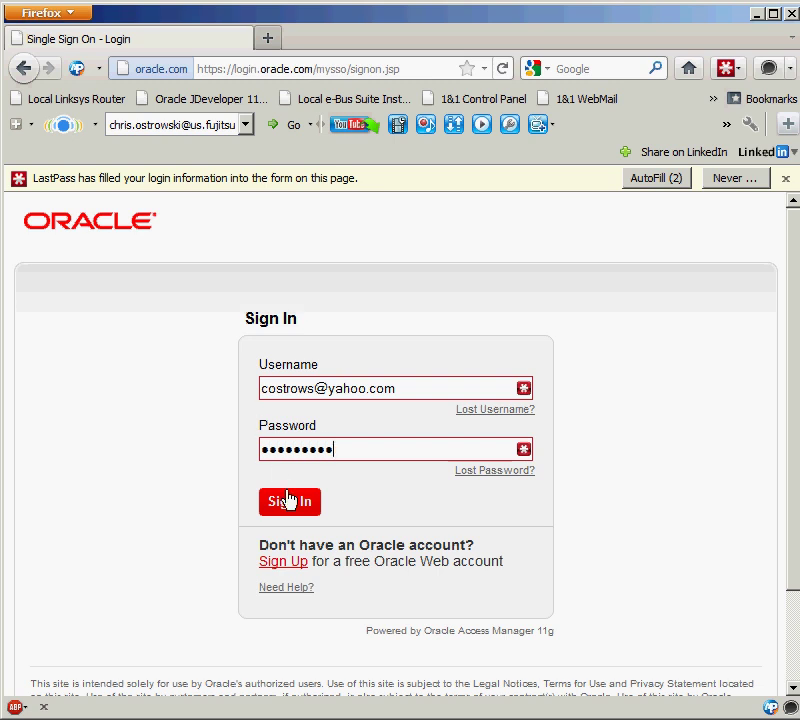
left_click(288, 500)
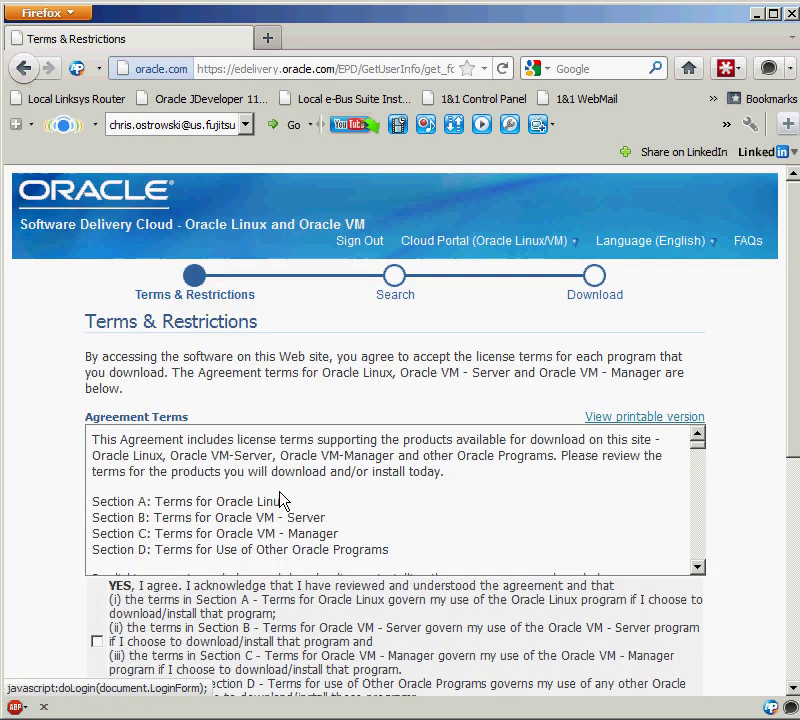
scroll("down", 3)
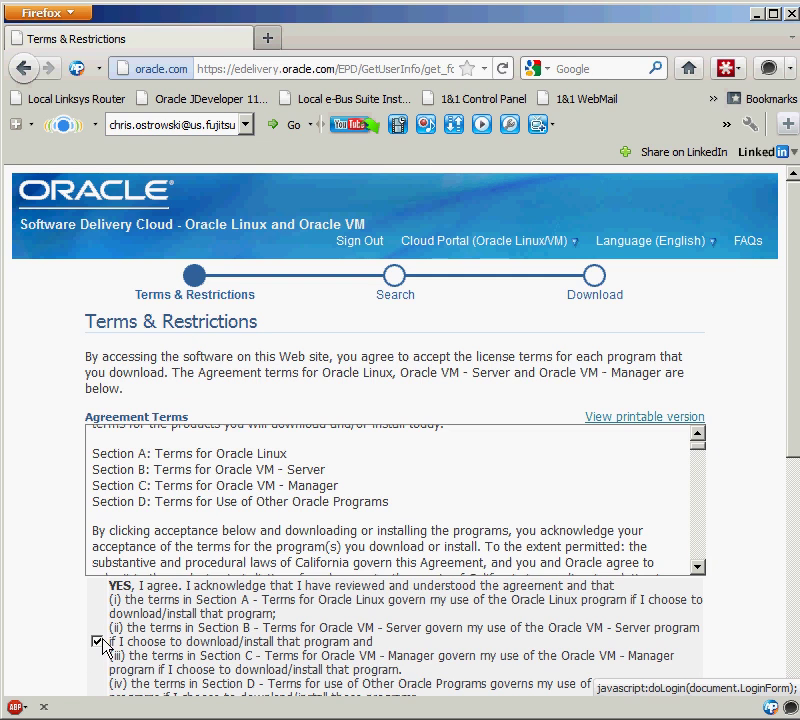
scroll("down", 3)
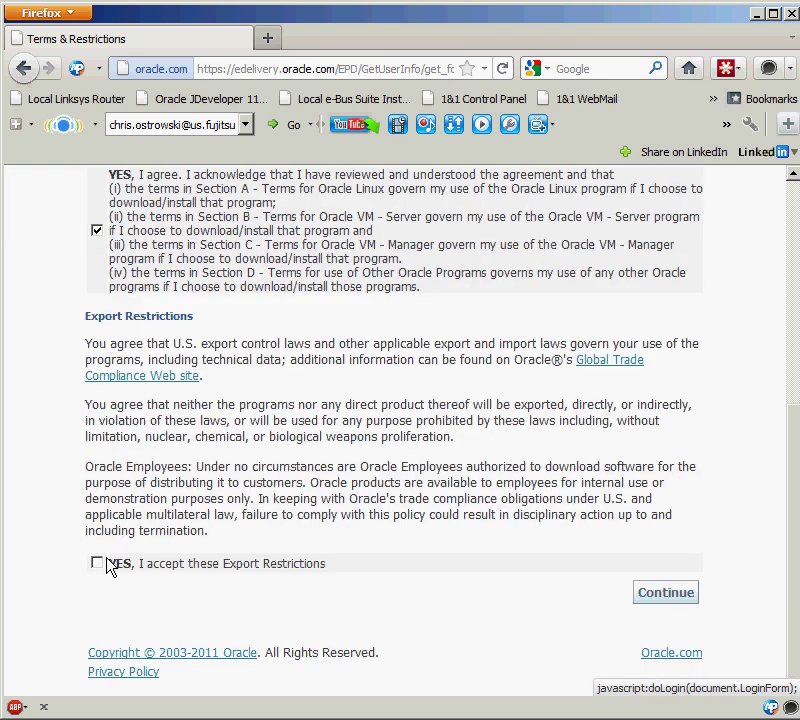
left_click(664, 592)
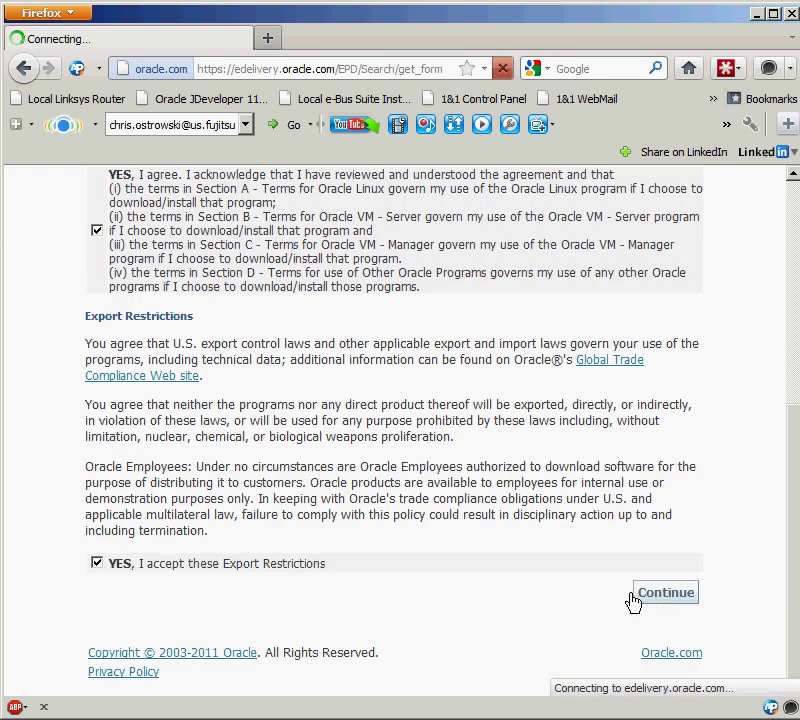
Search media packs for Oracle Linux on x86 64 bit, listing Release 5 and 6 packs
left_click(664, 592)
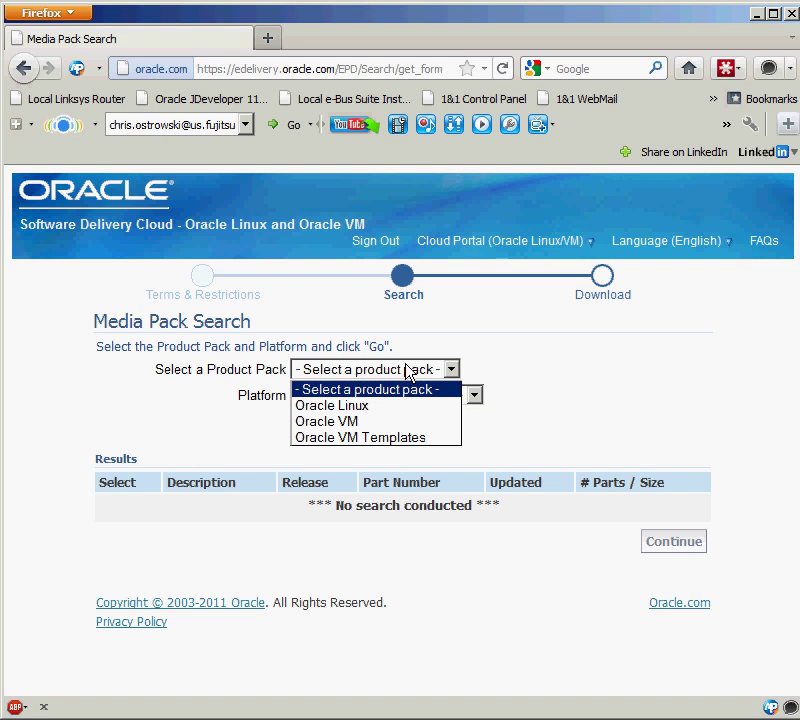
mouse_move(332, 404)
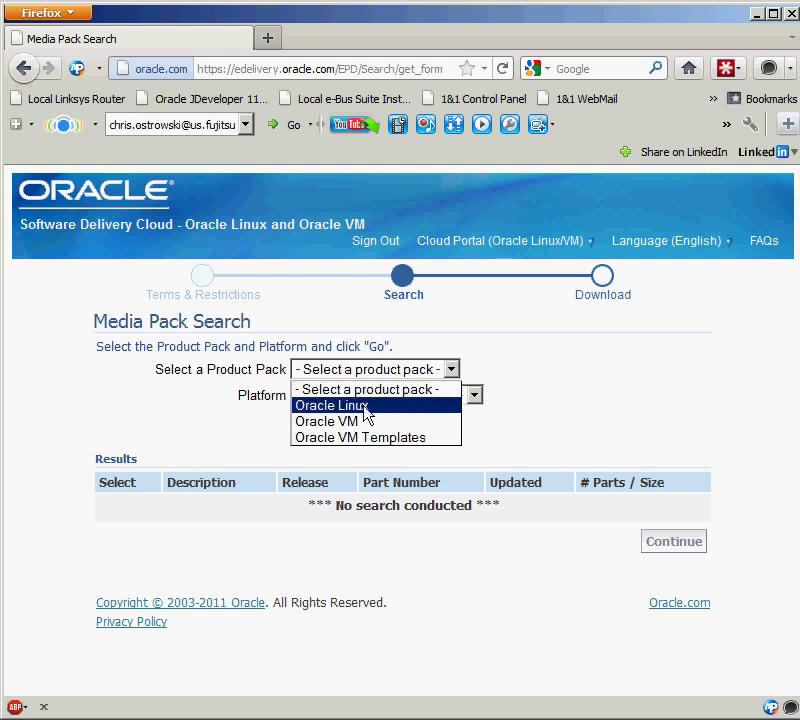
mouse_move(340, 420)
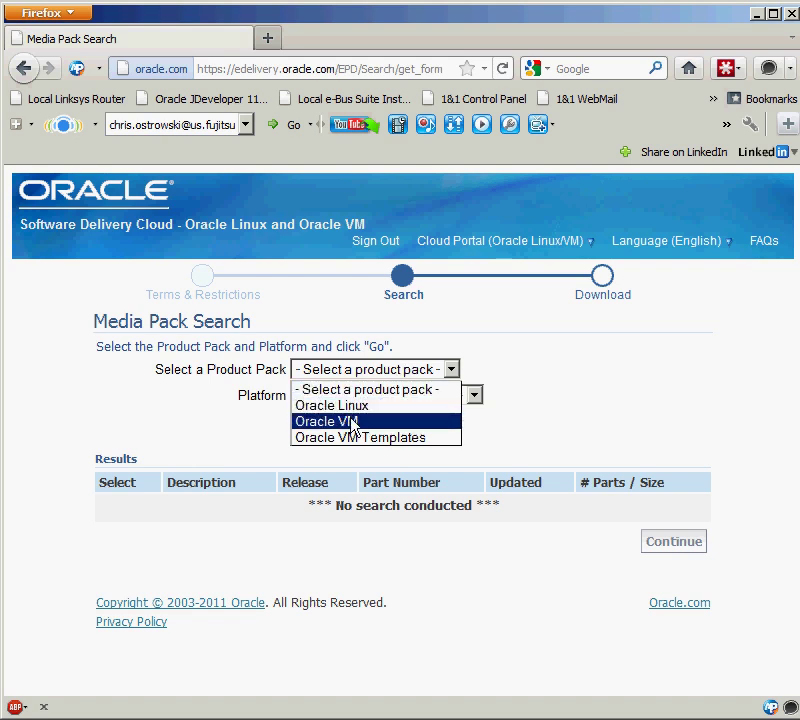
mouse_move(344, 404)
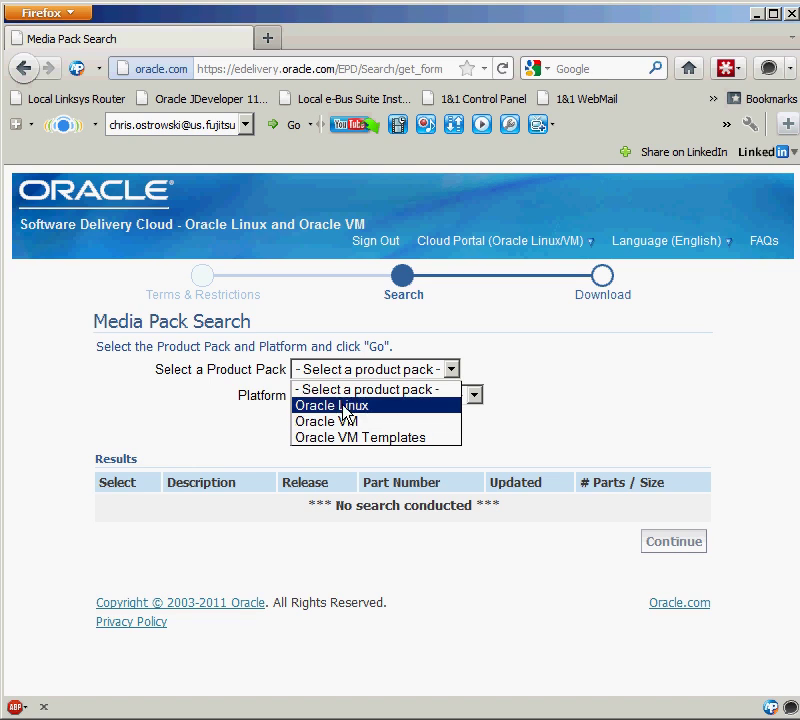
left_click(332, 404)
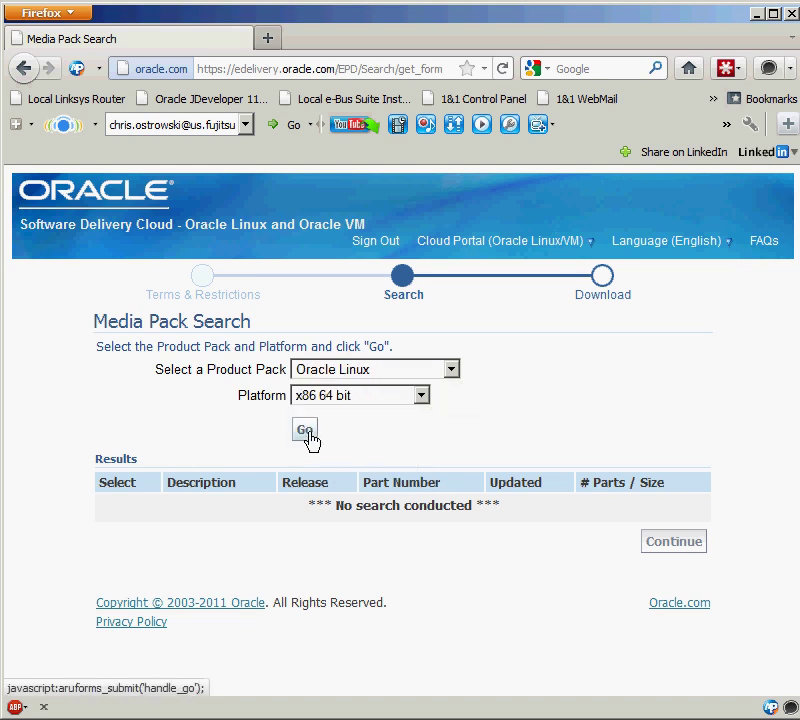
left_click(304, 428)
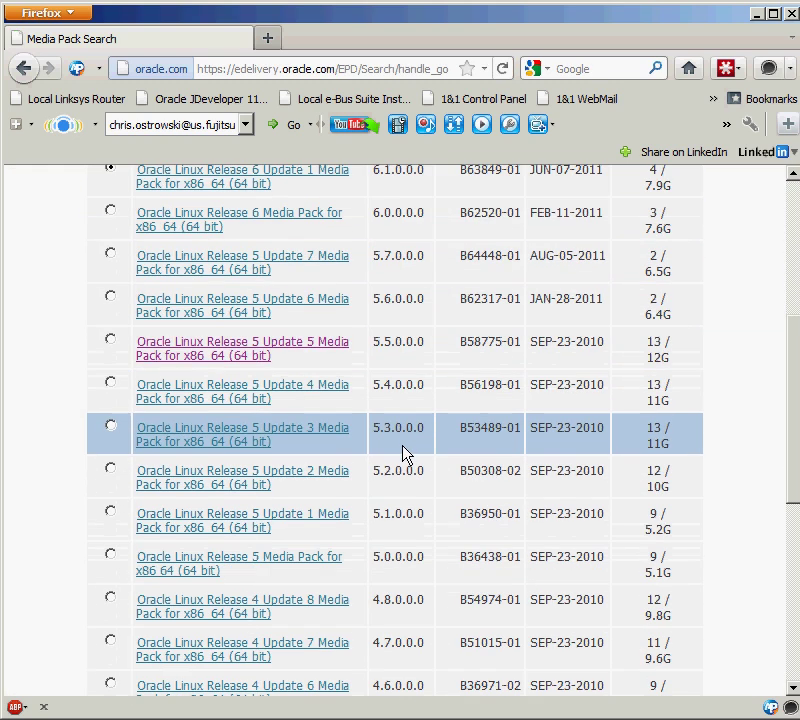
scroll("up", 3)
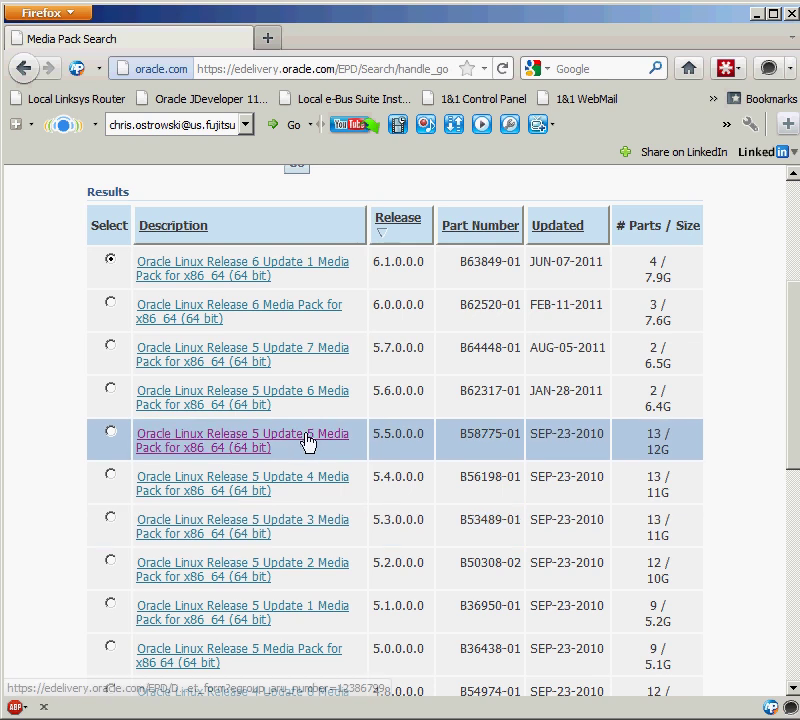
mouse_move(288, 444)
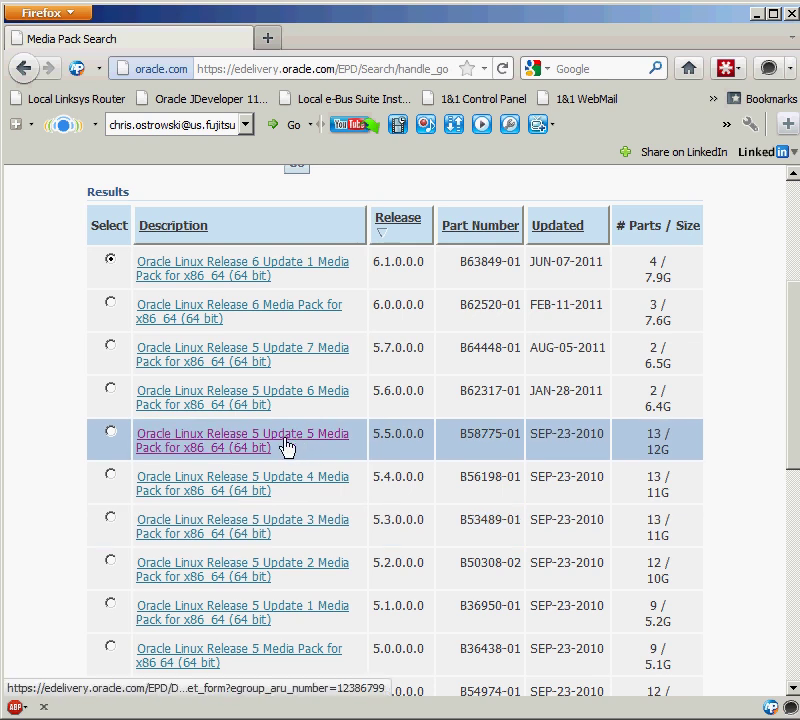
mouse_move(292, 442)
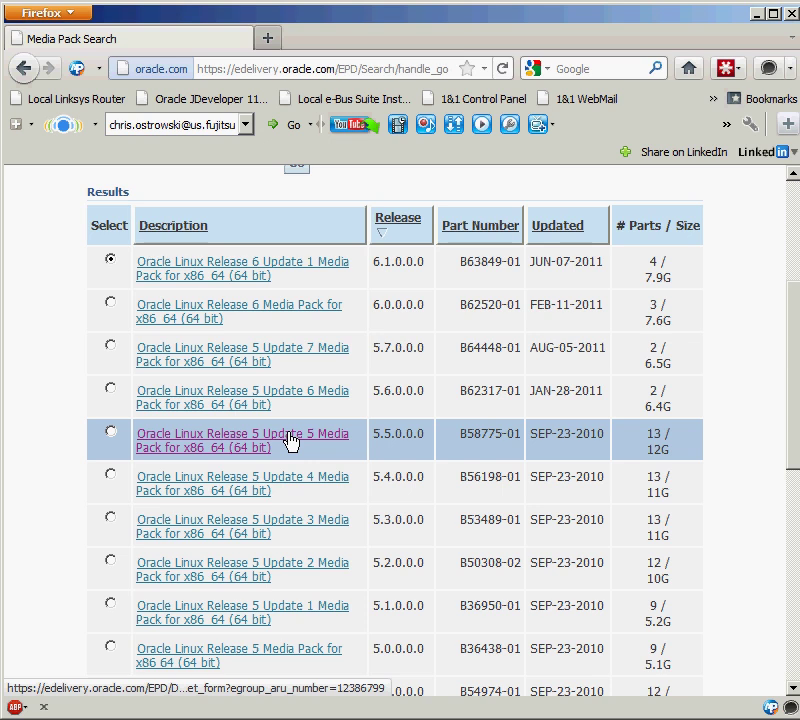
scroll("up", 3)
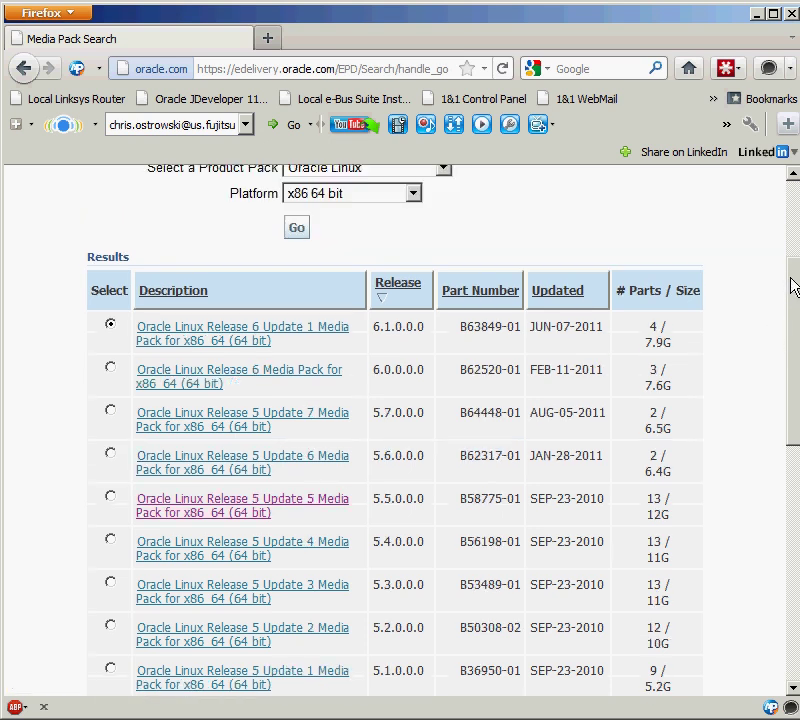
scroll("up", 3)
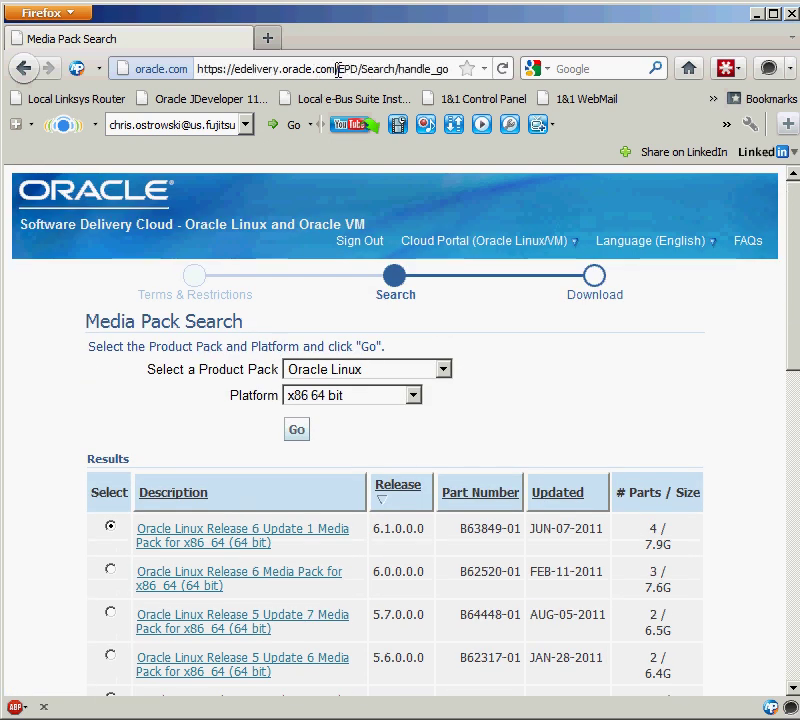
mouse_move(454, 124)
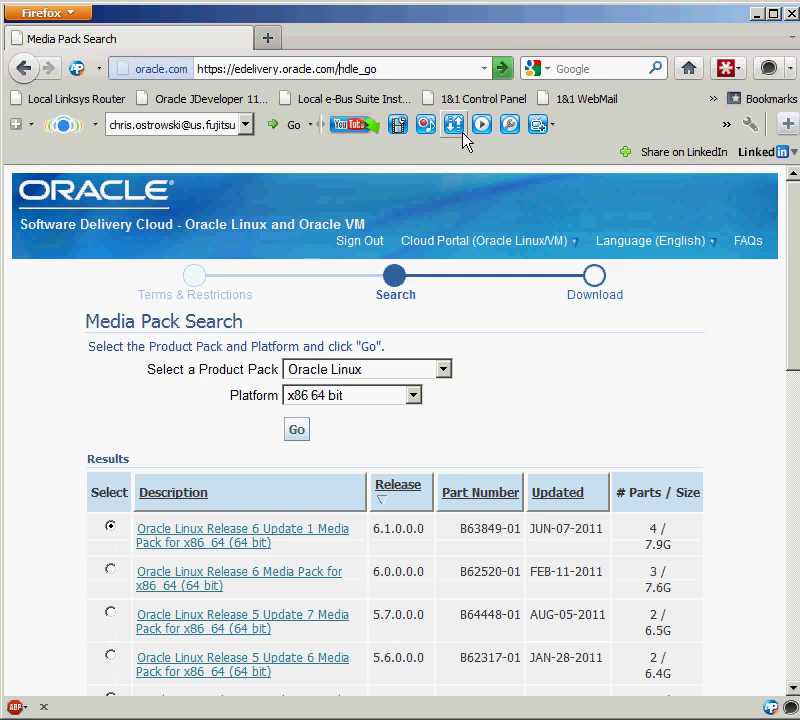
Go to the main Software Delivery Cloud home from address history and sign in
left_click(340, 68)
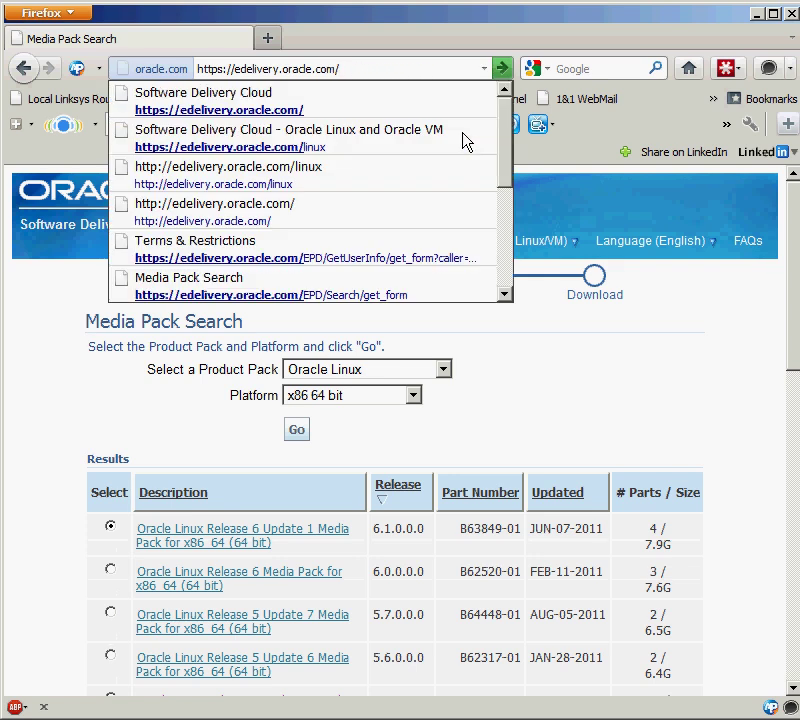
left_click(220, 108)
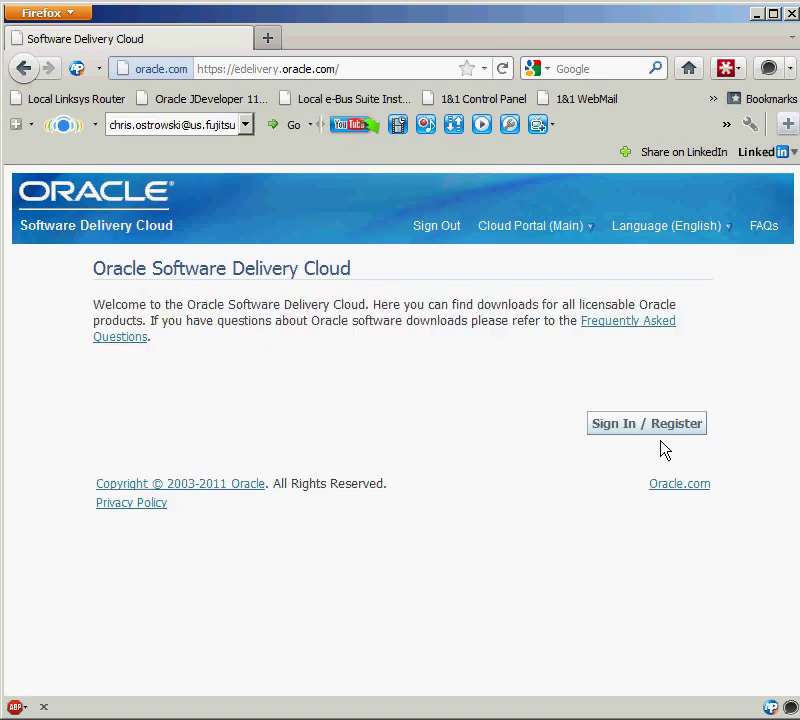
left_click(646, 424)
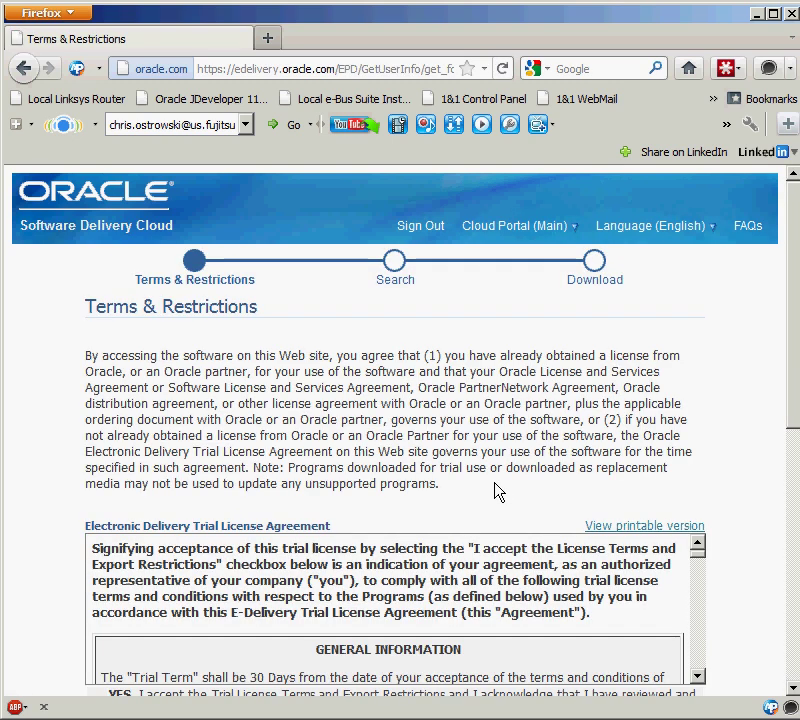
Accept the trial license terms and export restrictions, then continue to the media pack search
scroll("down", 3)
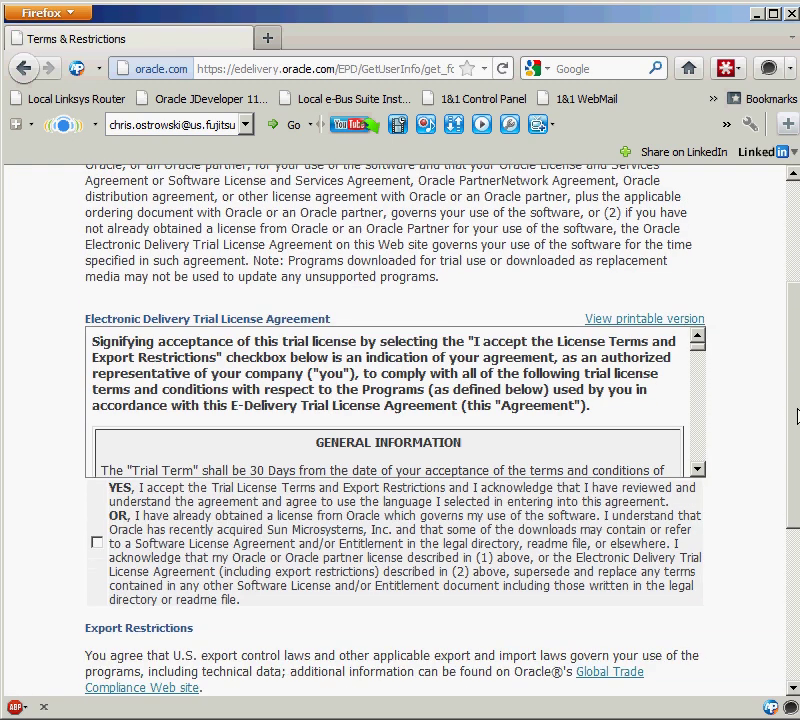
left_click(96, 542)
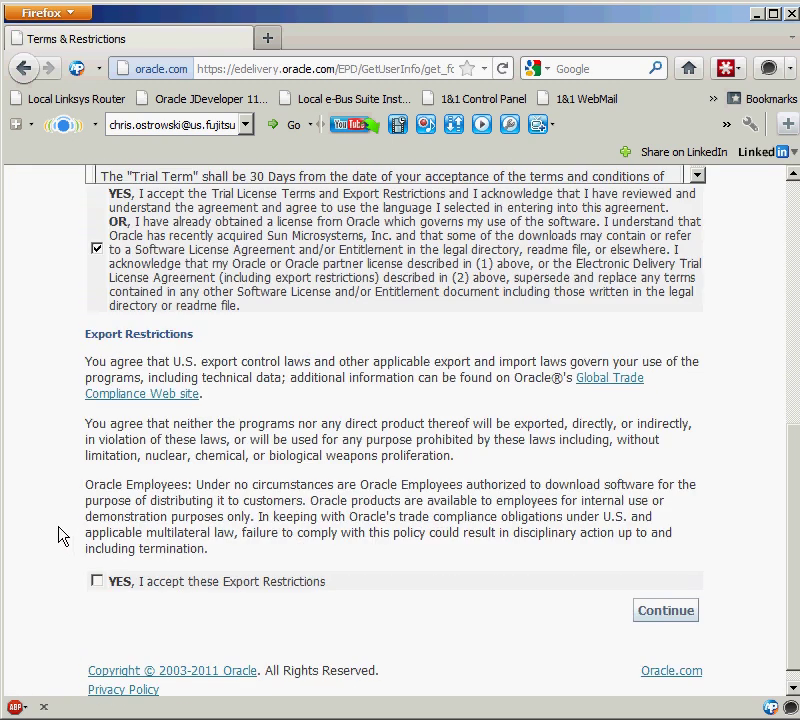
scroll("down", 3)
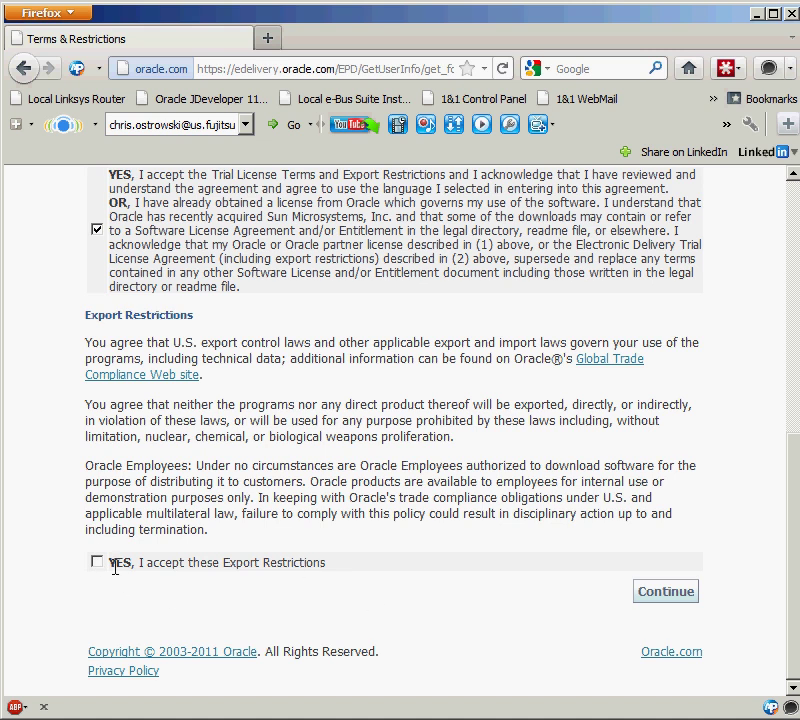
left_click(664, 592)
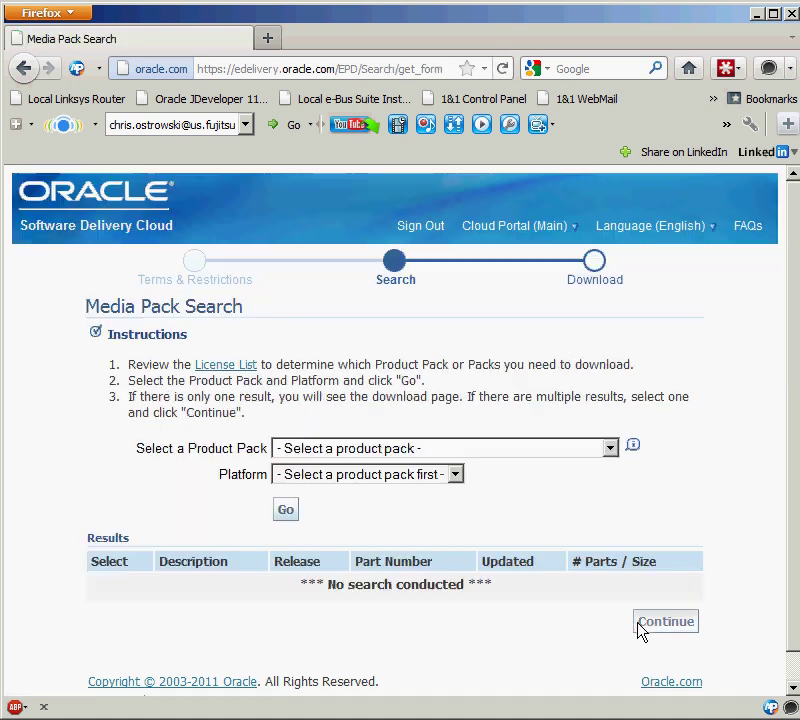
Choose E-Business Suite as product pack and Linux x86-64 as platform
left_click(608, 448)
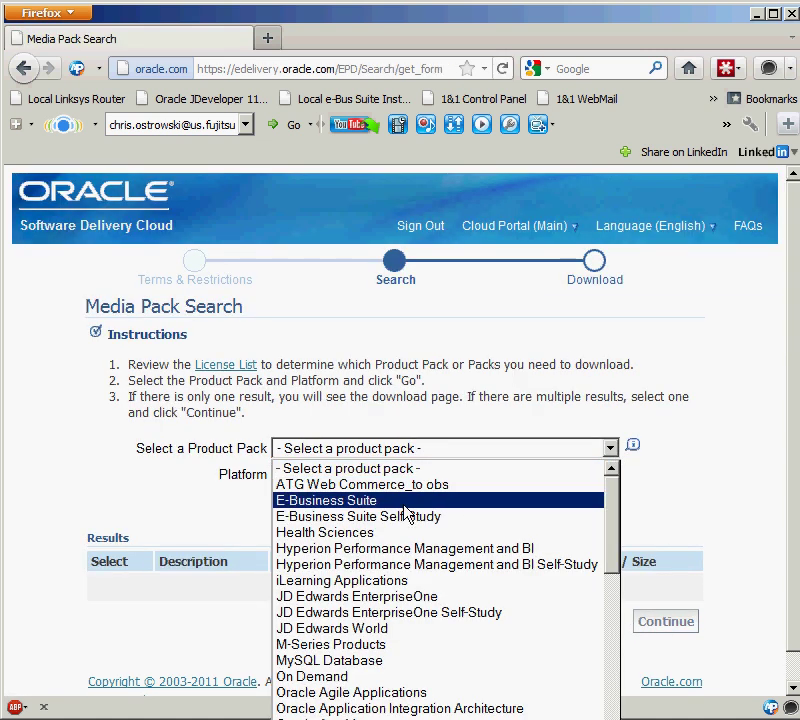
mouse_move(360, 512)
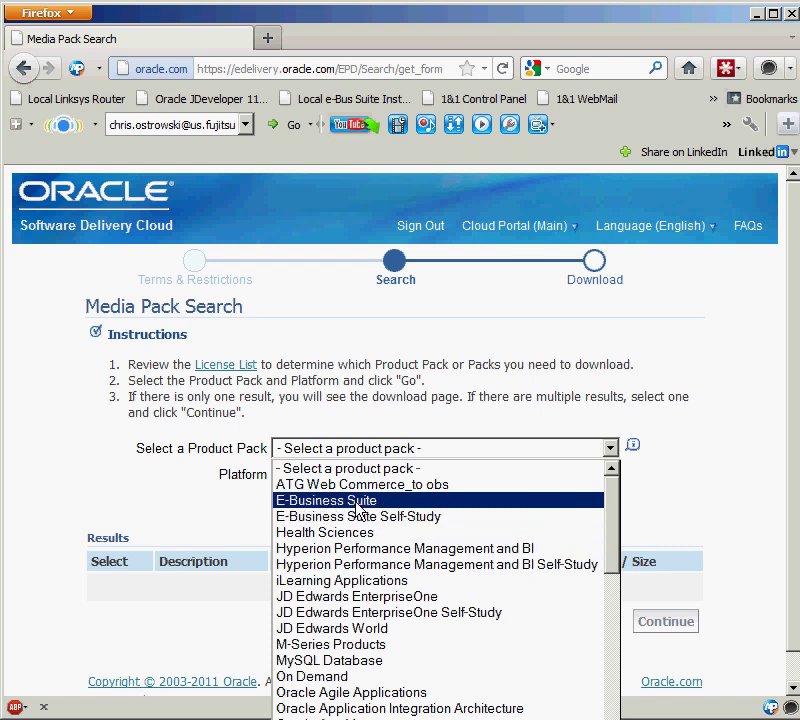
mouse_move(366, 512)
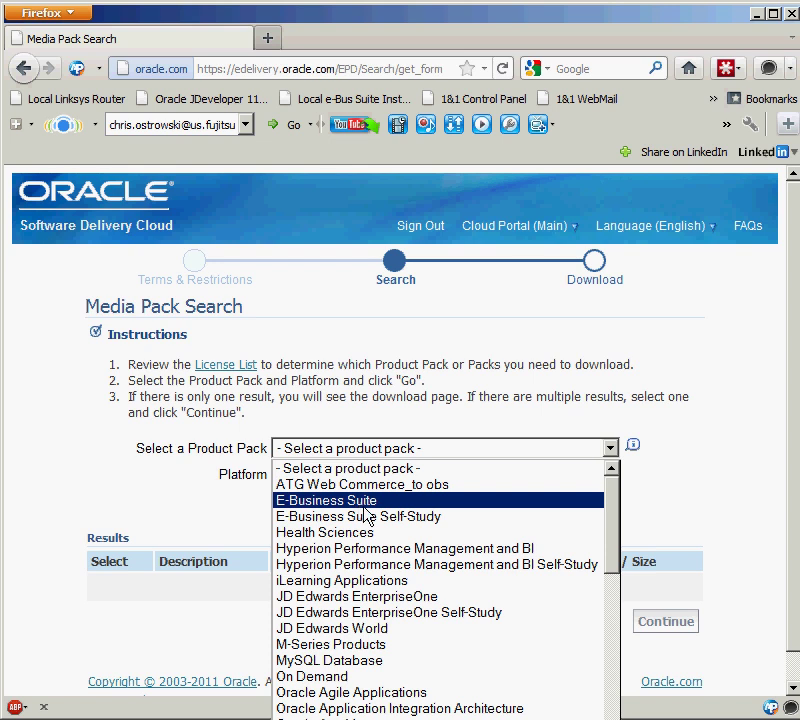
mouse_move(588, 580)
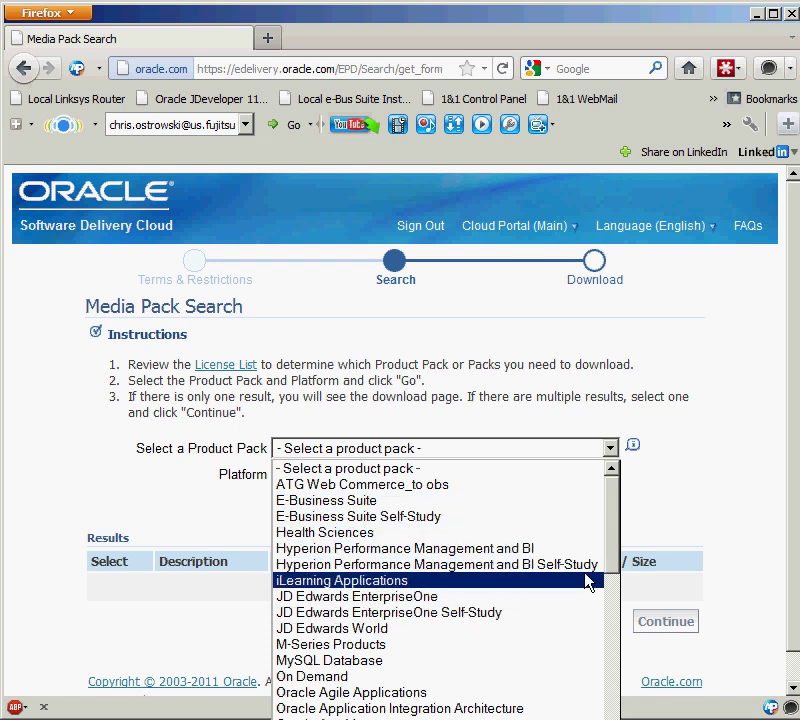
scroll("down", 3)
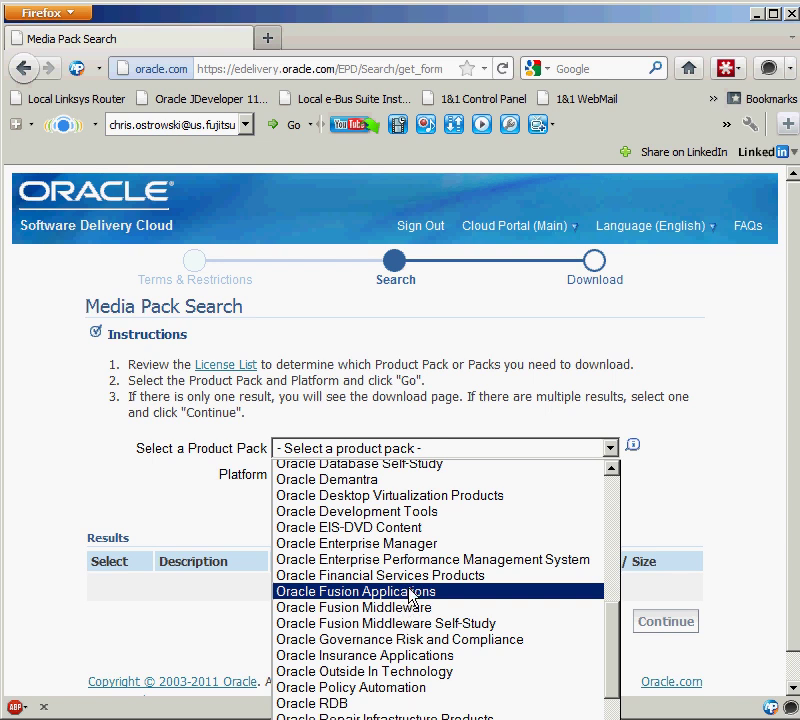
scroll("up", 3)
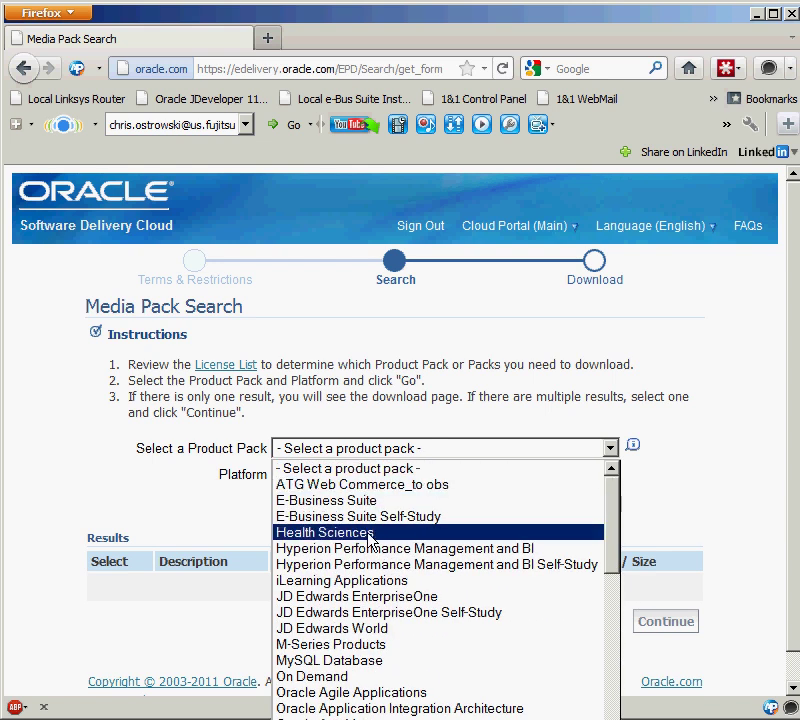
left_click(326, 500)
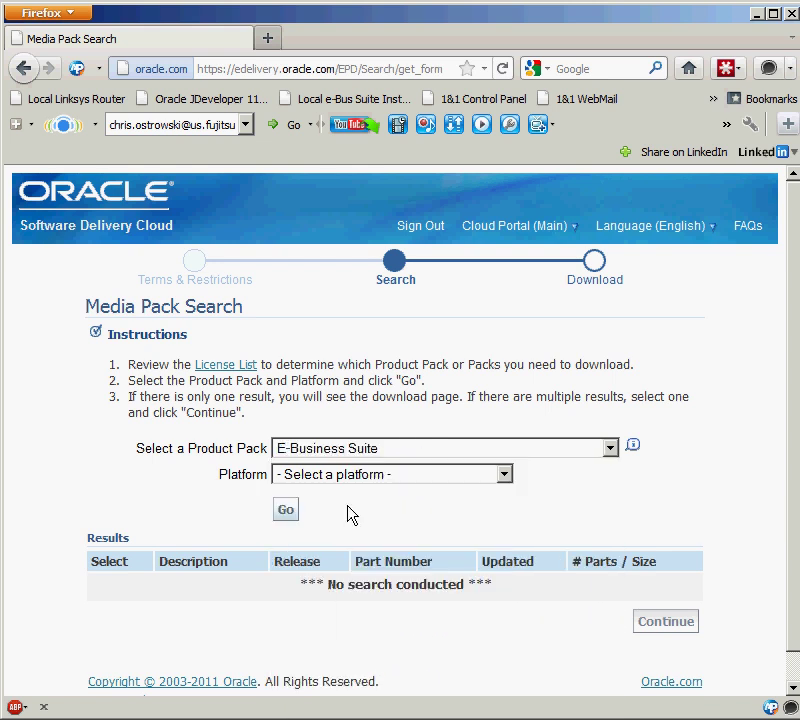
left_click(392, 474)
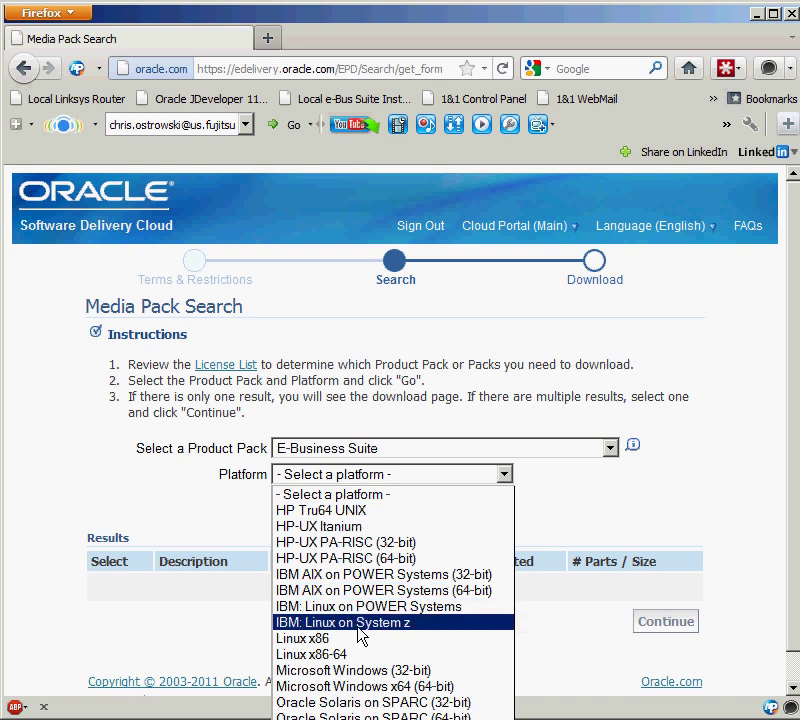
left_click(322, 654)
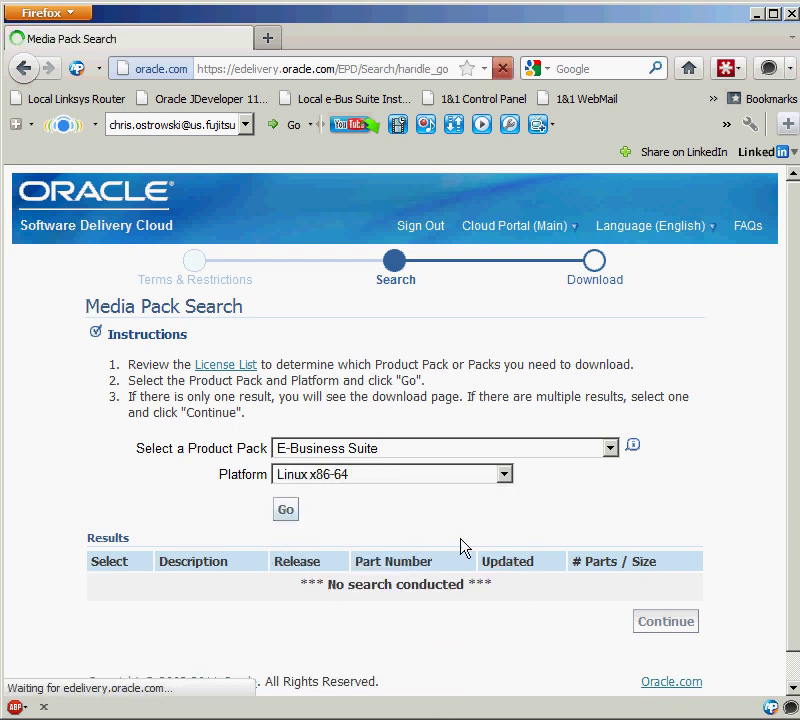
Run the search and show the downloadable parts of the E-Business Suite 12.1.1 media pack for Linux x86-64
left_click(284, 510)
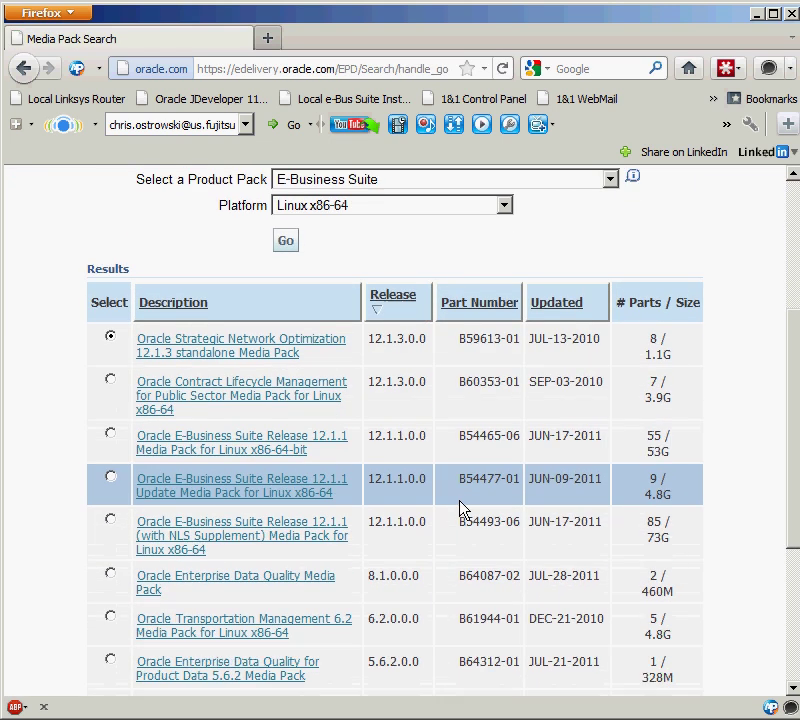
scroll("down", 3)
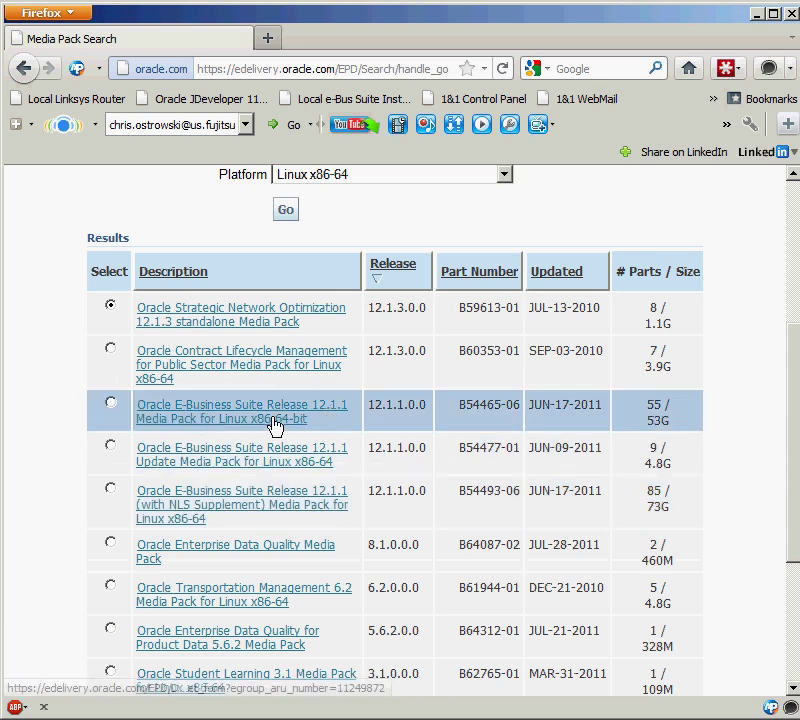
left_click(242, 412)
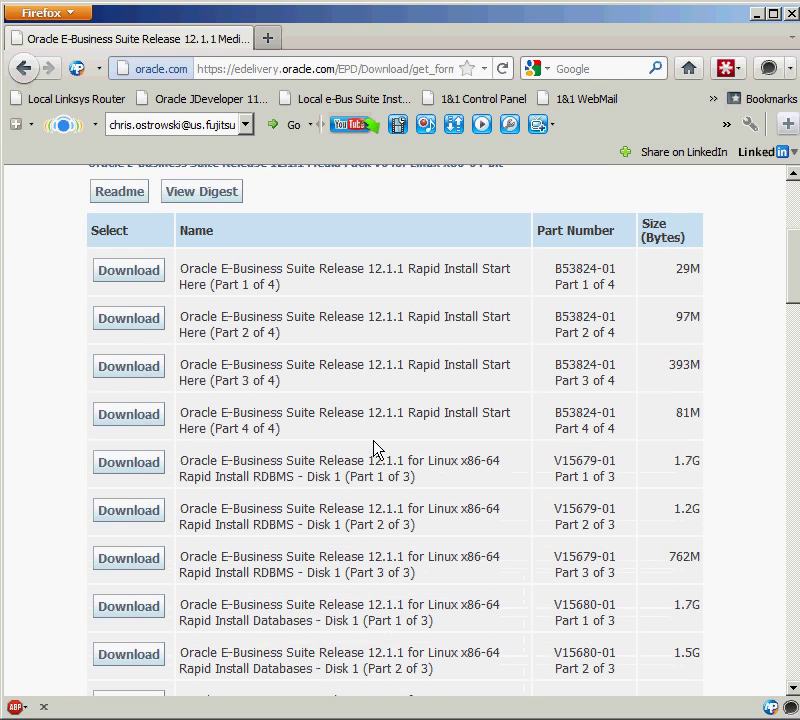
scroll("down", 3)
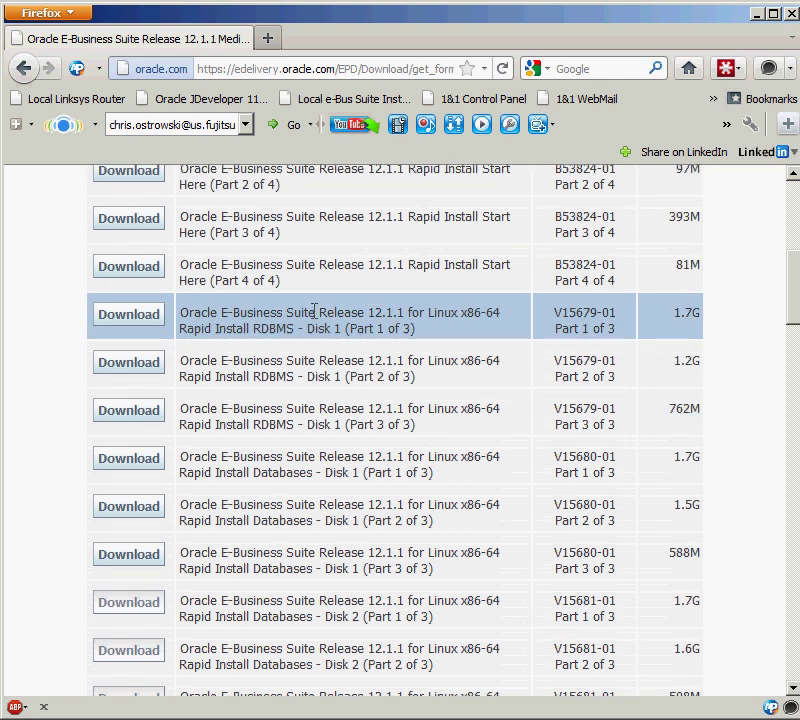
scroll("down", 3)
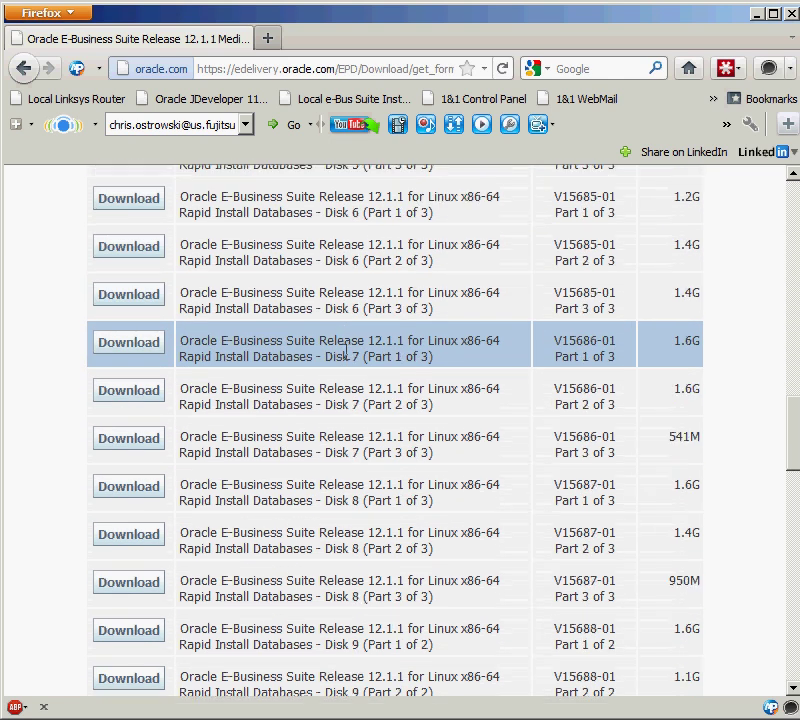
scroll("down", 3)
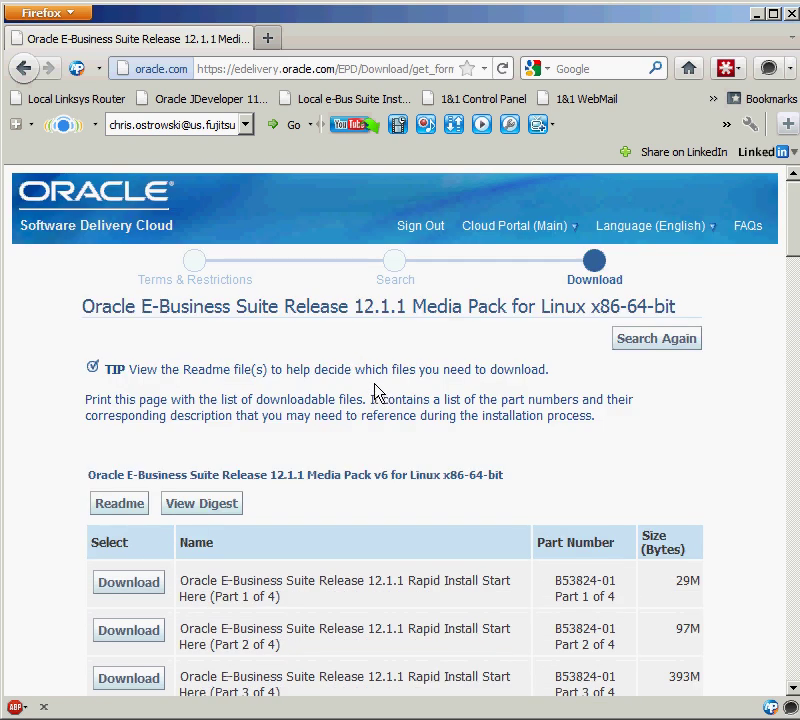
mouse_move(680, 98)
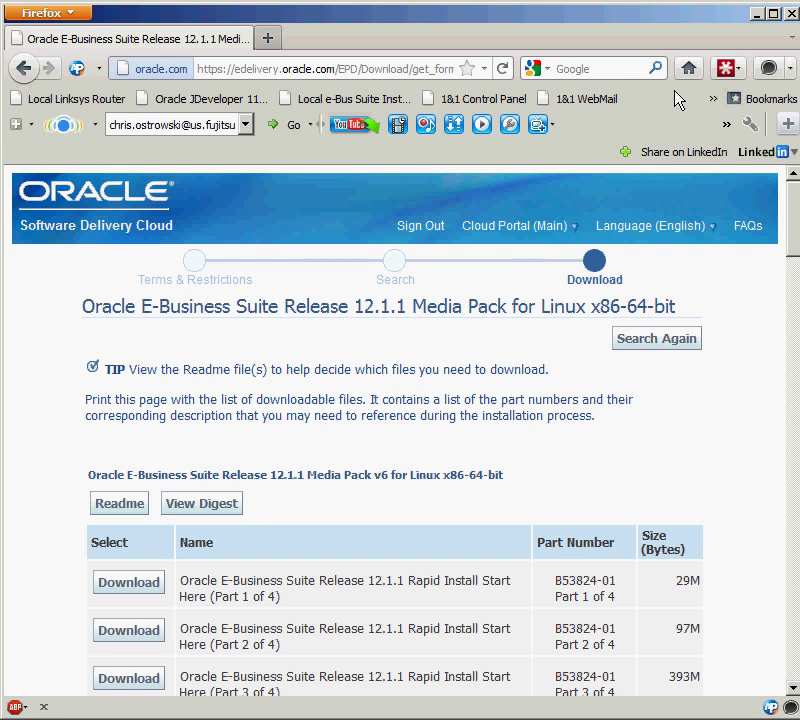
mouse_move(760, 22)
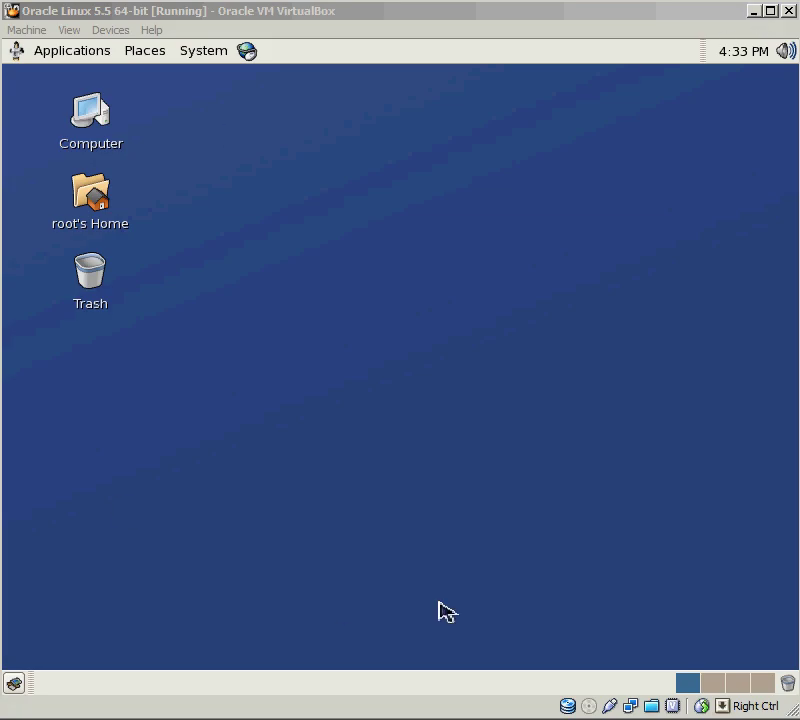
mouse_move(518, 380)
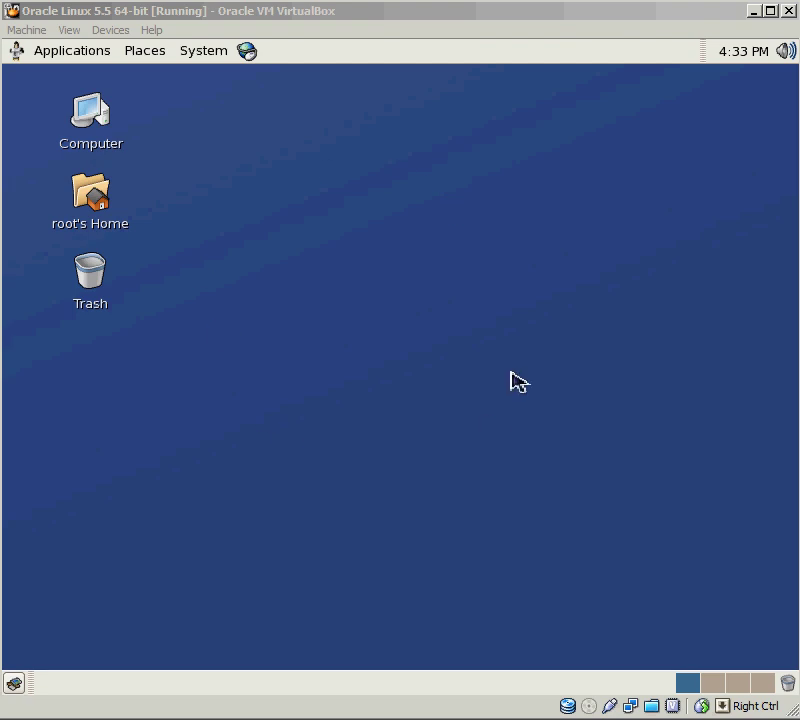
mouse_move(488, 224)
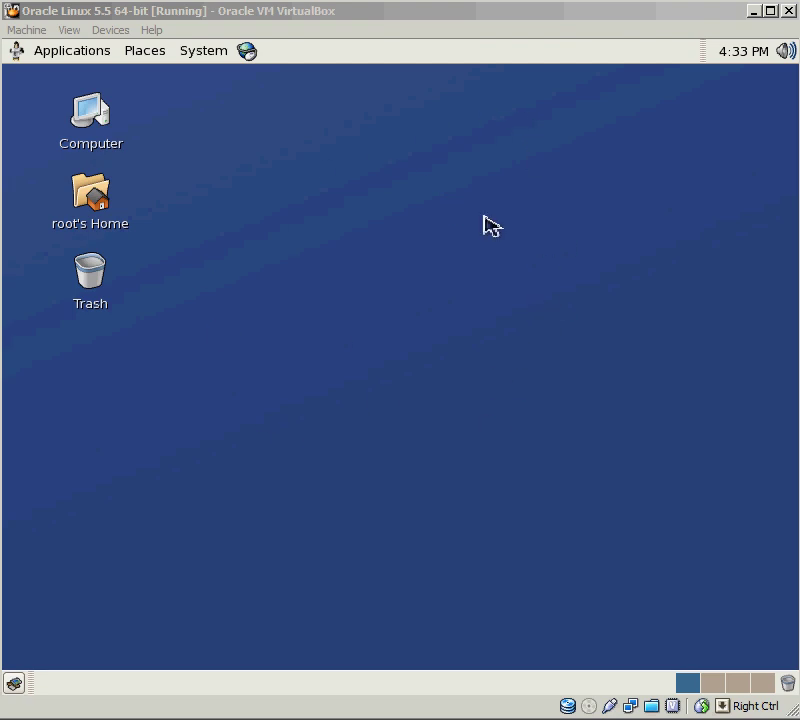
mouse_move(456, 280)
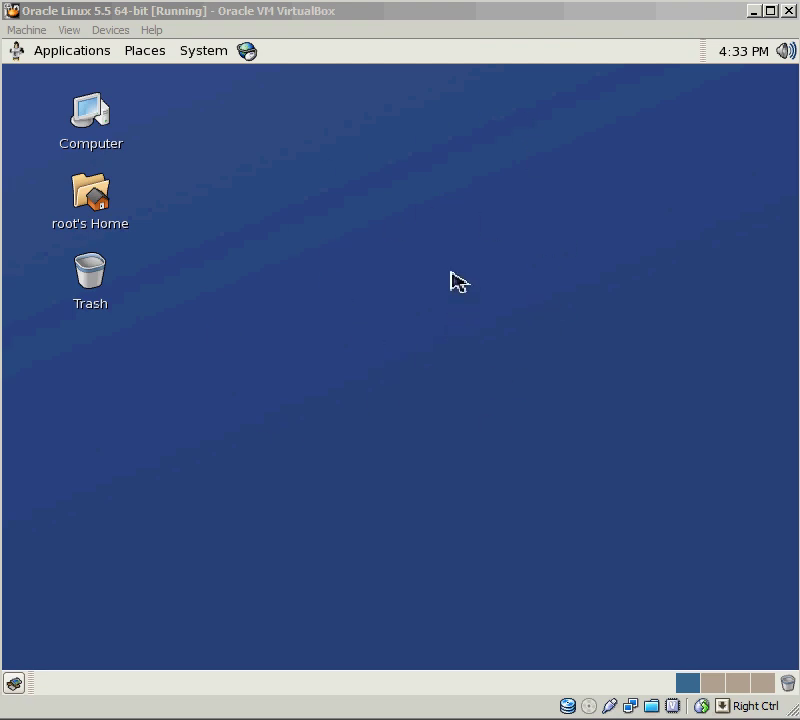
mouse_move(470, 416)
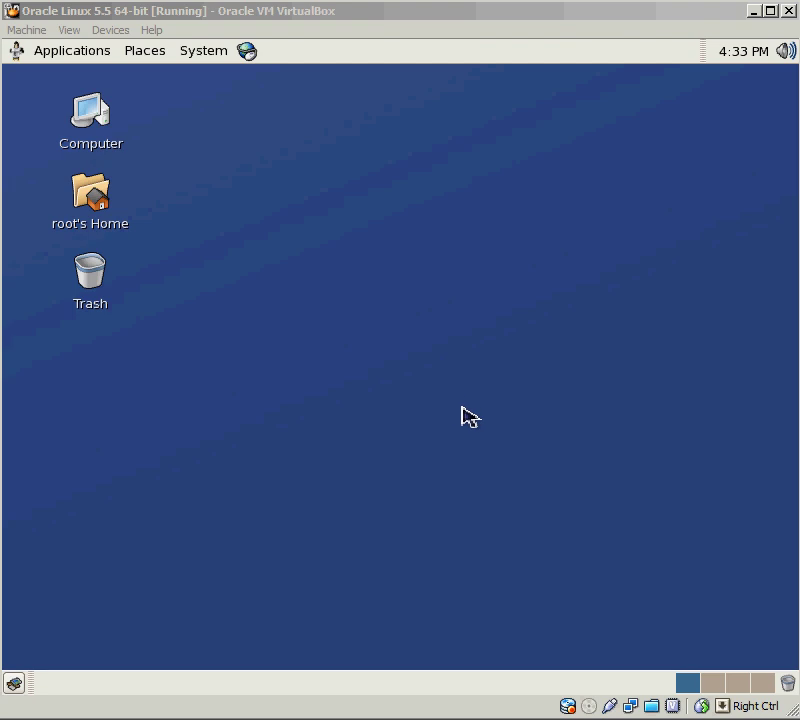
mouse_move(304, 432)
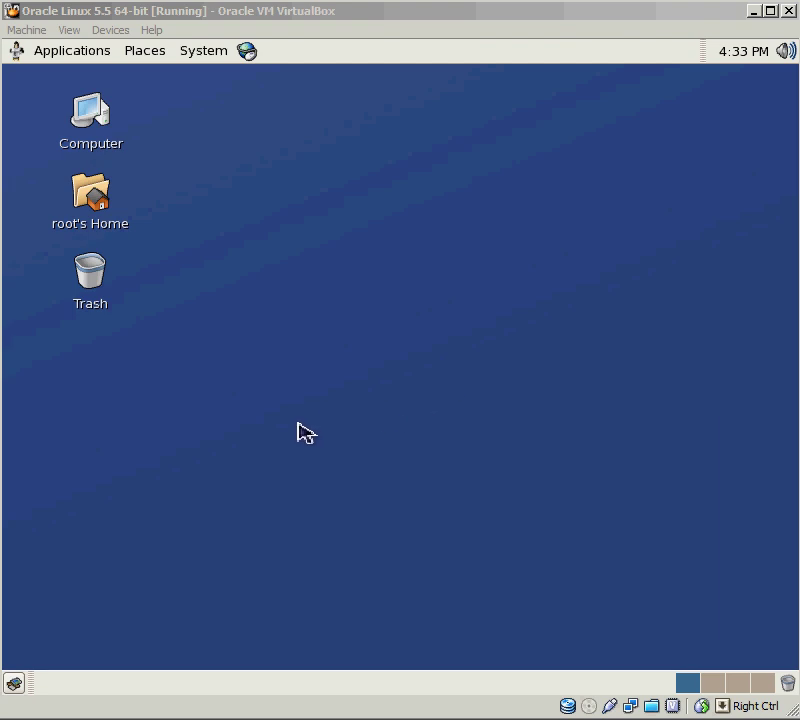
mouse_move(372, 304)
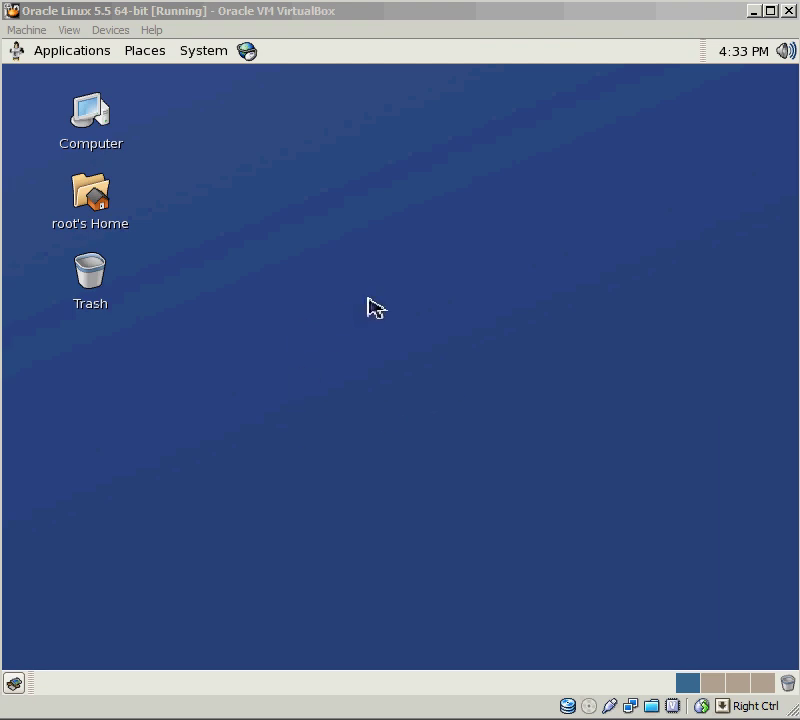
mouse_move(388, 388)
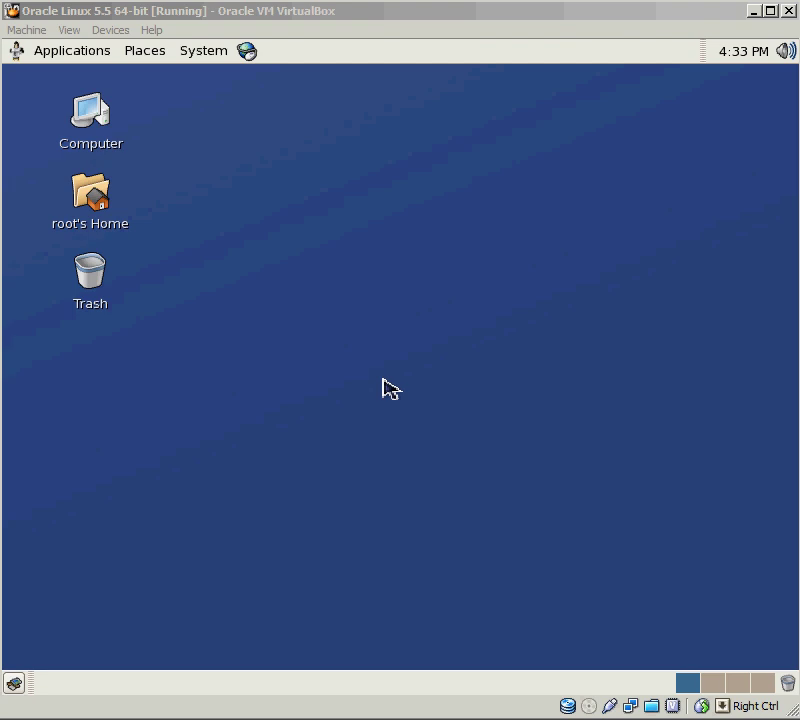
mouse_move(456, 360)
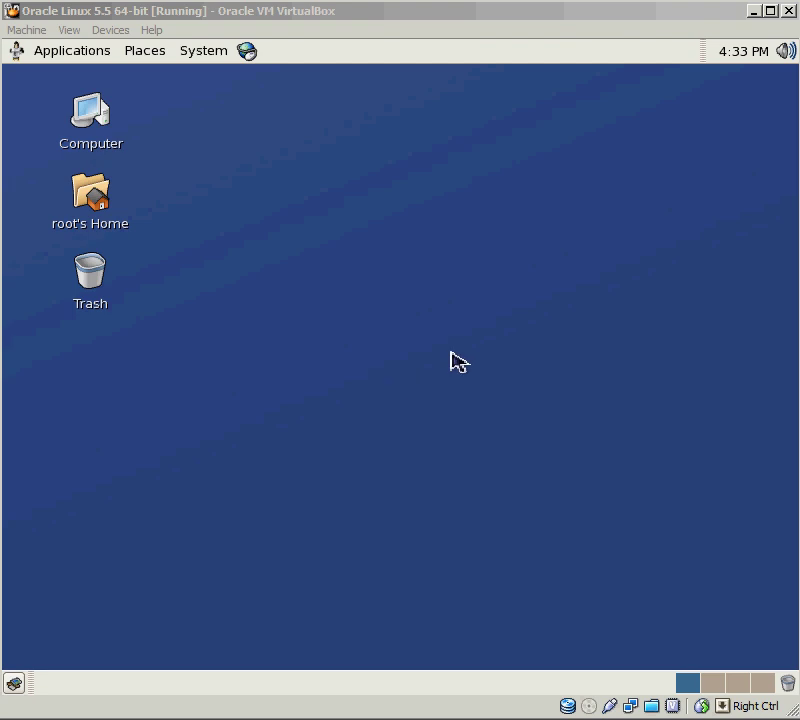
mouse_move(530, 296)
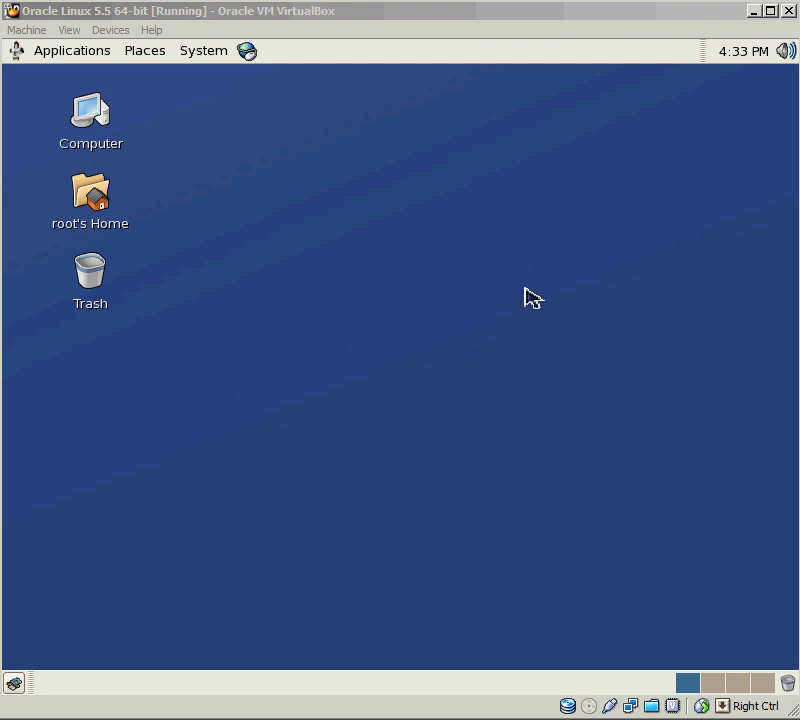
mouse_move(376, 376)
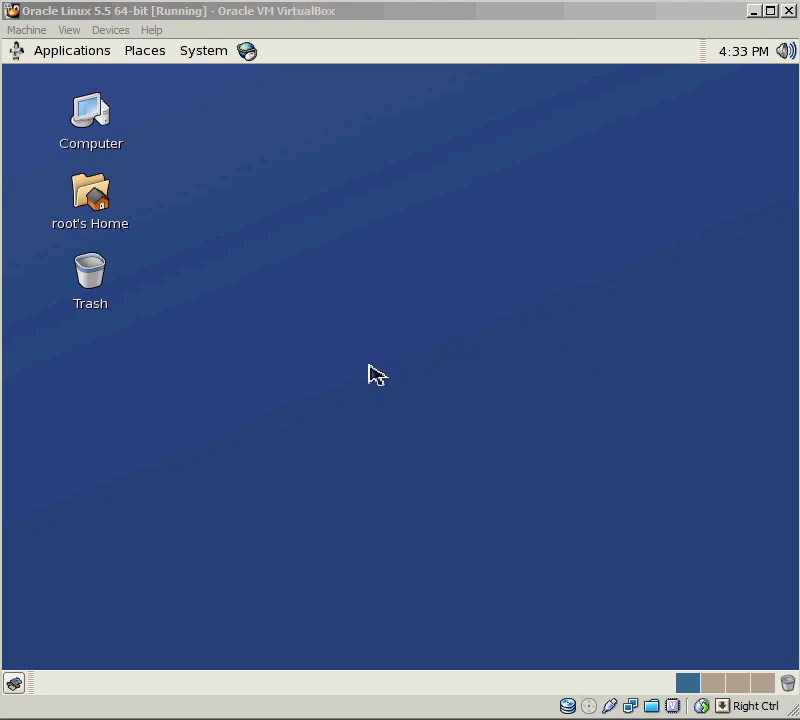
mouse_move(360, 366)
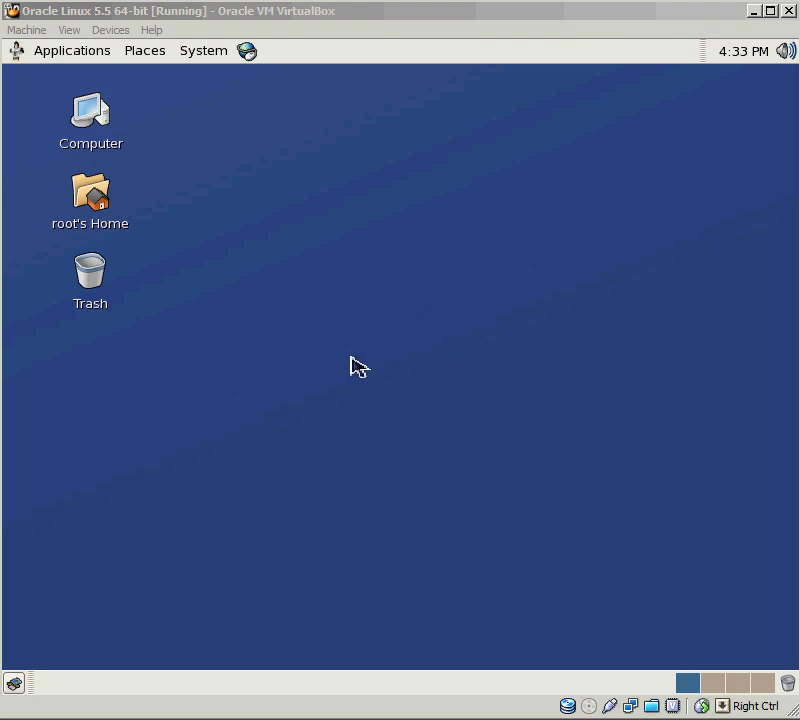
mouse_move(358, 438)
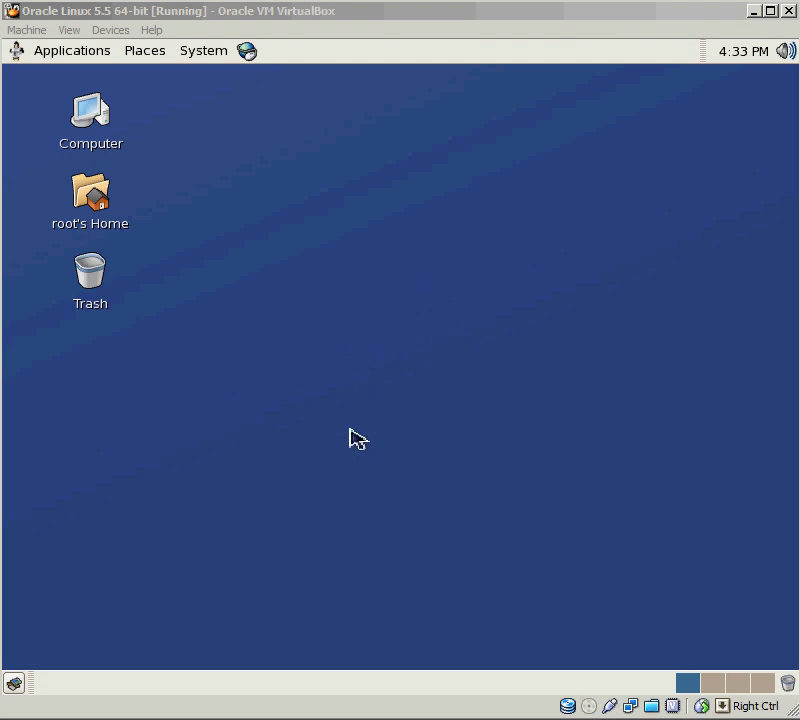
mouse_move(444, 392)
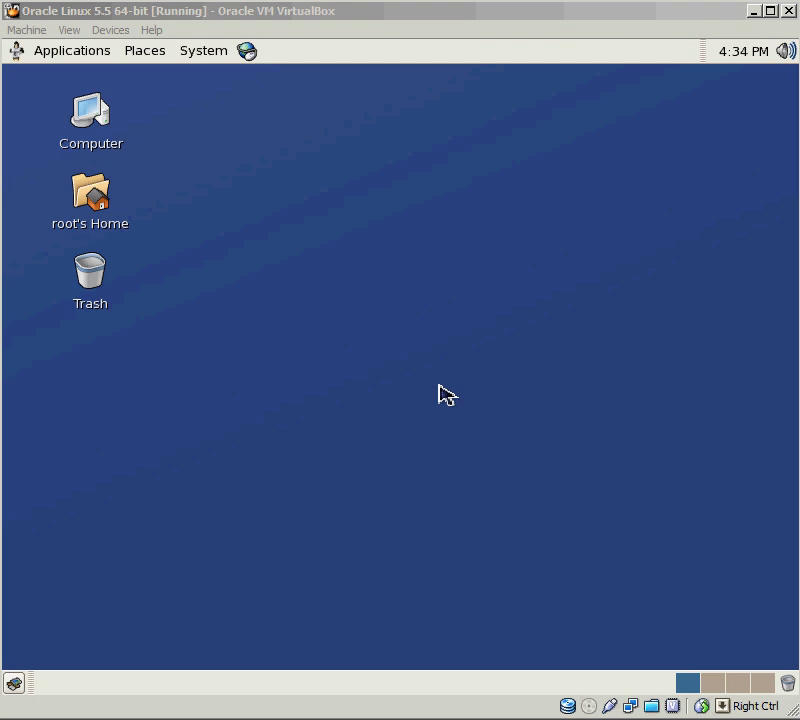
mouse_move(414, 436)
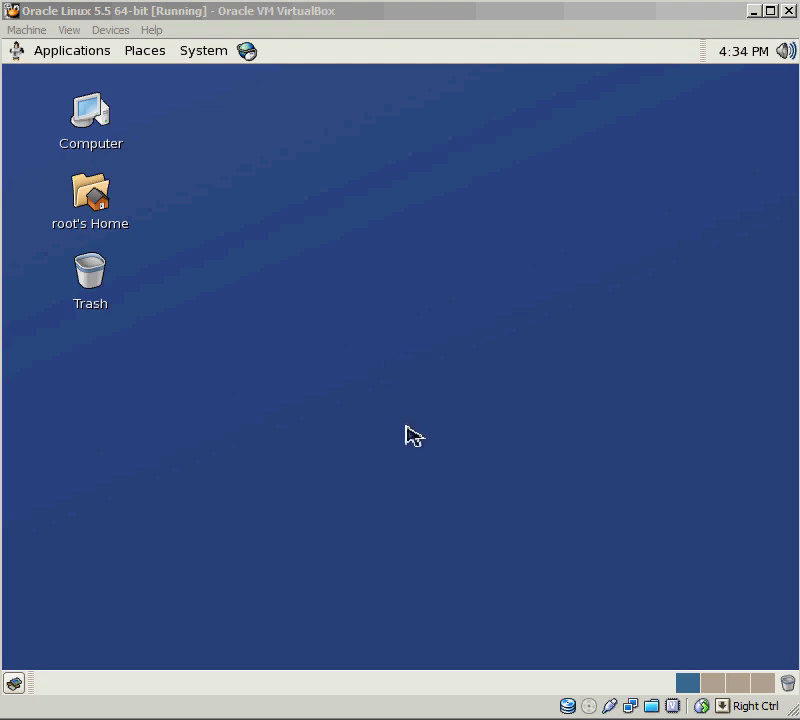
mouse_move(362, 384)
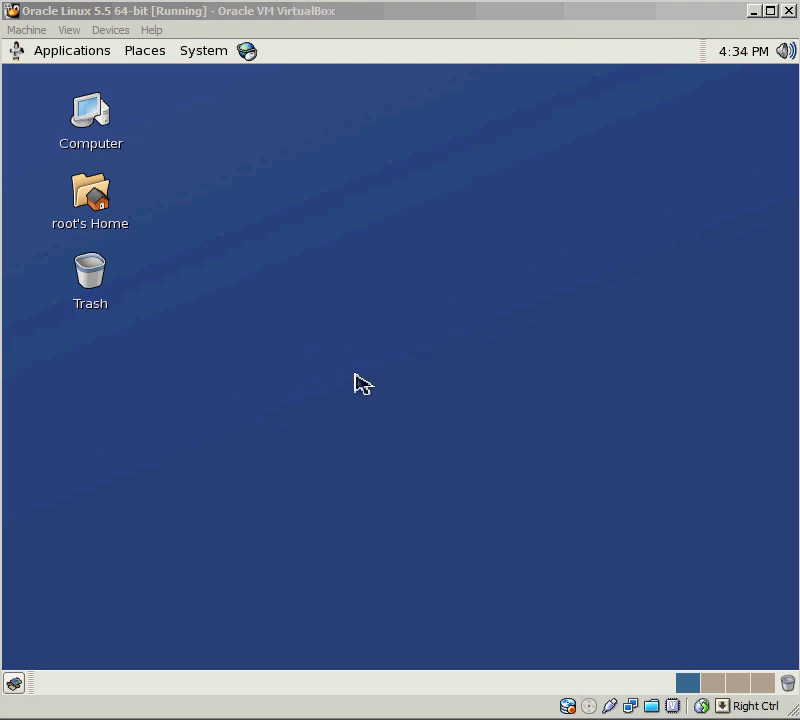
mouse_move(288, 384)
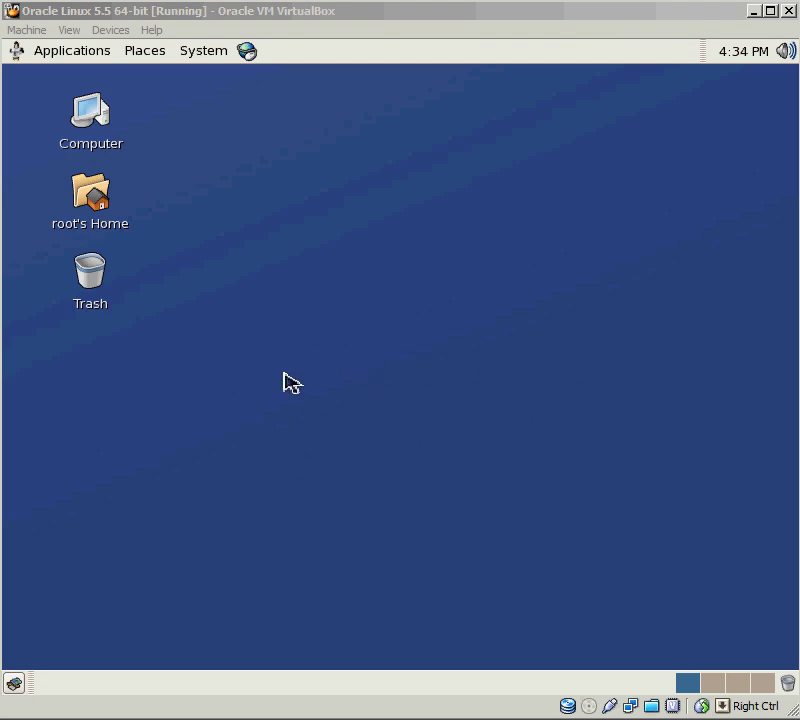
mouse_move(312, 374)
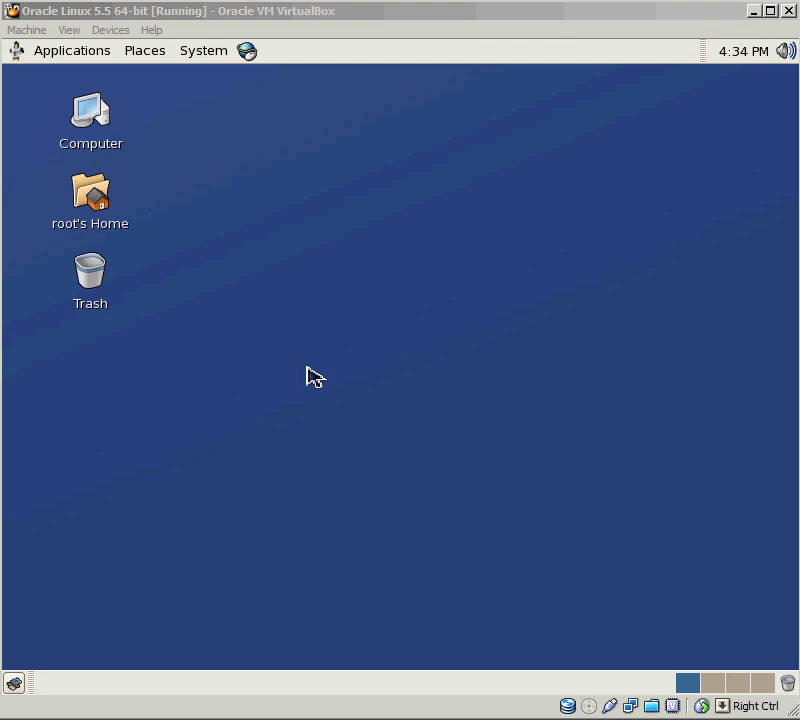
mouse_move(236, 172)
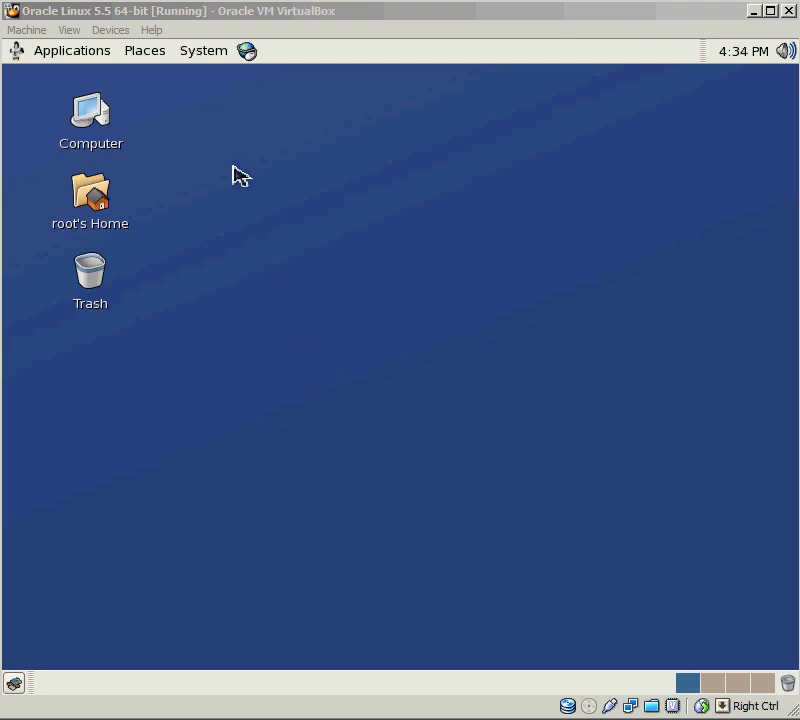
Switch back to the VirtualBox window running the Oracle Linux 5.5 64-bit guest
left_click(202, 50)
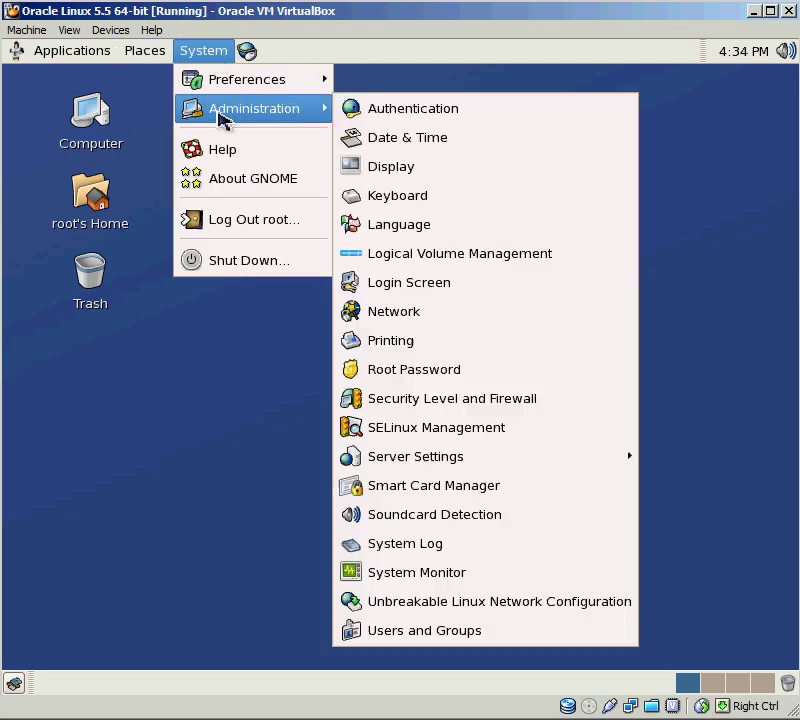
Launch Users and Groups from System > Administration to list the oracle account
left_click(450, 640)
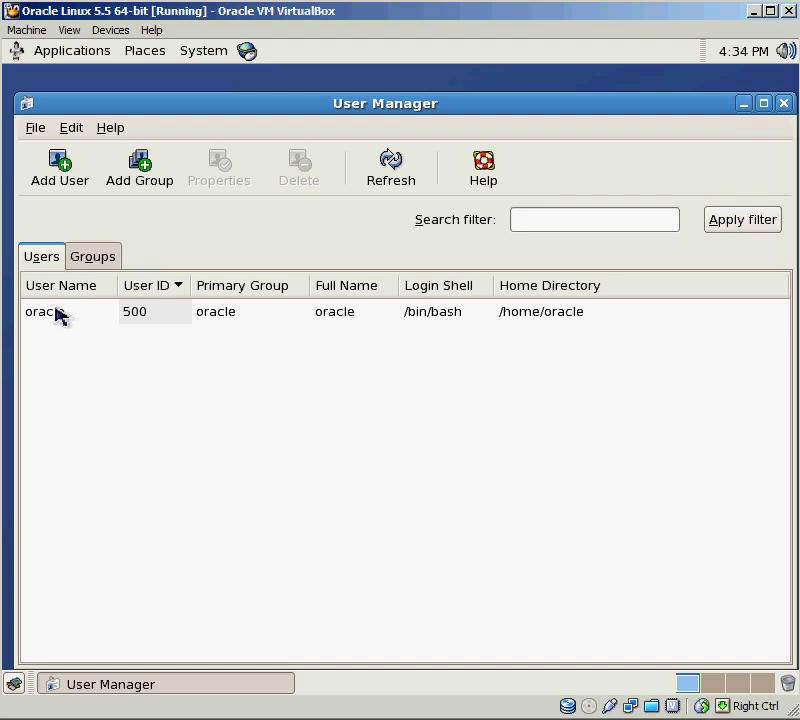
mouse_move(78, 330)
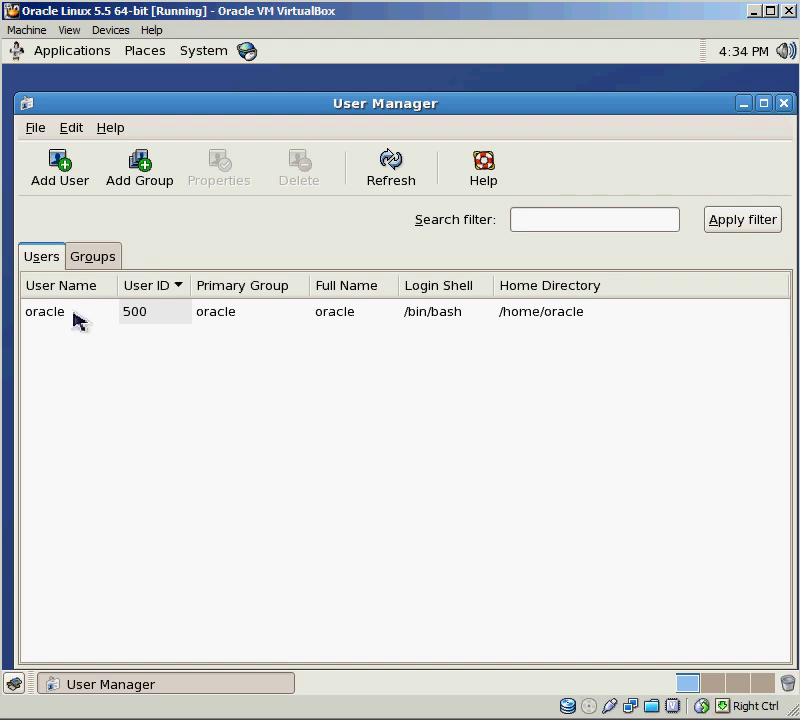
mouse_move(72, 318)
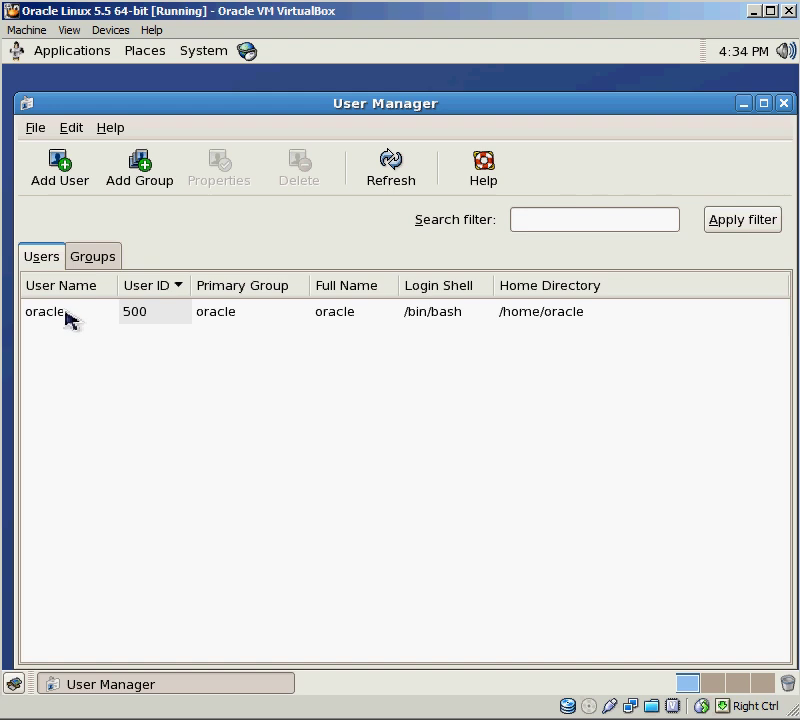
mouse_move(132, 330)
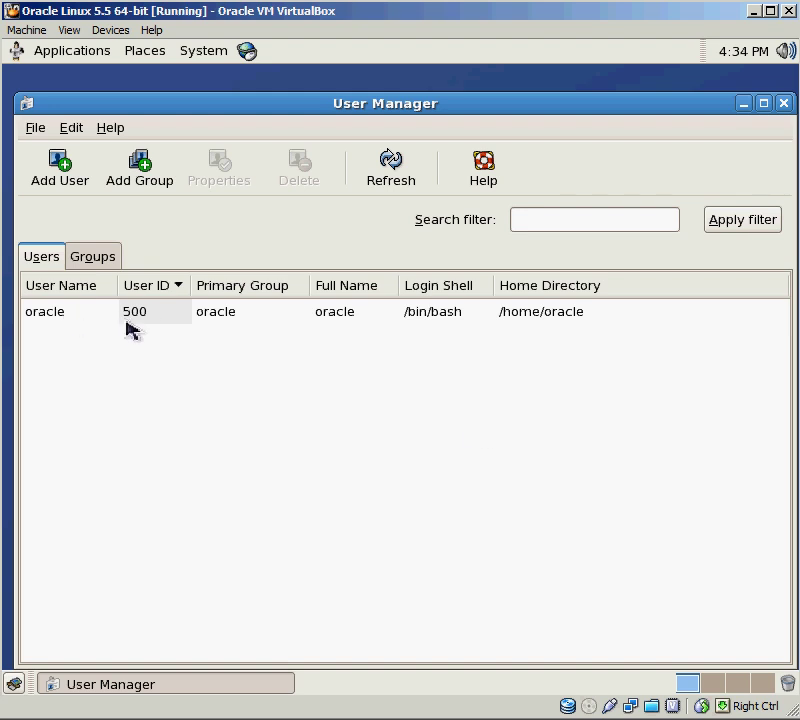
mouse_move(460, 422)
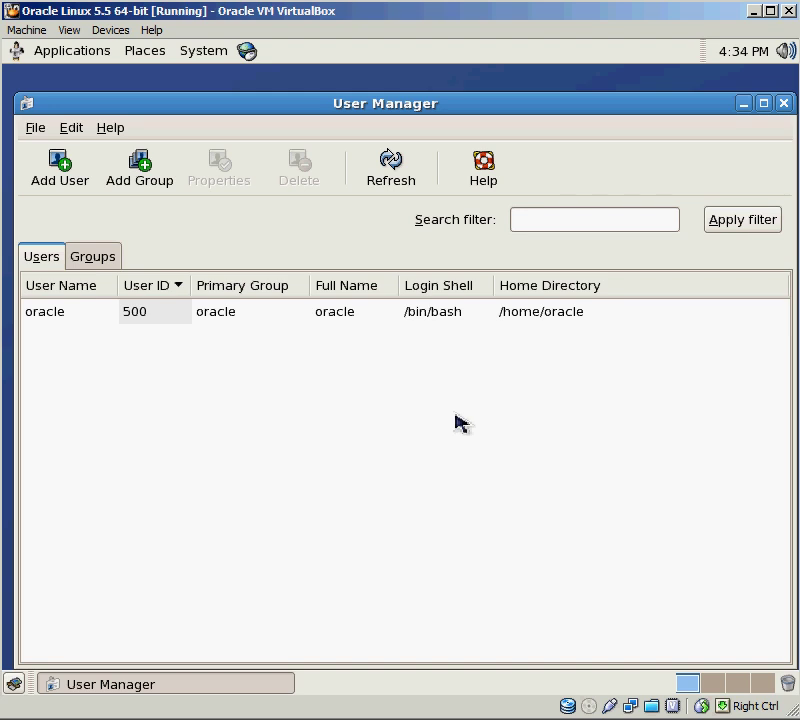
mouse_move(348, 442)
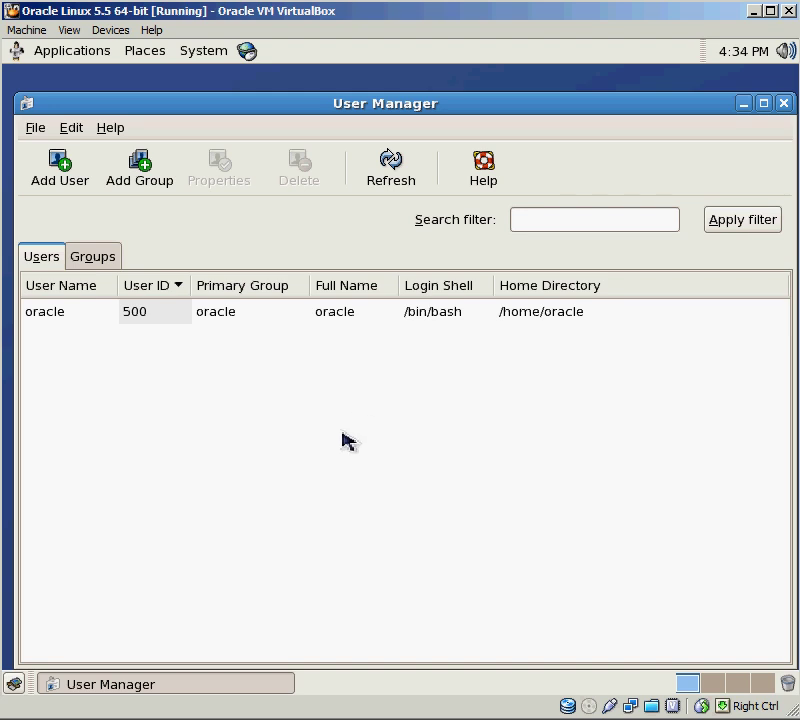
Create two new groups named dba and applmgr in the Groups list
left_click(92, 256)
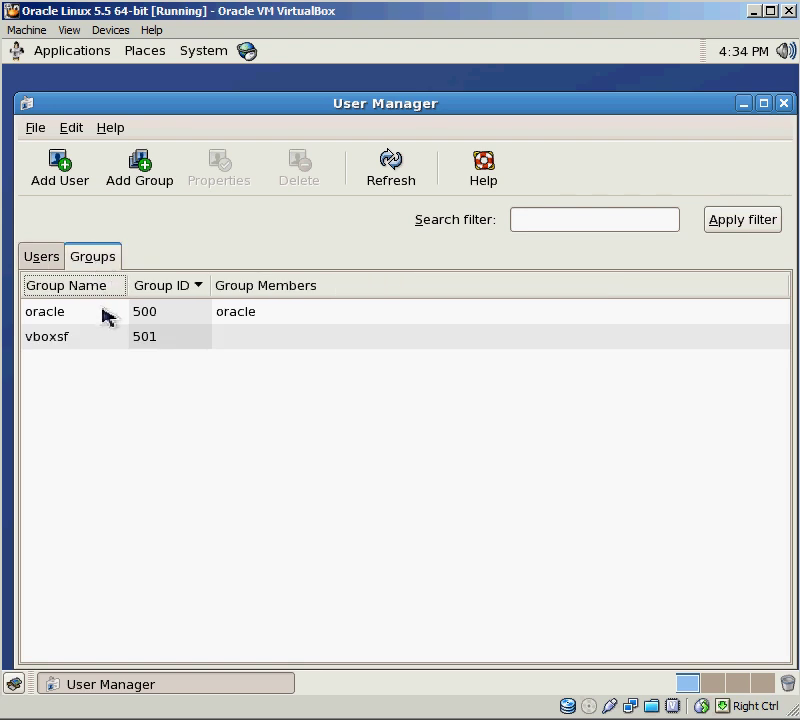
mouse_move(36, 328)
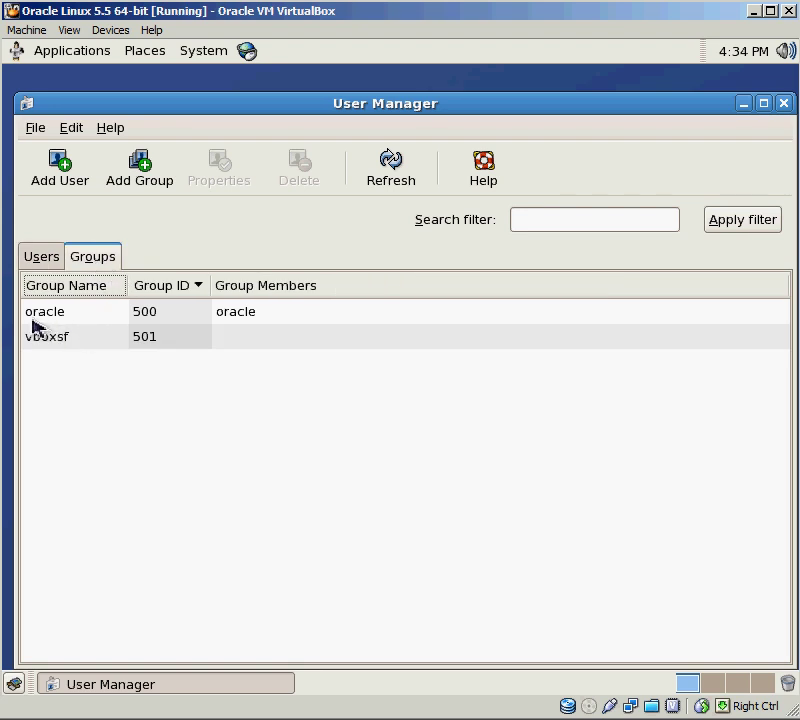
mouse_move(84, 362)
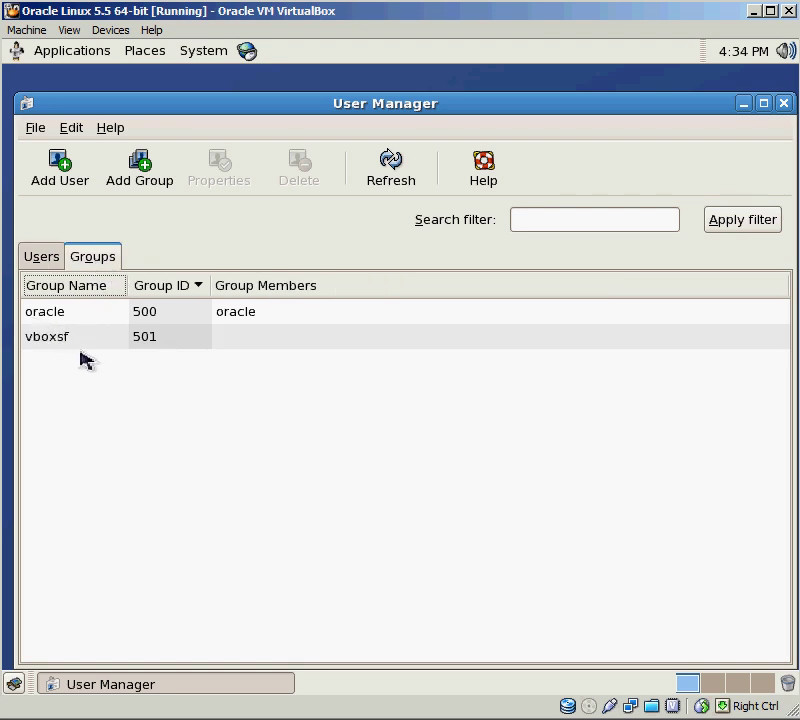
left_click(140, 168)
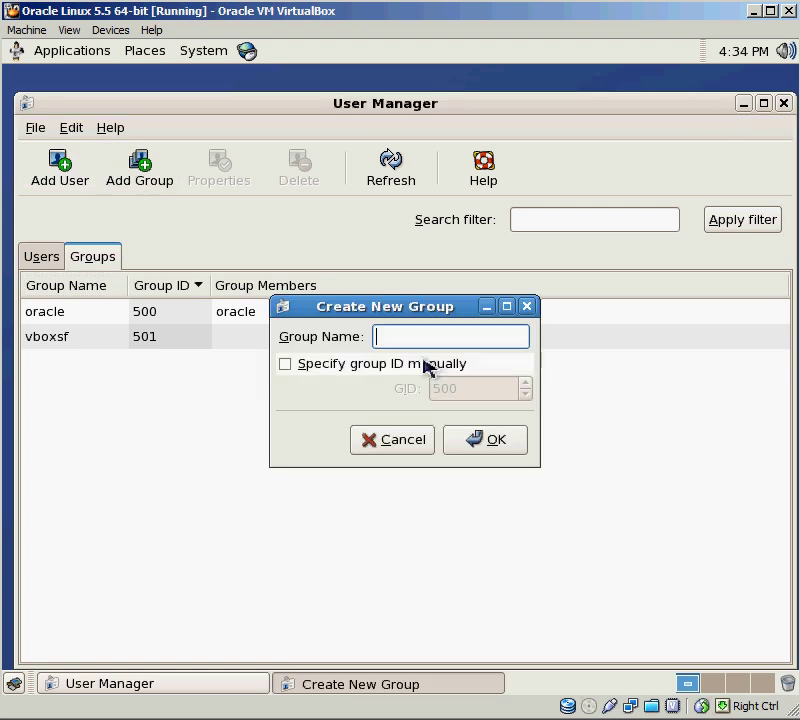
type("dba")
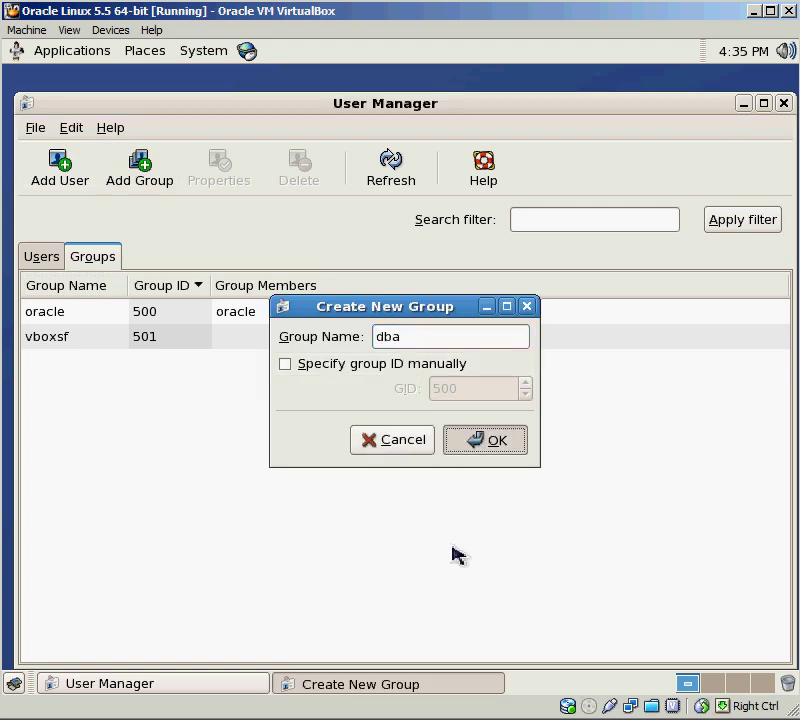
left_click(484, 440)
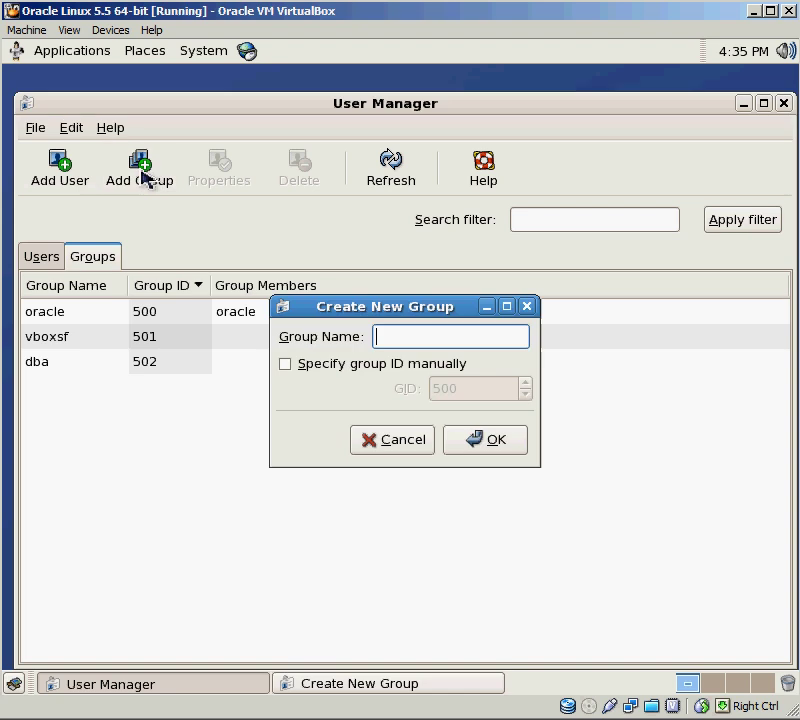
type("applm")
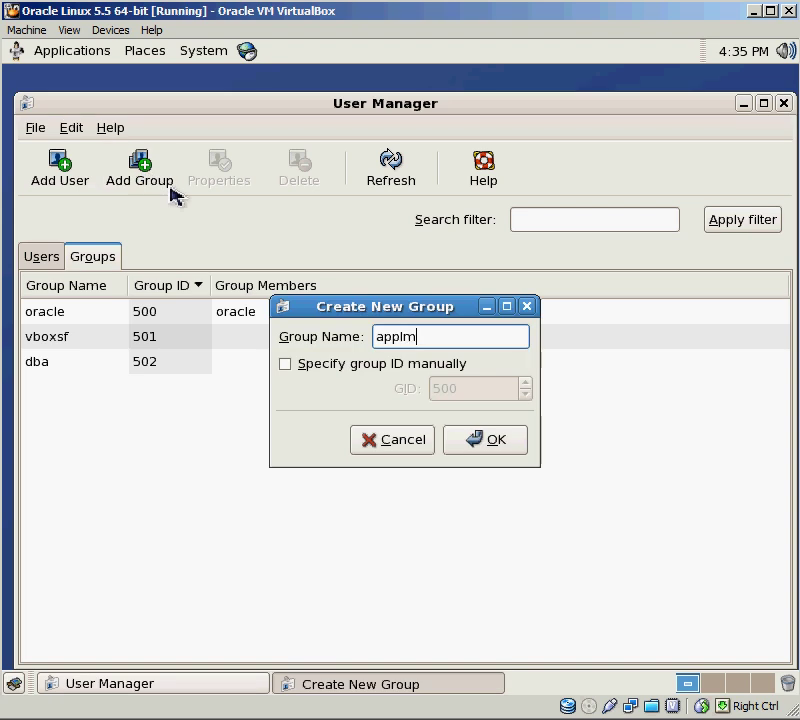
type("gr")
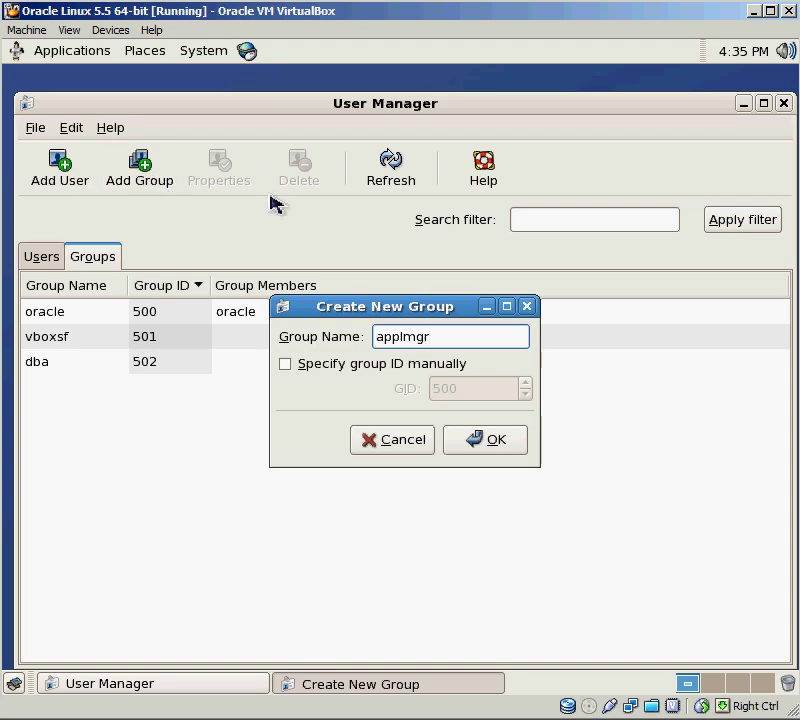
left_click(484, 440)
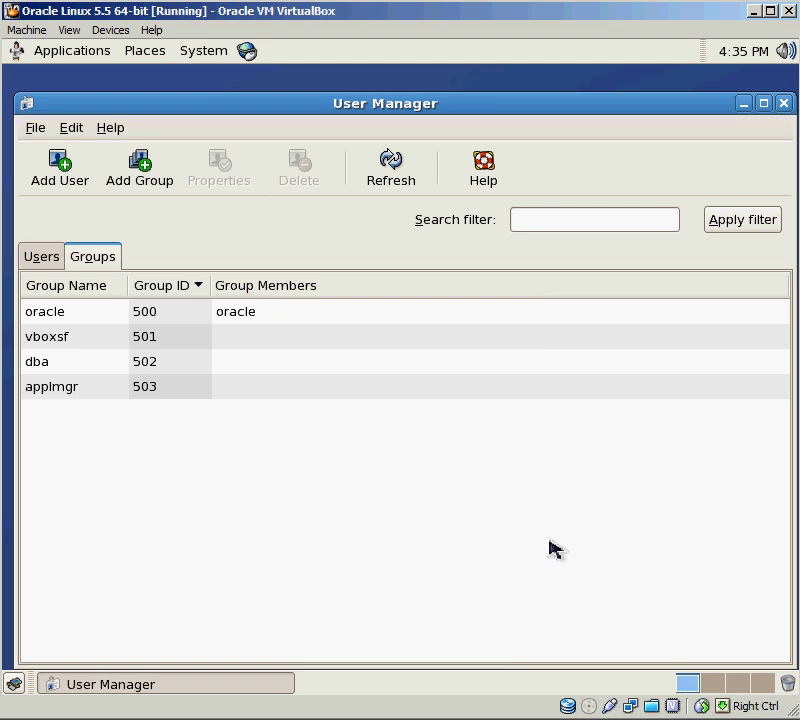
mouse_move(484, 568)
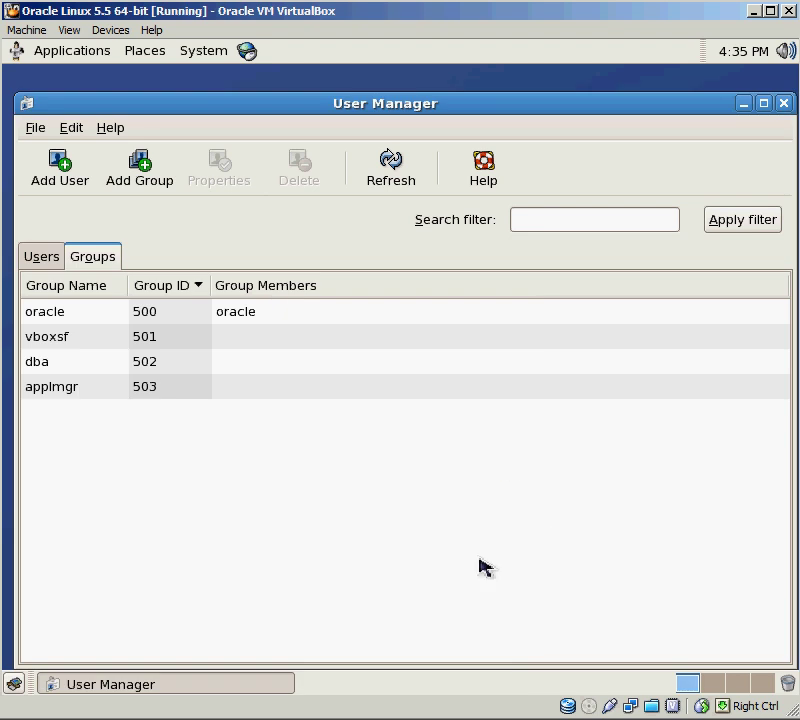
mouse_move(300, 538)
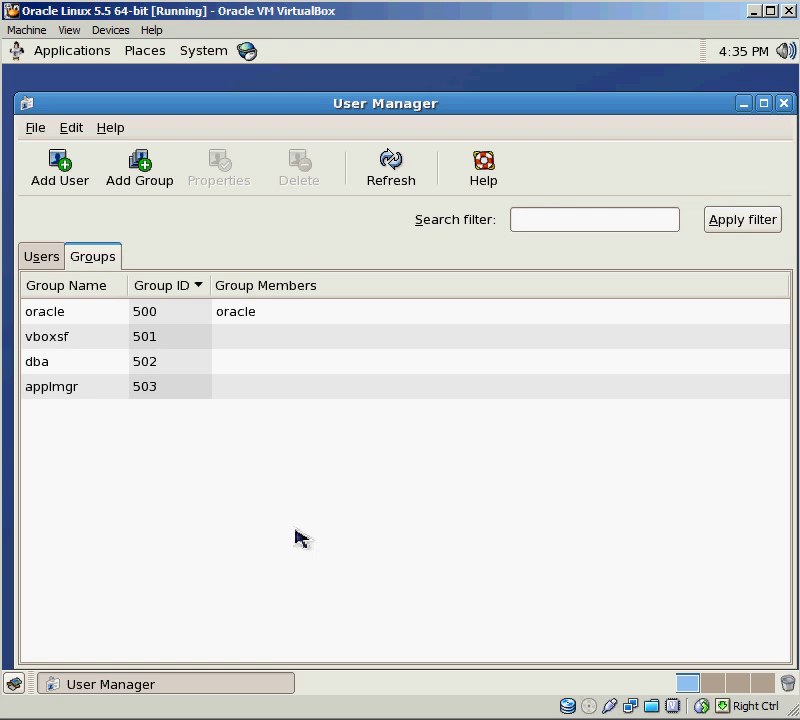
mouse_move(64, 324)
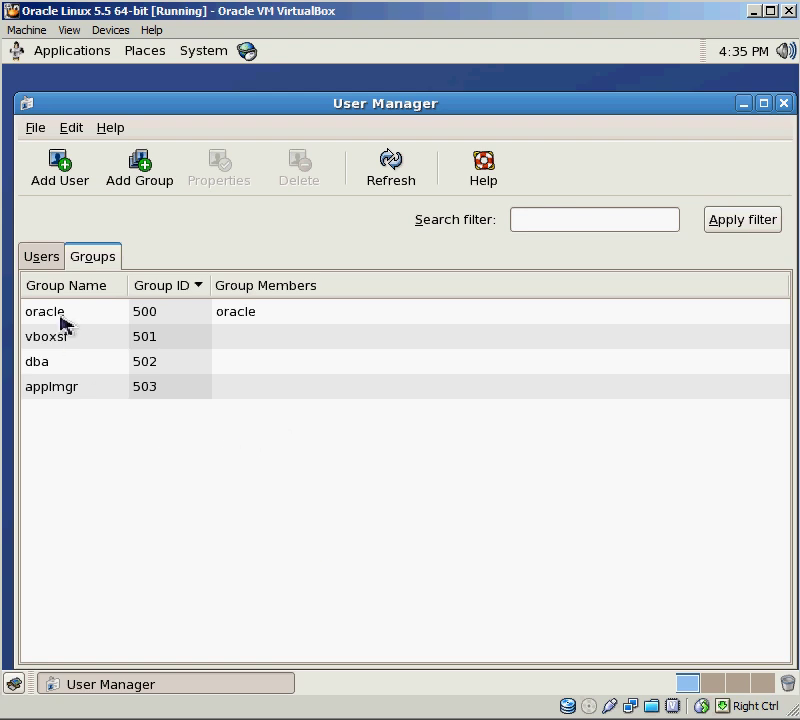
mouse_move(68, 400)
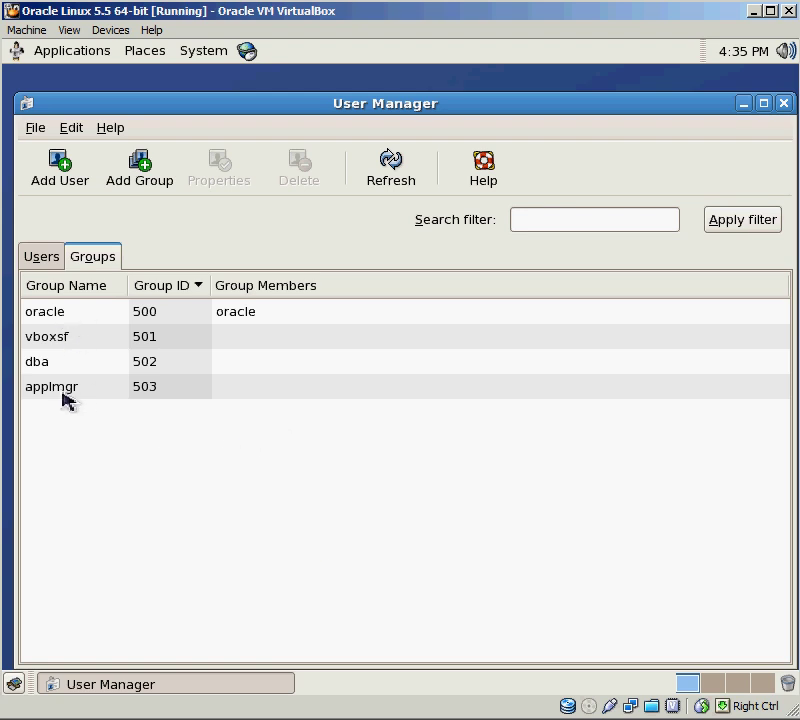
mouse_move(60, 424)
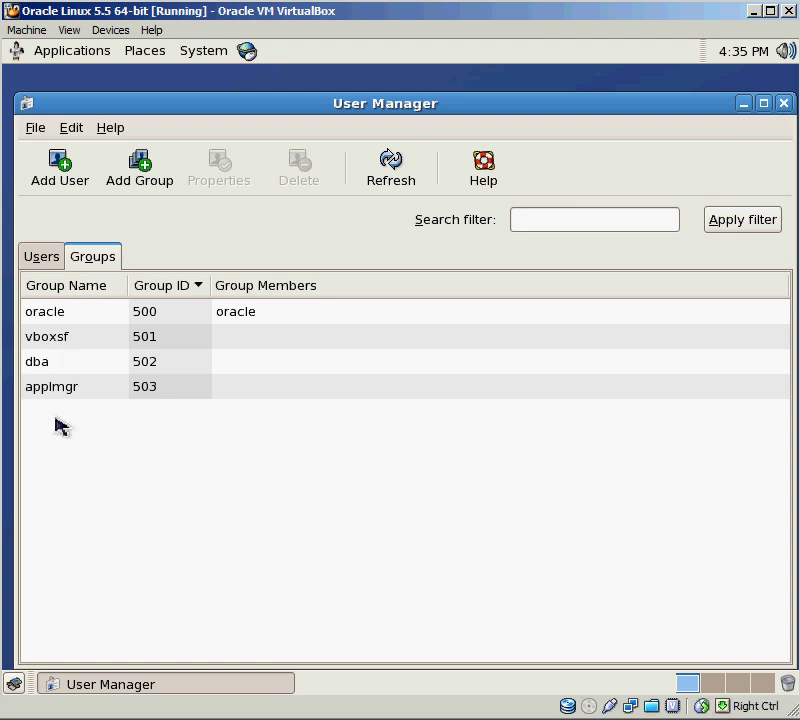
Tick dba in oracle's group memberships and set dba as its primary group
left_click(40, 256)
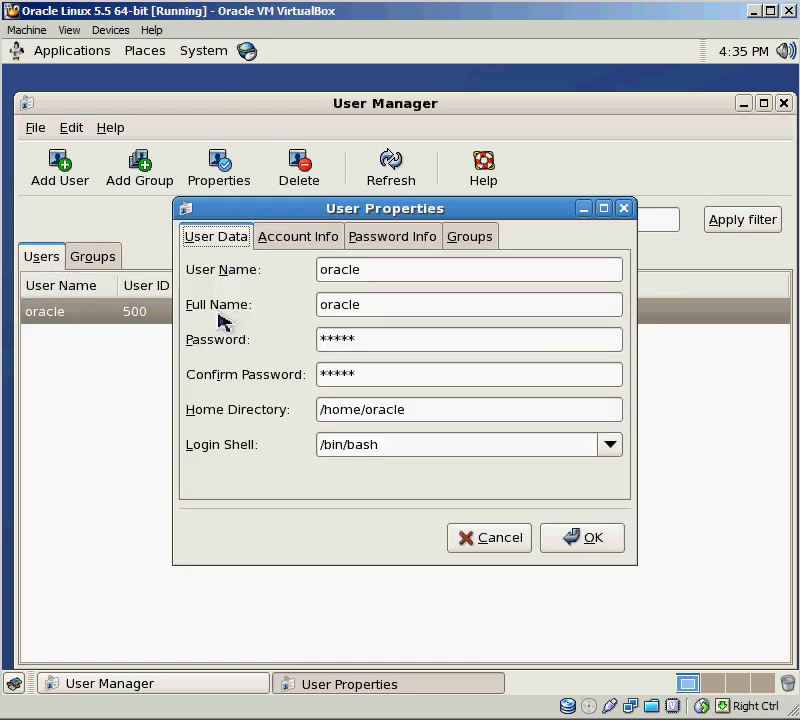
mouse_move(408, 256)
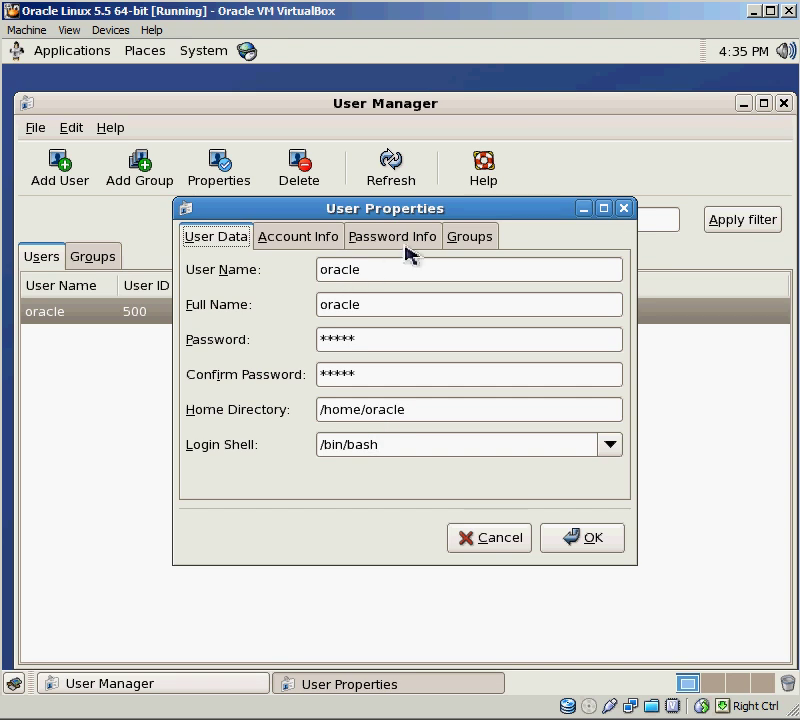
left_click(470, 236)
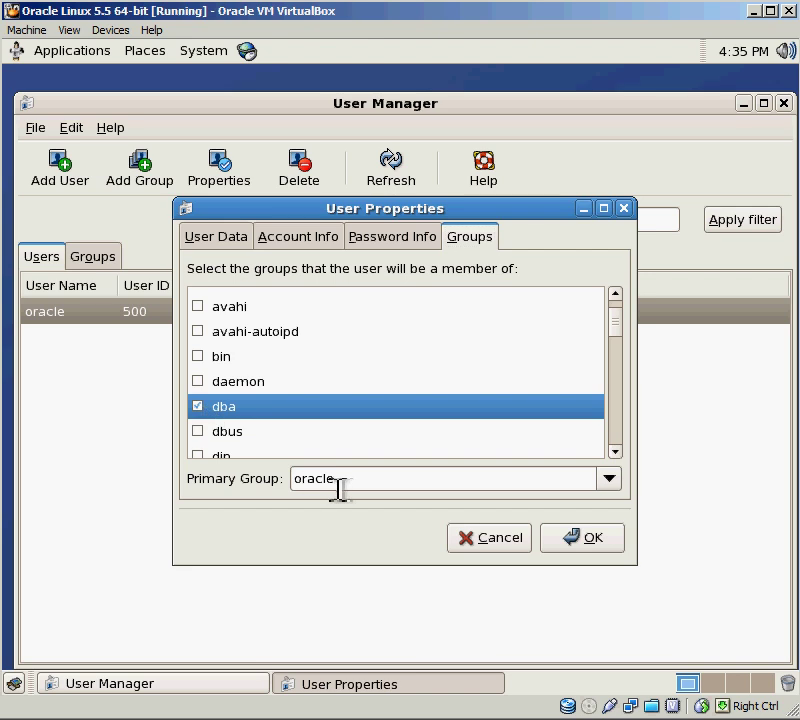
left_click(608, 478)
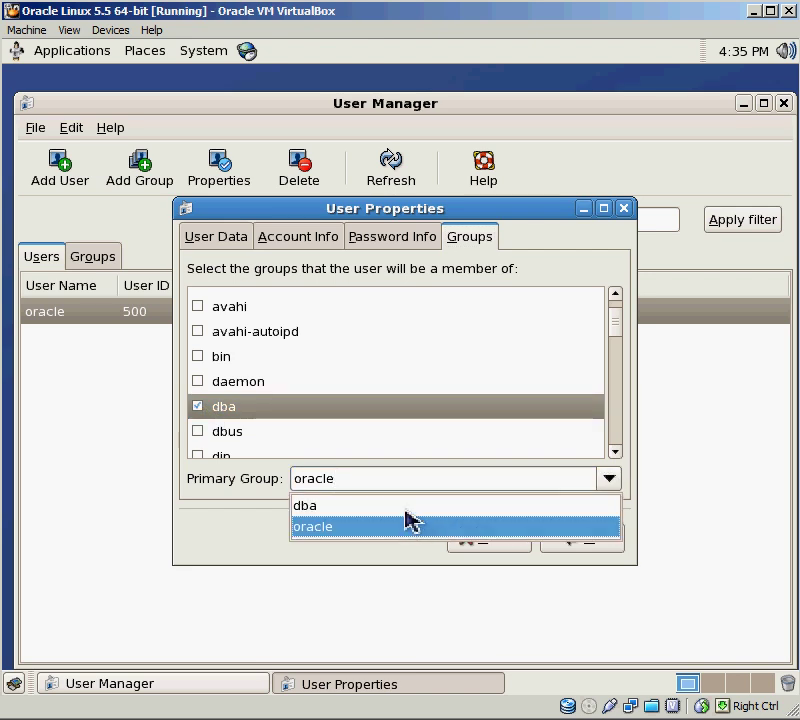
left_click(306, 504)
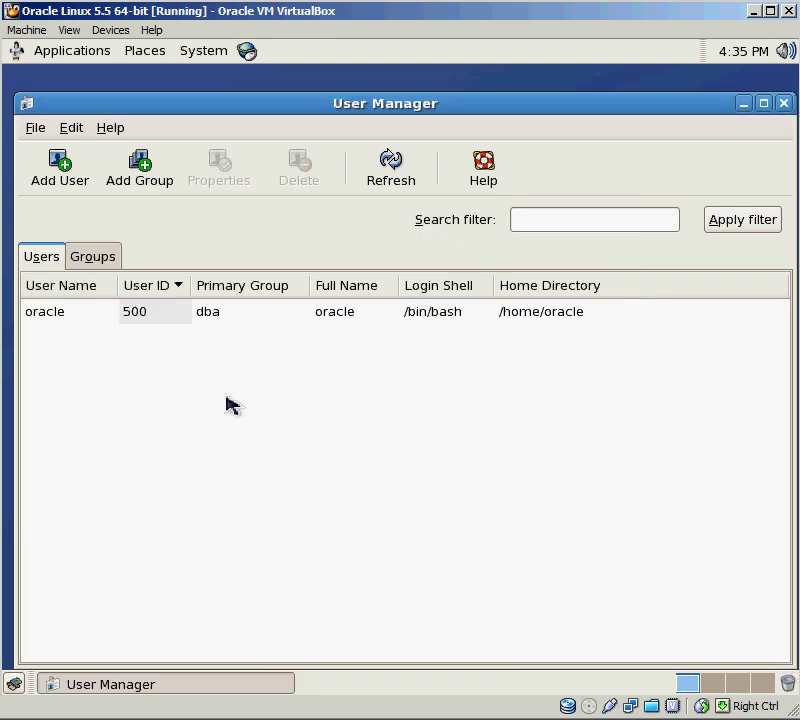
Create user applmgr with full name and password, adding it to the existing applmgr group
left_click(60, 168)
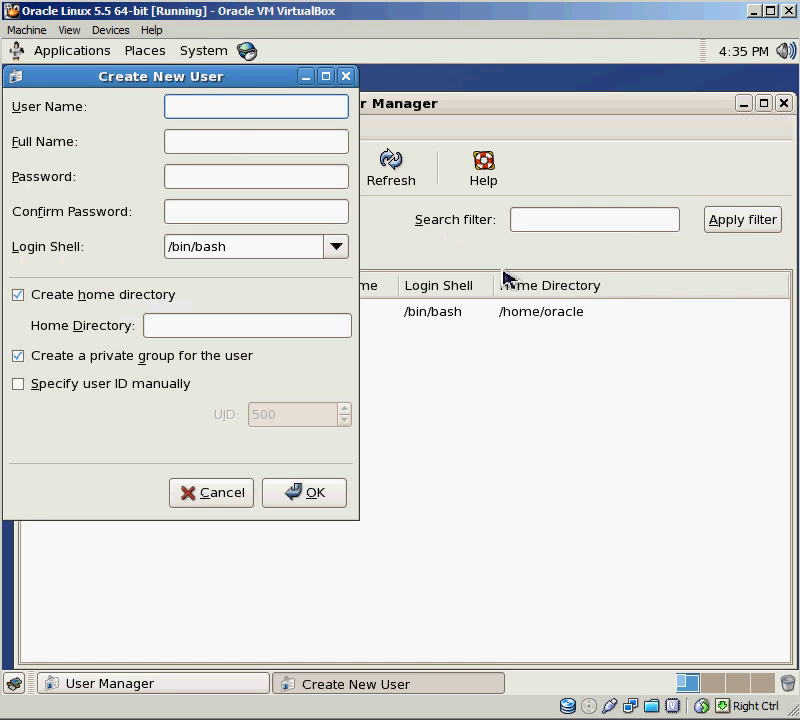
type("applmgr")
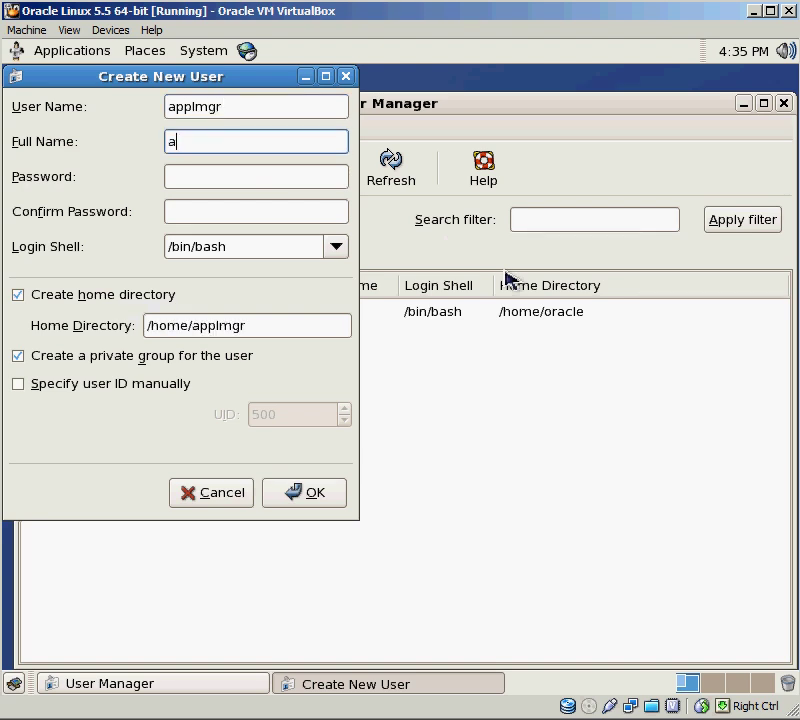
type("pplmgr")
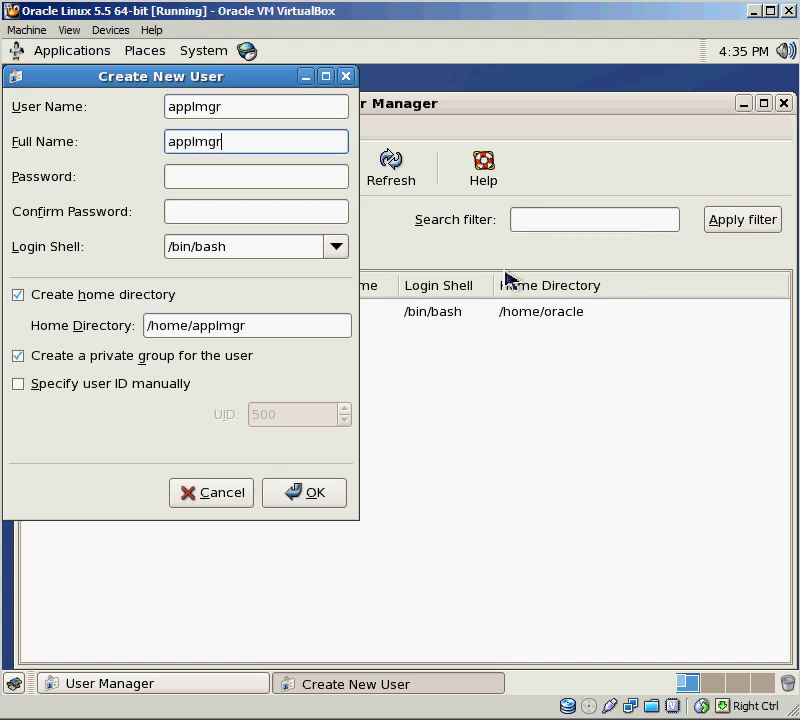
type("***")
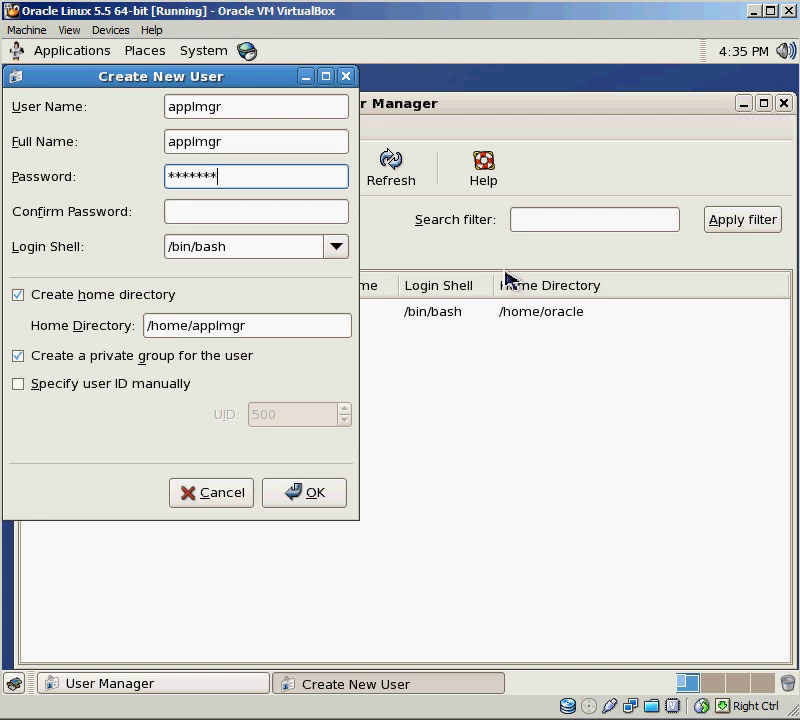
left_click(254, 212)
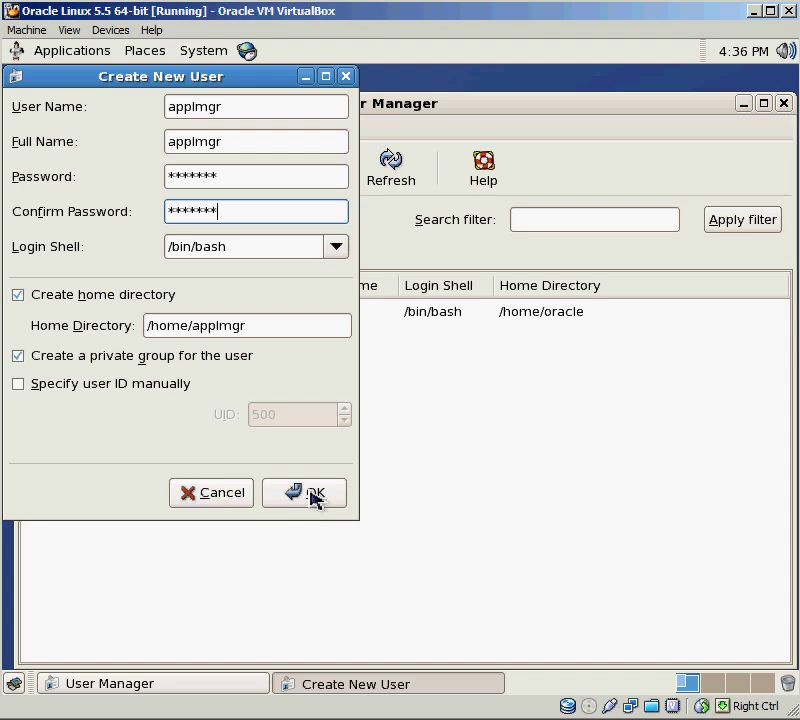
left_click(304, 492)
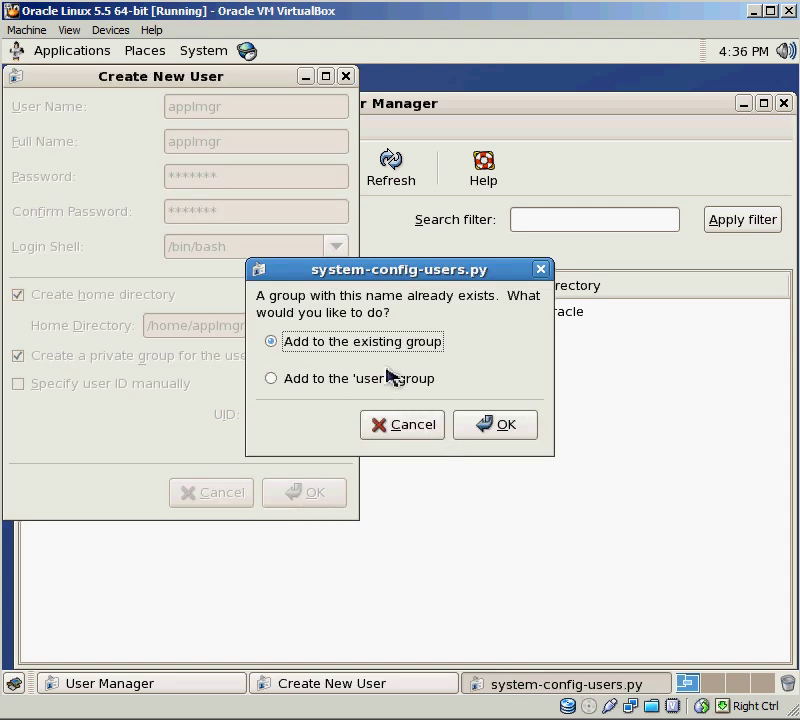
left_click(494, 424)
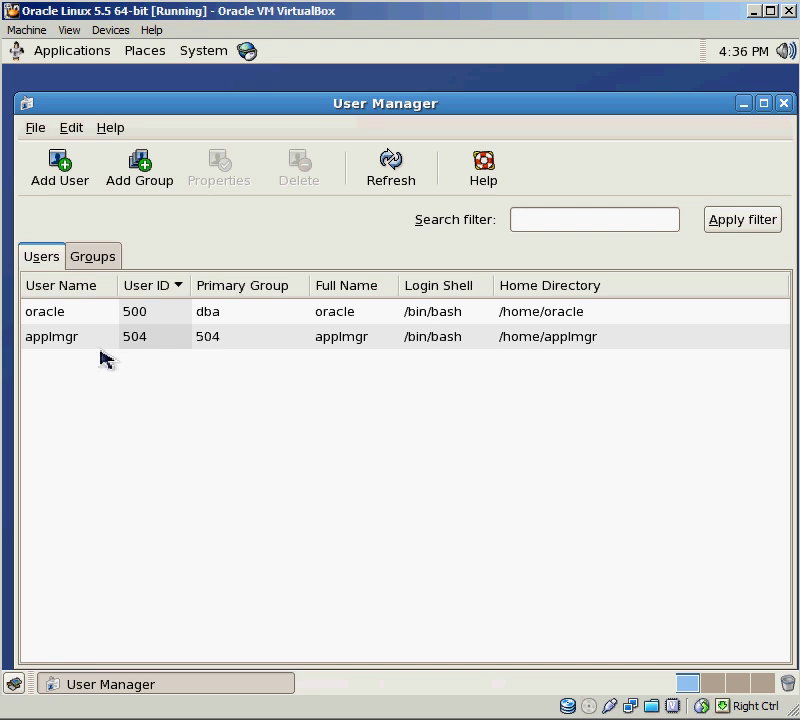
mouse_move(216, 348)
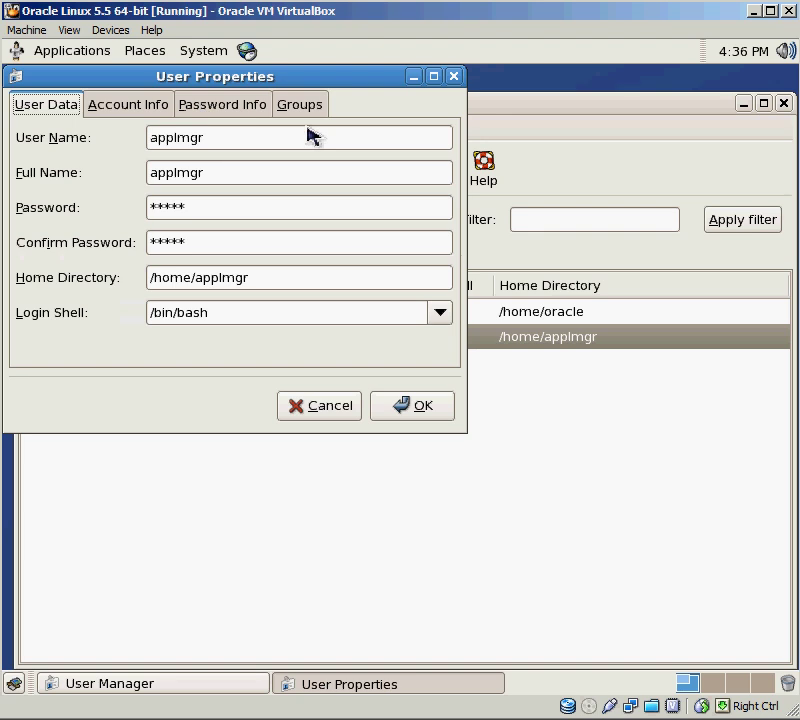
Review applmgr's Groups tab, then quit the user manager via File > Quit
left_click(300, 104)
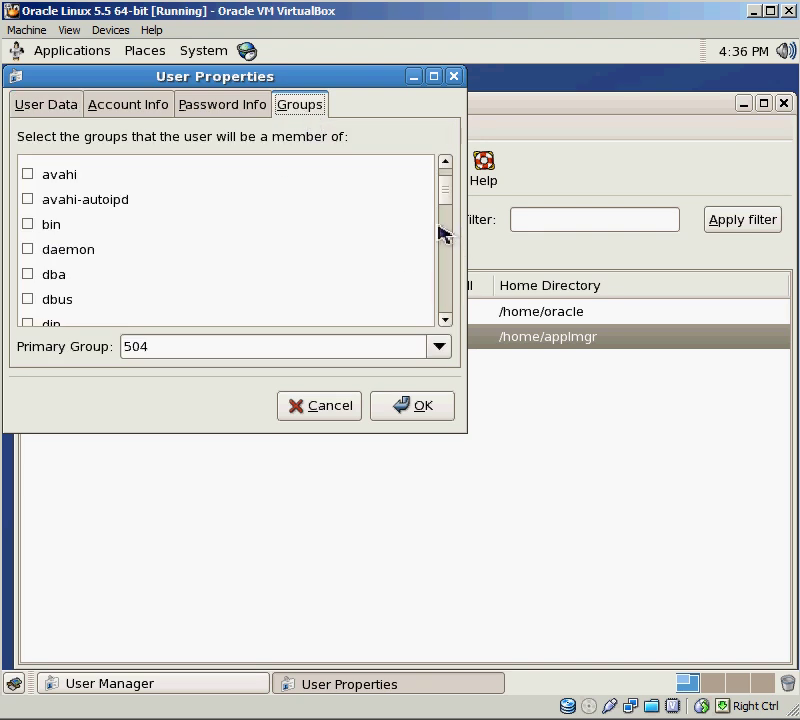
mouse_move(448, 160)
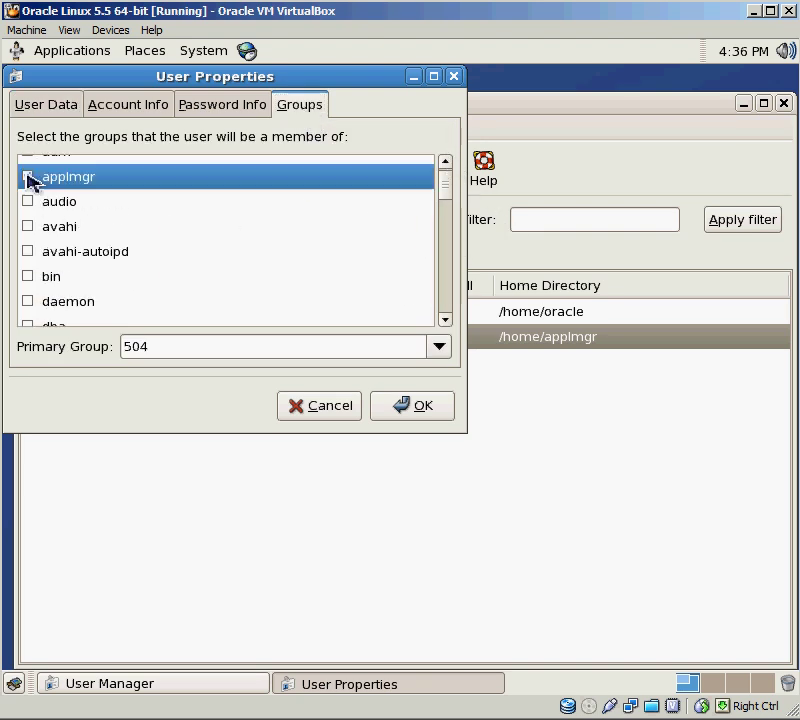
left_click(438, 346)
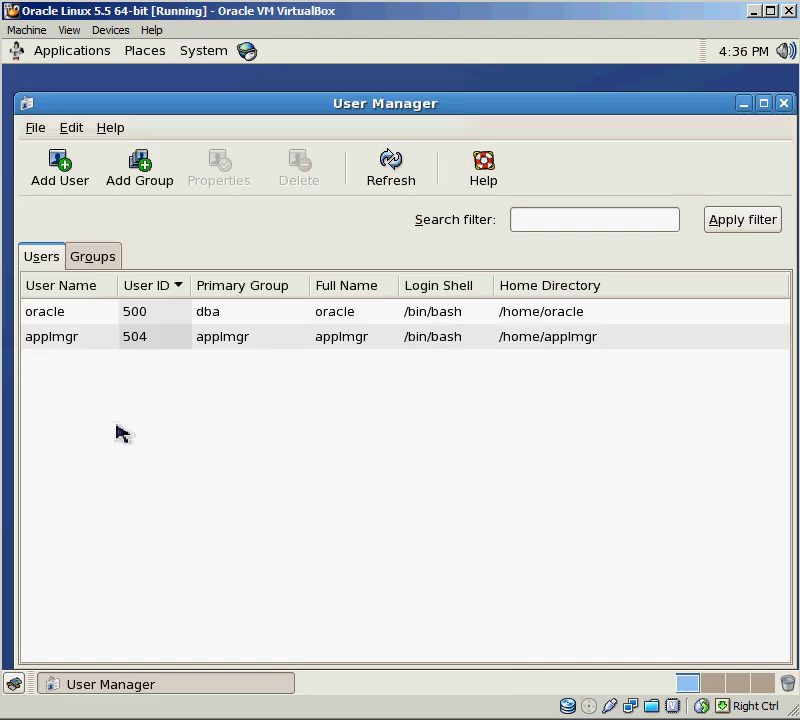
mouse_move(236, 368)
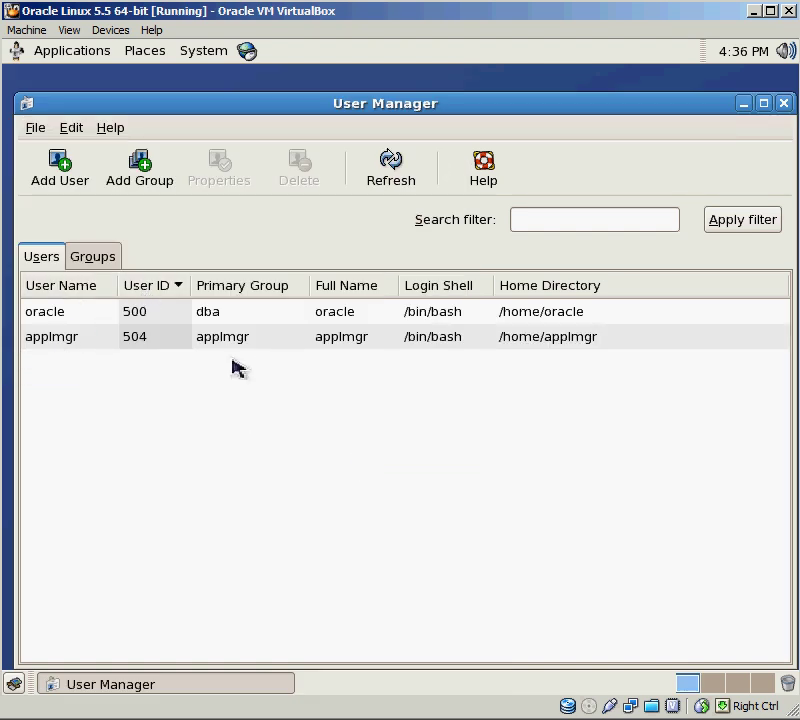
mouse_move(368, 610)
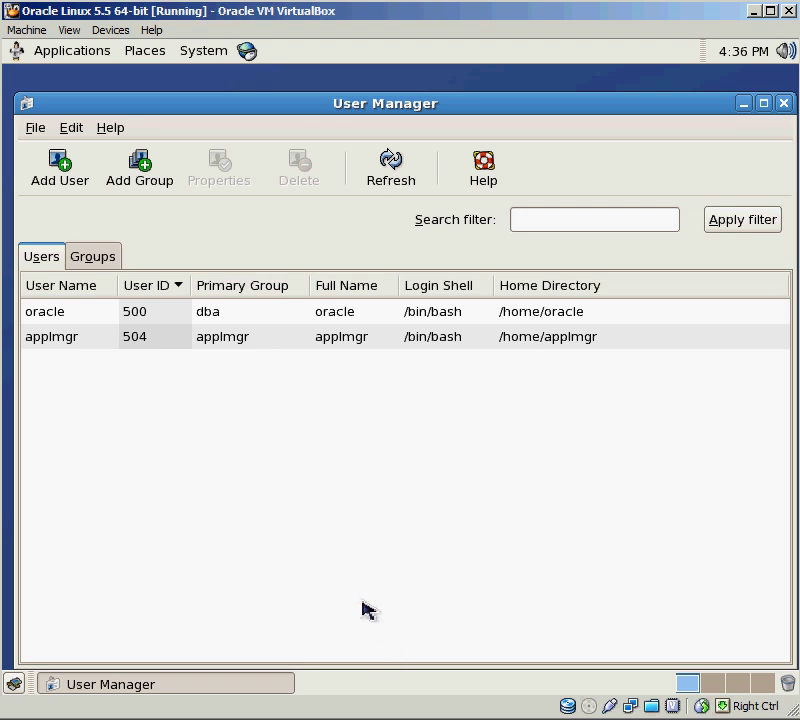
mouse_move(292, 444)
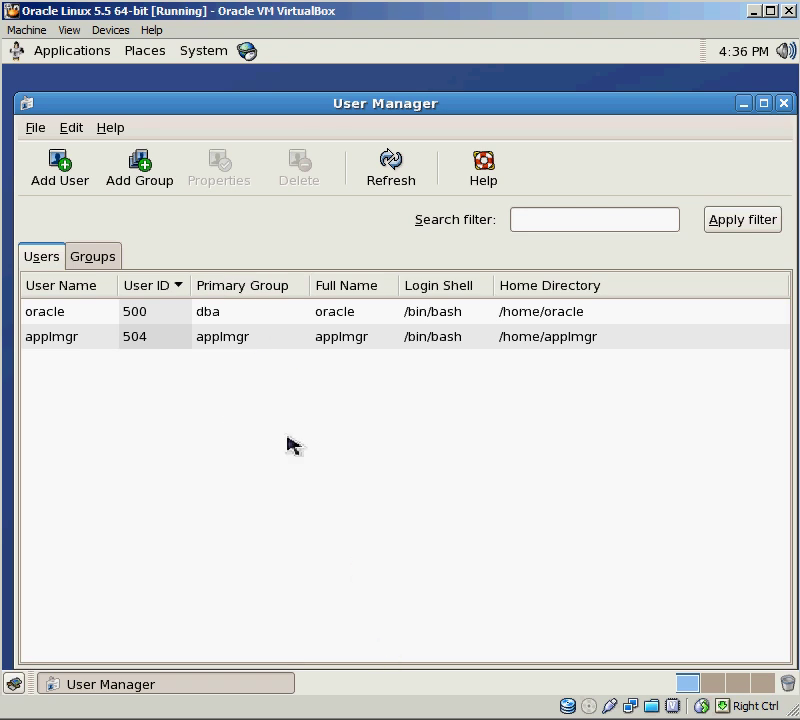
left_click(36, 128)
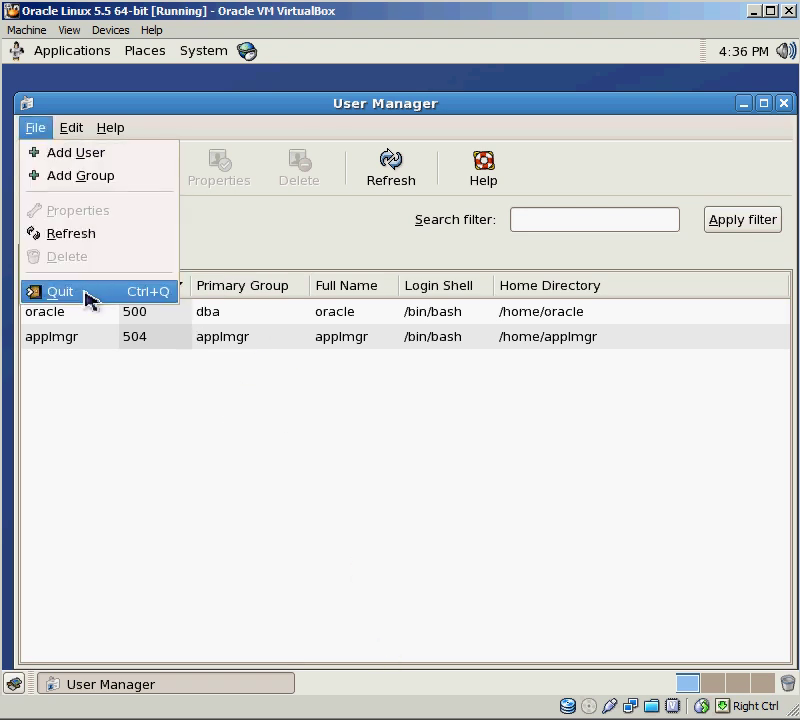
left_click(60, 292)
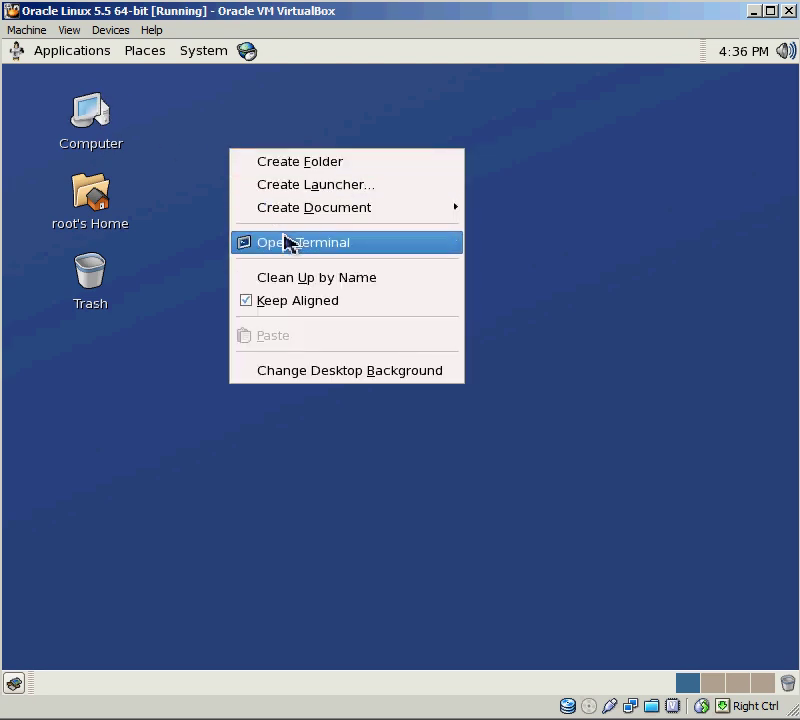
In a new terminal switch to the oracle user with su - and check pwd
left_click(300, 242)
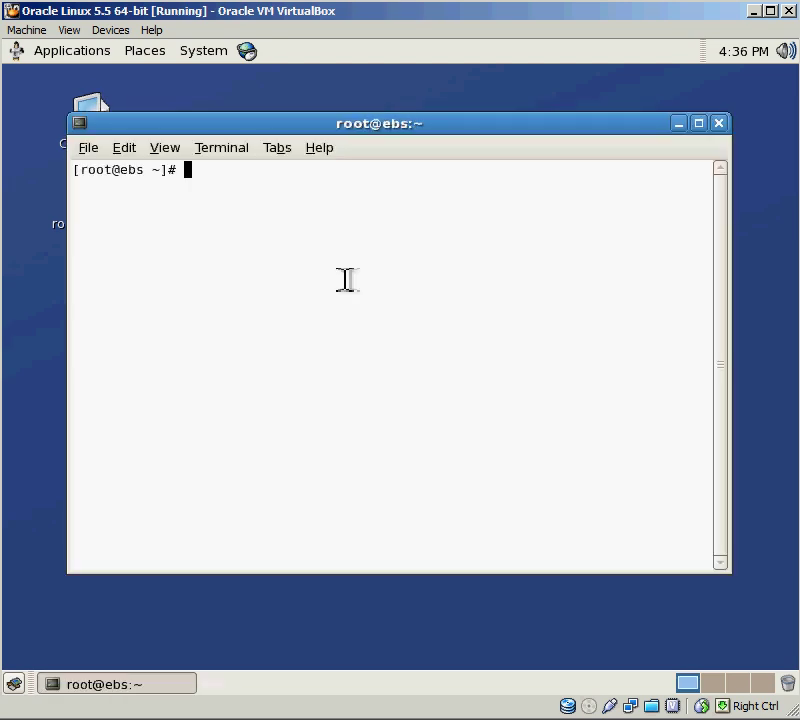
type("su - oracle")
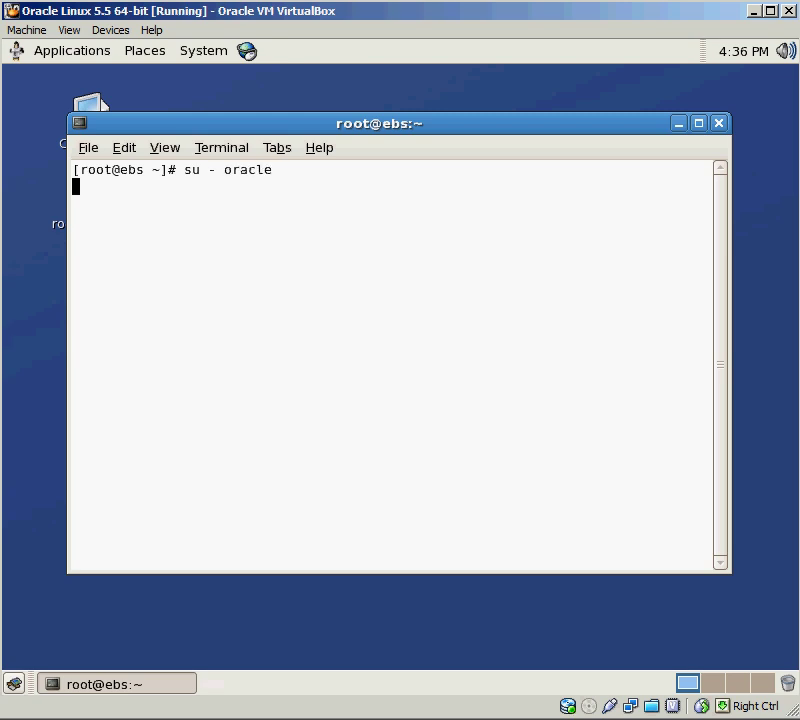
key("Return")
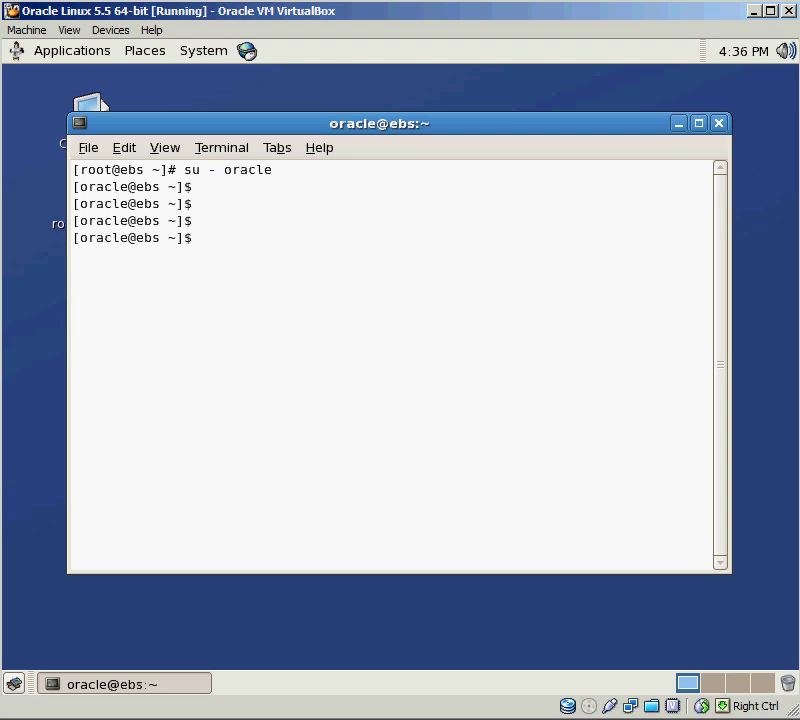
type("pwd")
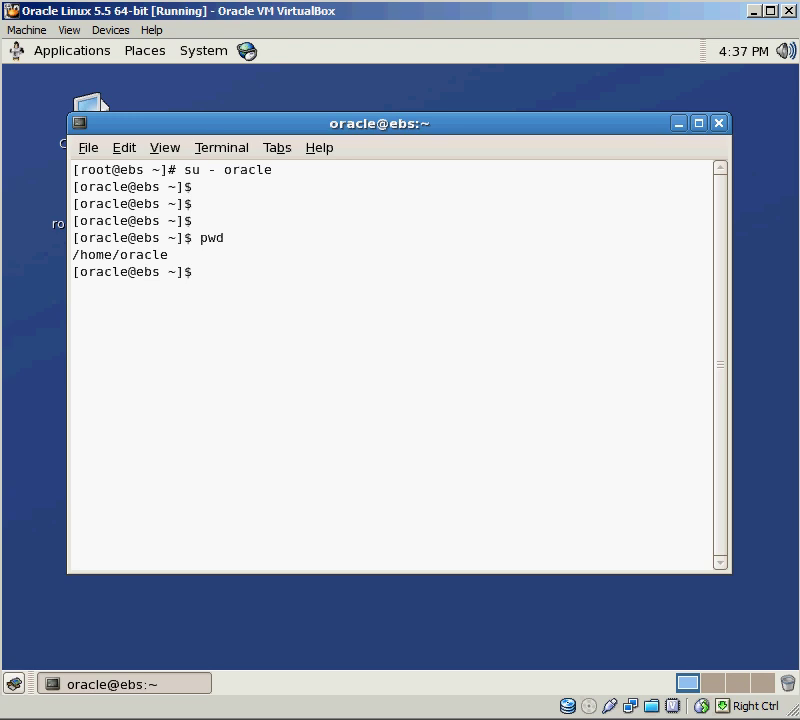
Make an ebs directory, cd into it and confirm the path /home/oracle/ebs
type("mkdir")
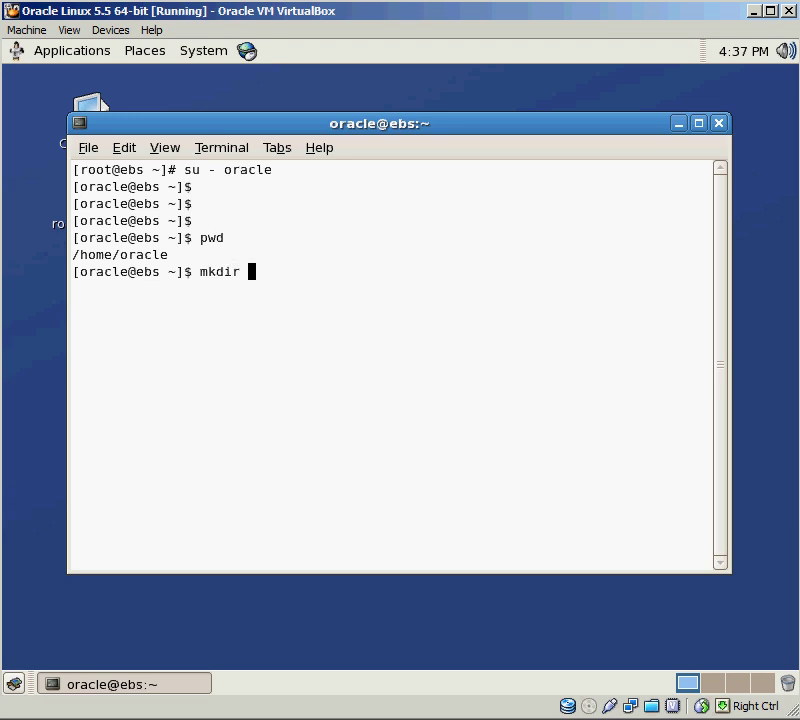
type("eba")
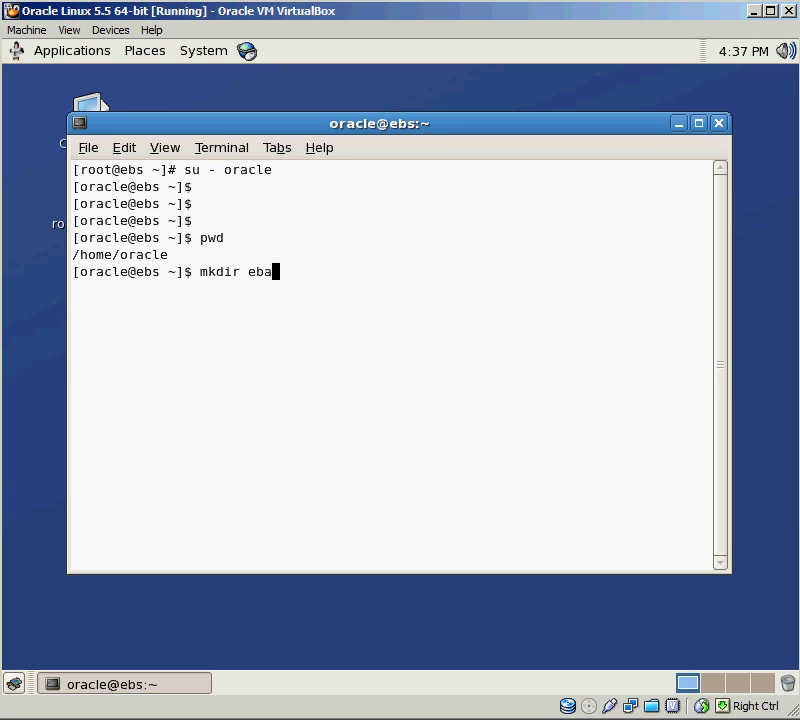
type("s")
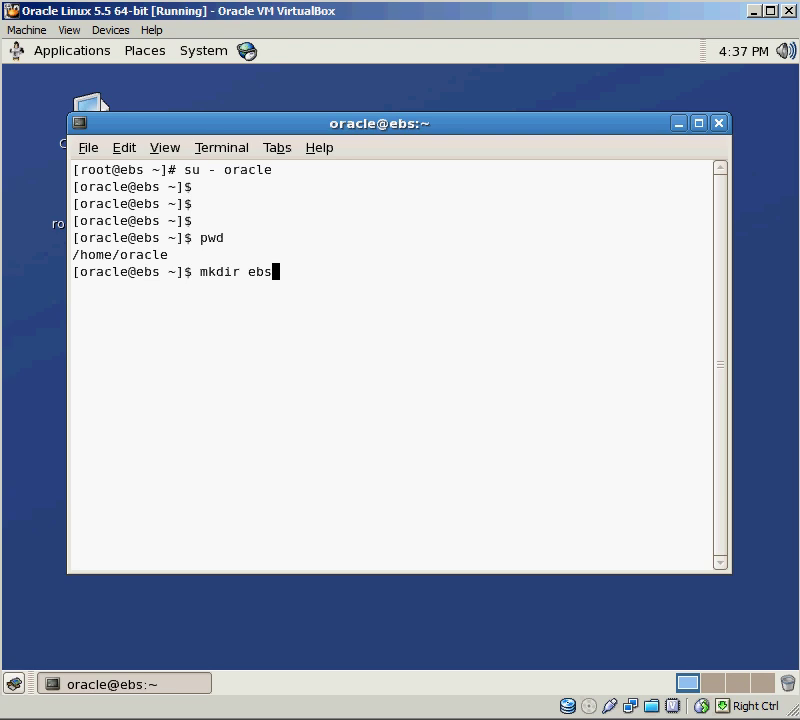
key("Return")
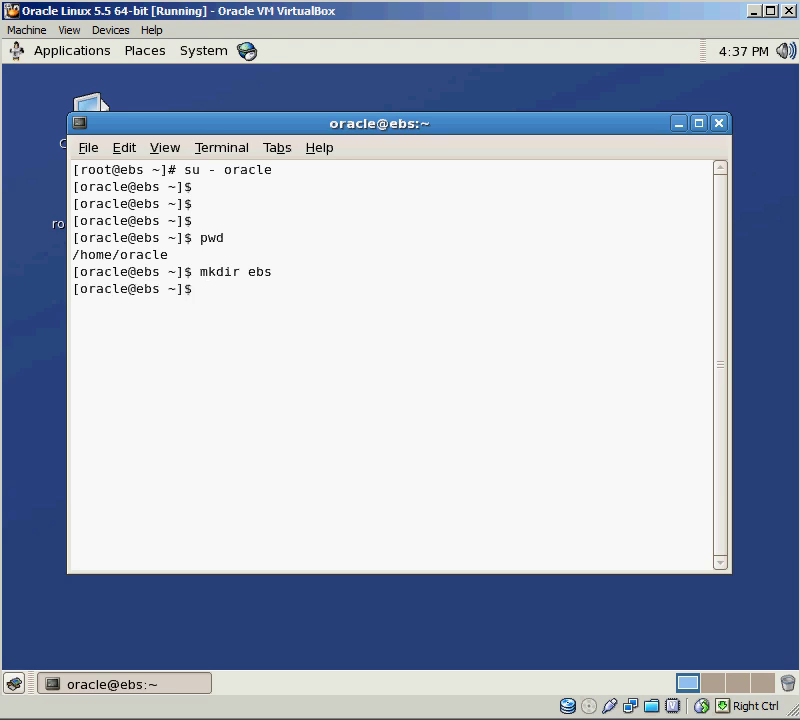
type("c")
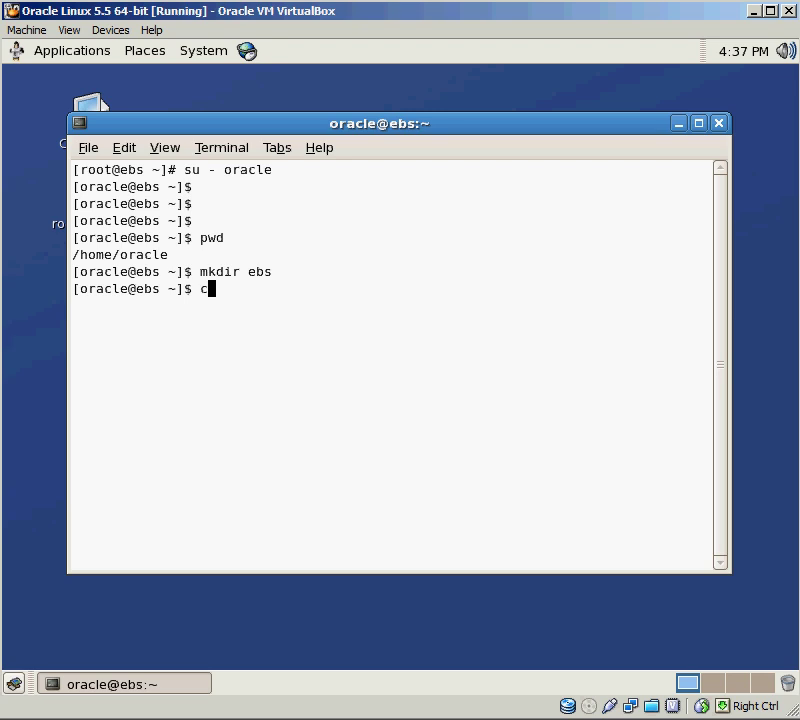
key("Return")
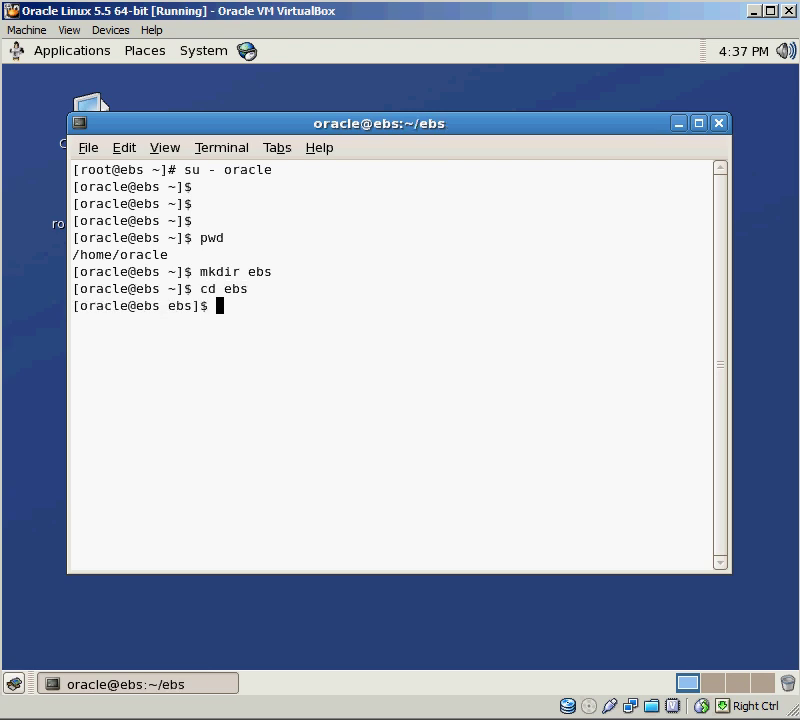
type("pwd")
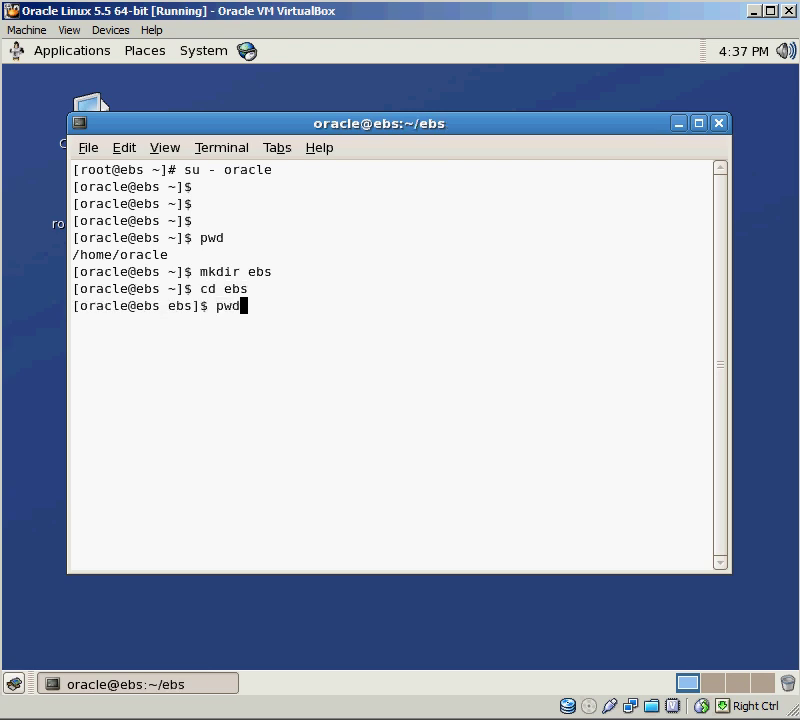
key("Return")
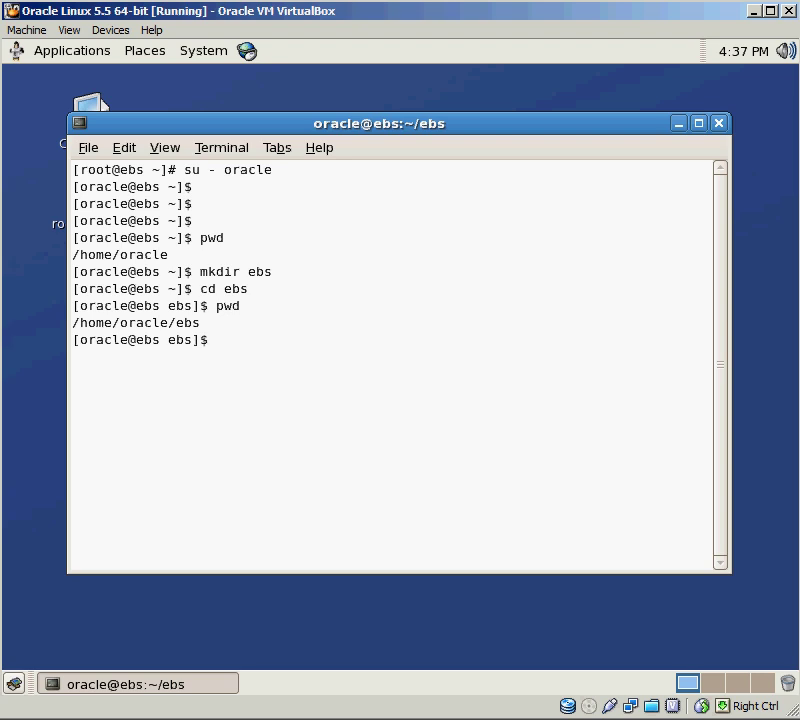
Change into /mnt/test and then into the startCD folder
type("c")
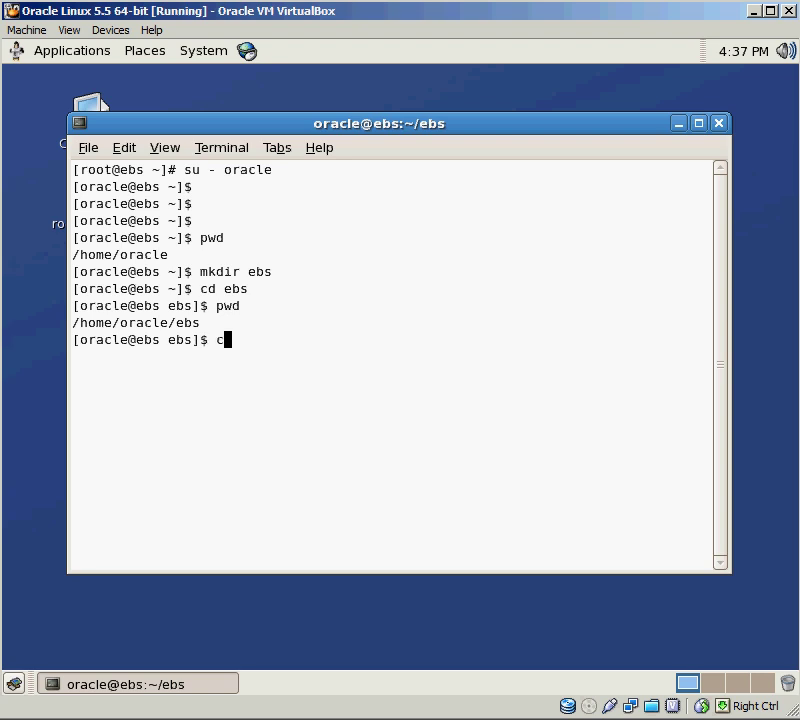
type("d /mnt")
type("ls -lt")
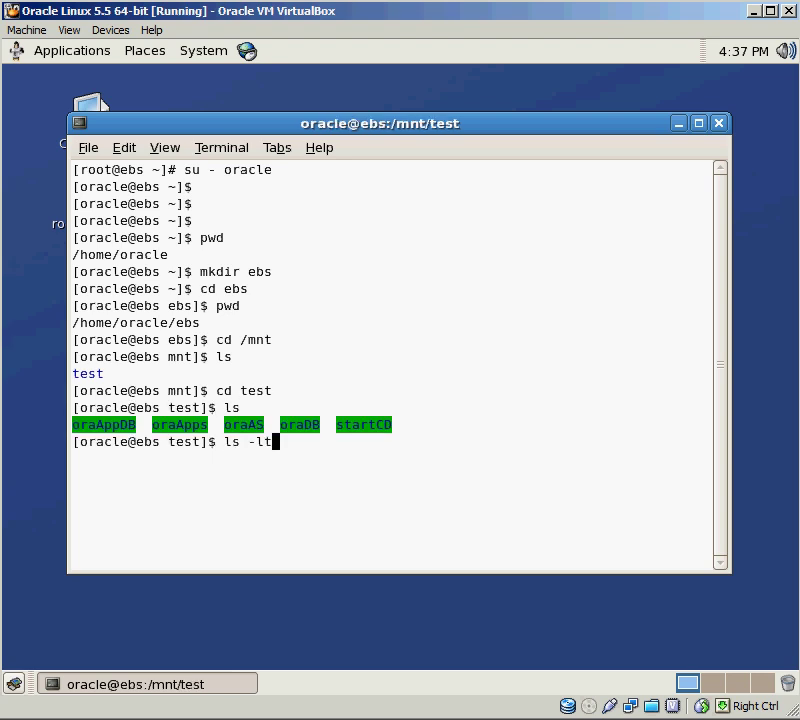
key("Return")
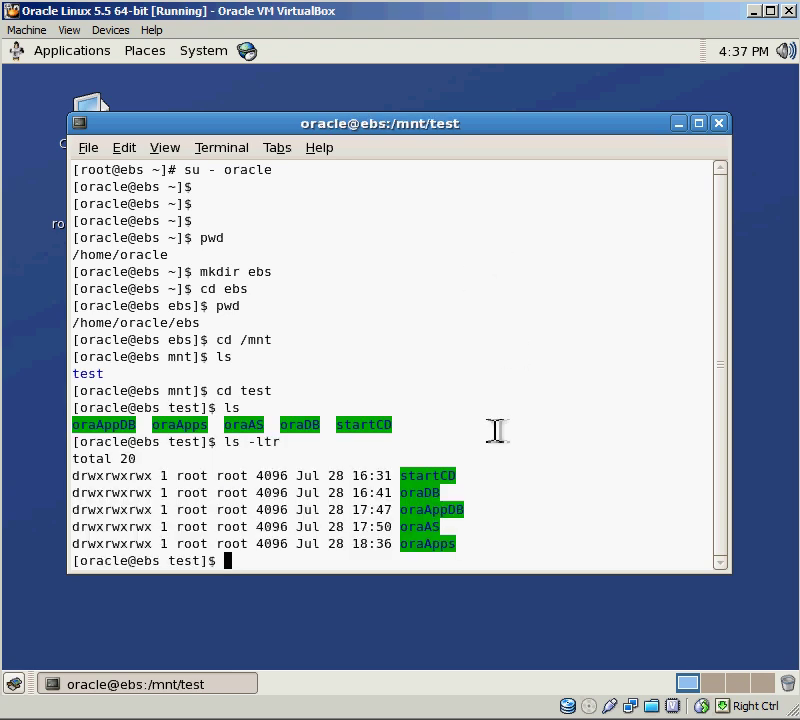
mouse_move(416, 476)
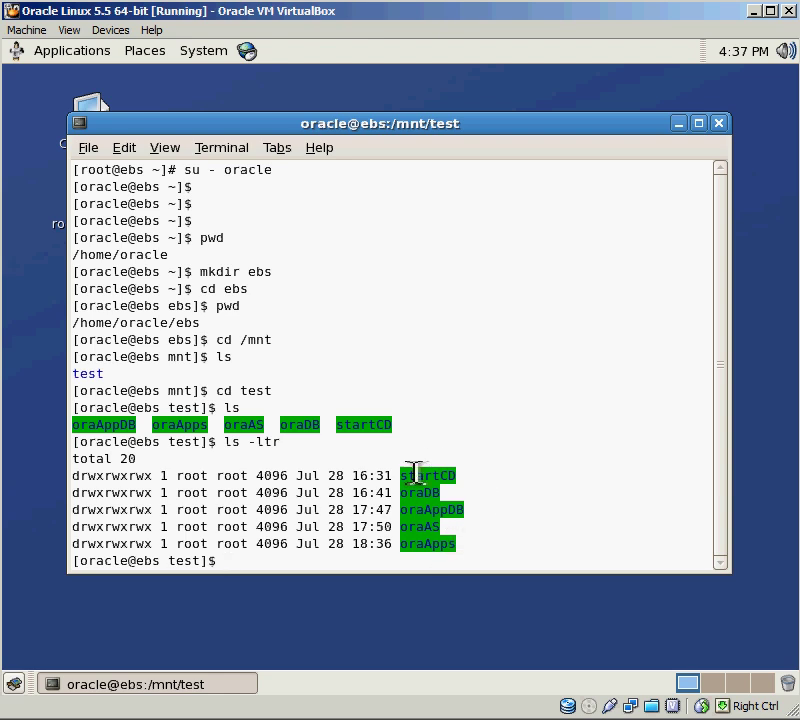
mouse_move(460, 520)
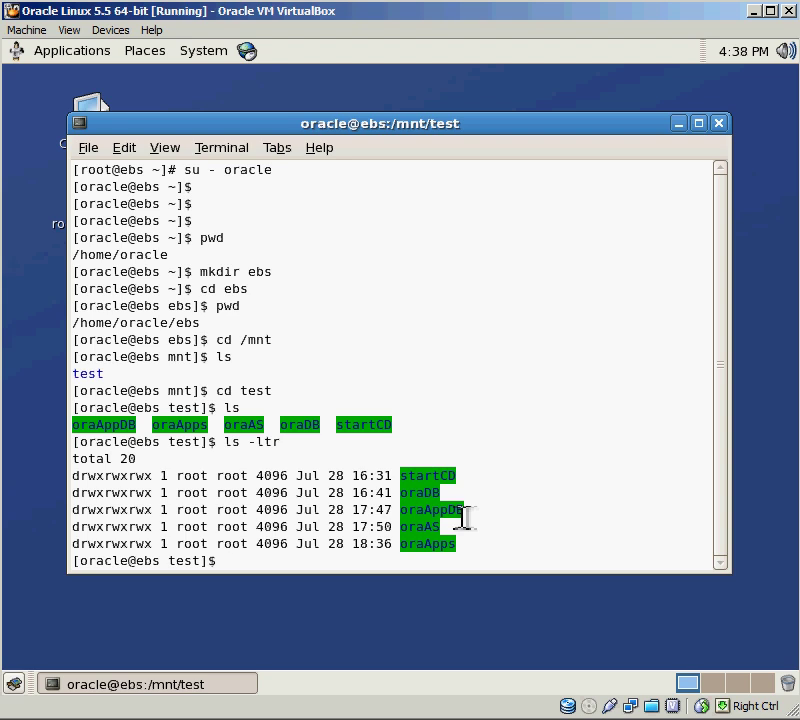
mouse_move(556, 392)
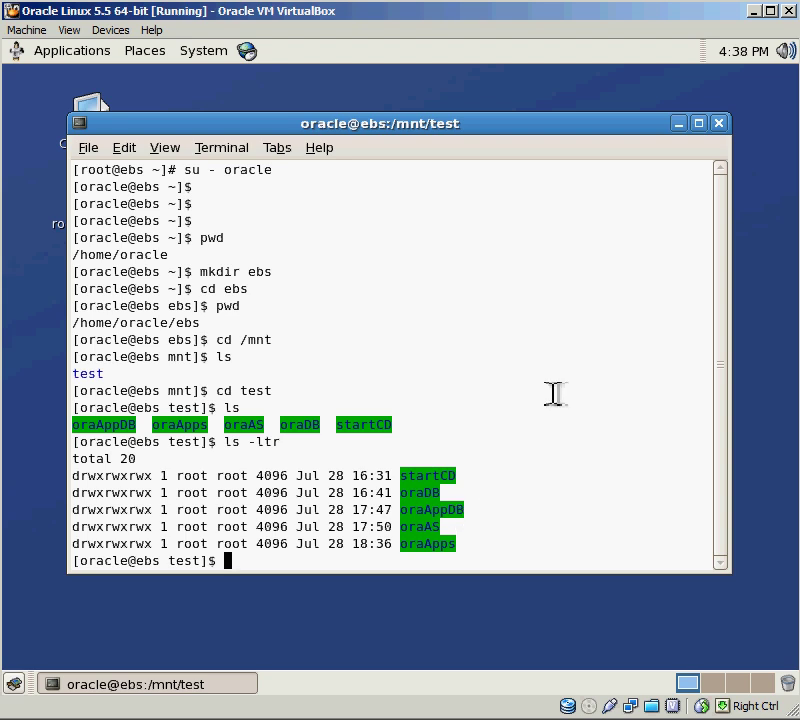
type("c")
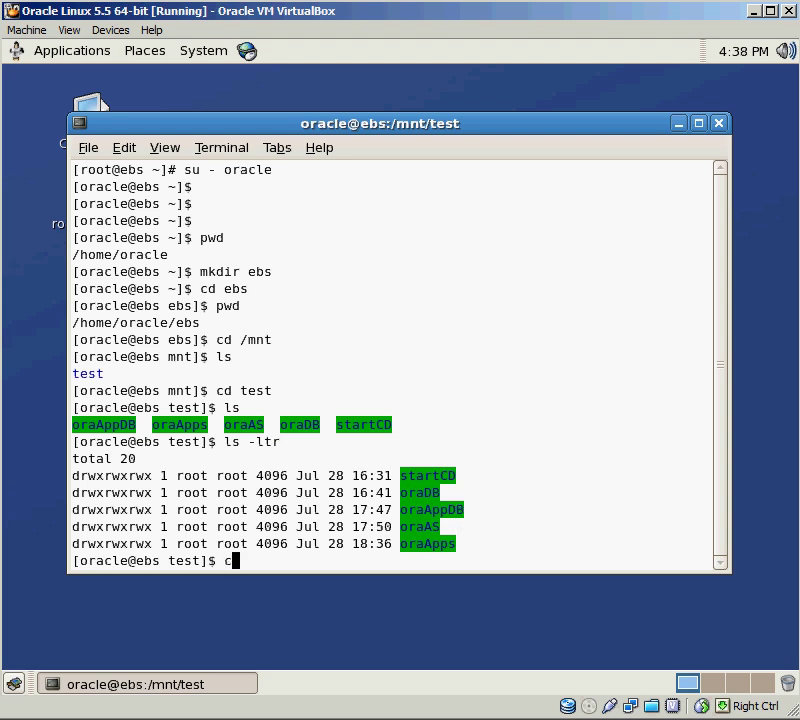
type("d")
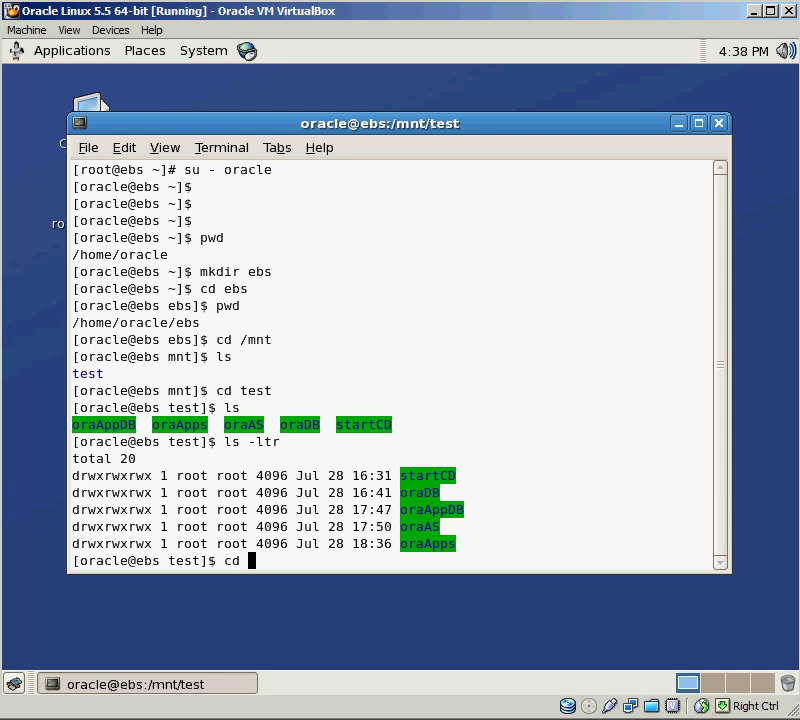
type("start")
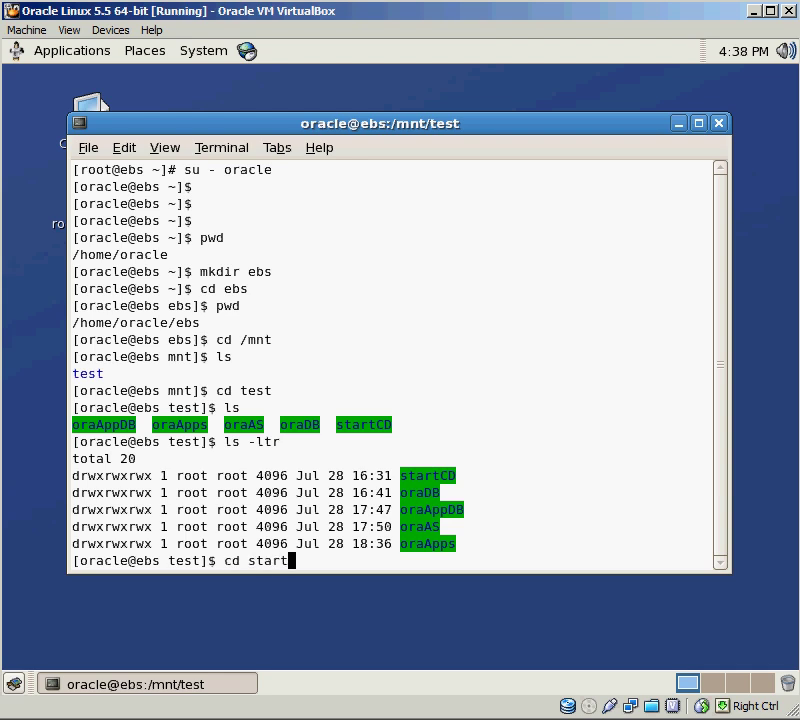
key("Return")
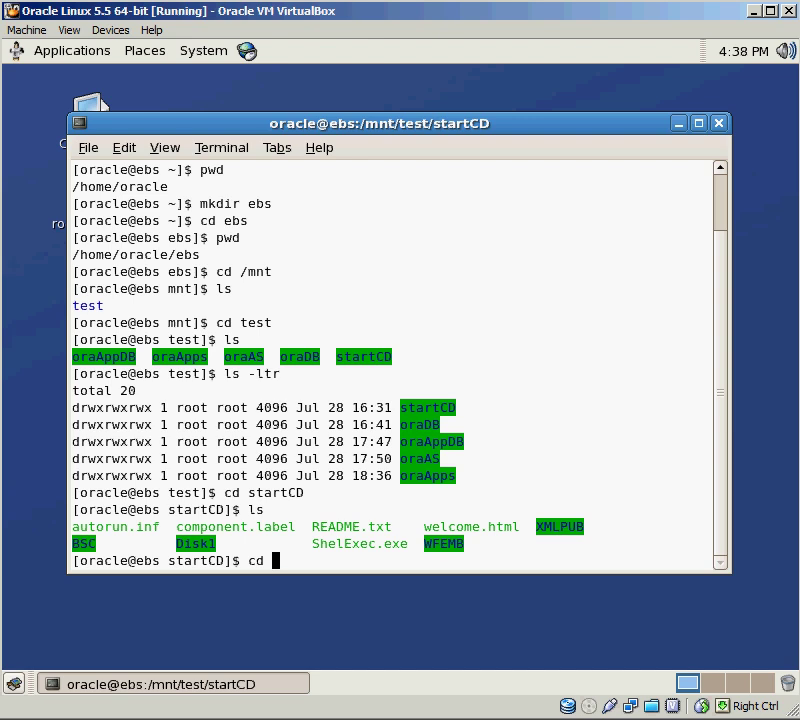
Move through Disk1 into rapidwiz and list its files with ls -ltr
type("cd Disk1/")
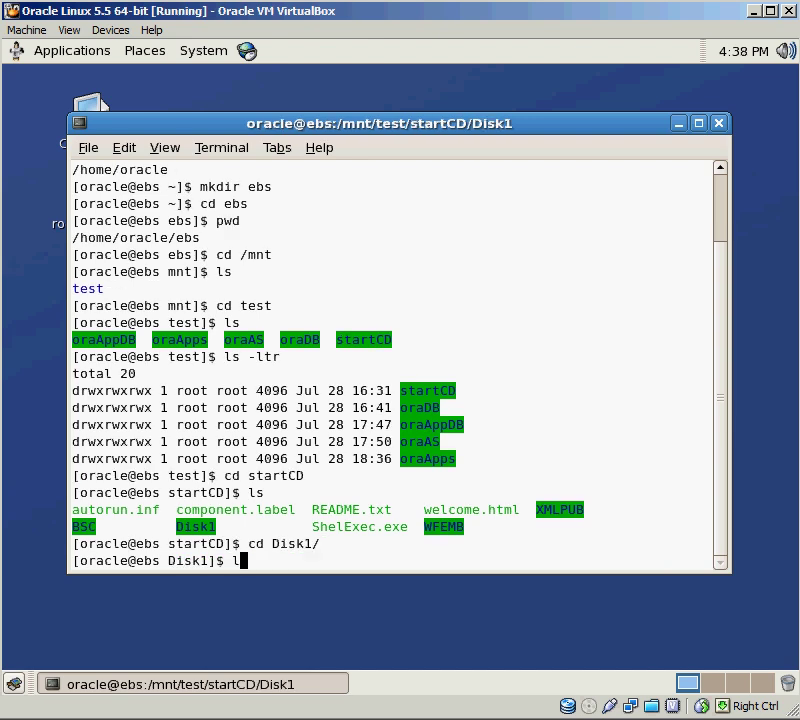
key("Return")
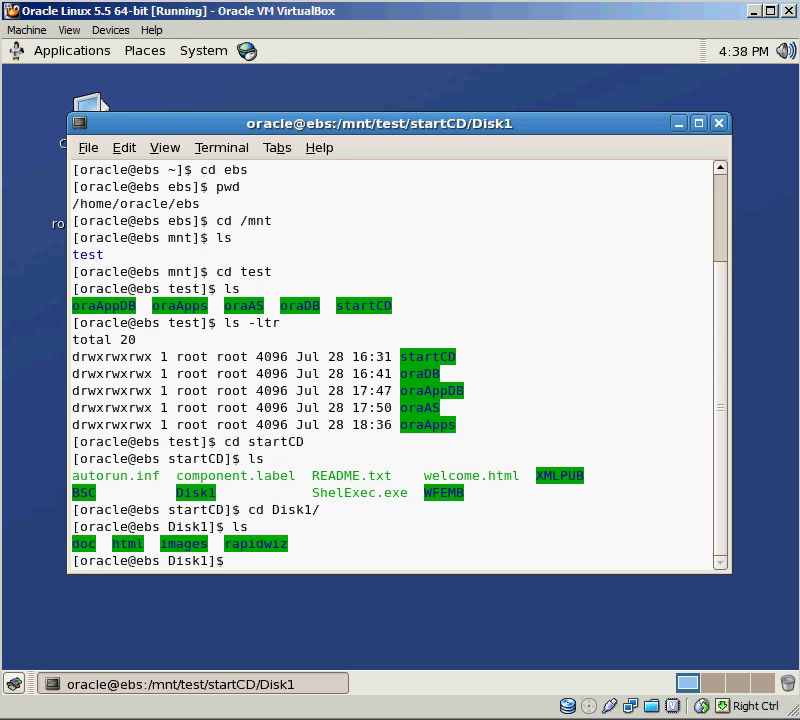
type("cd rapidwiz/")
type("ls")
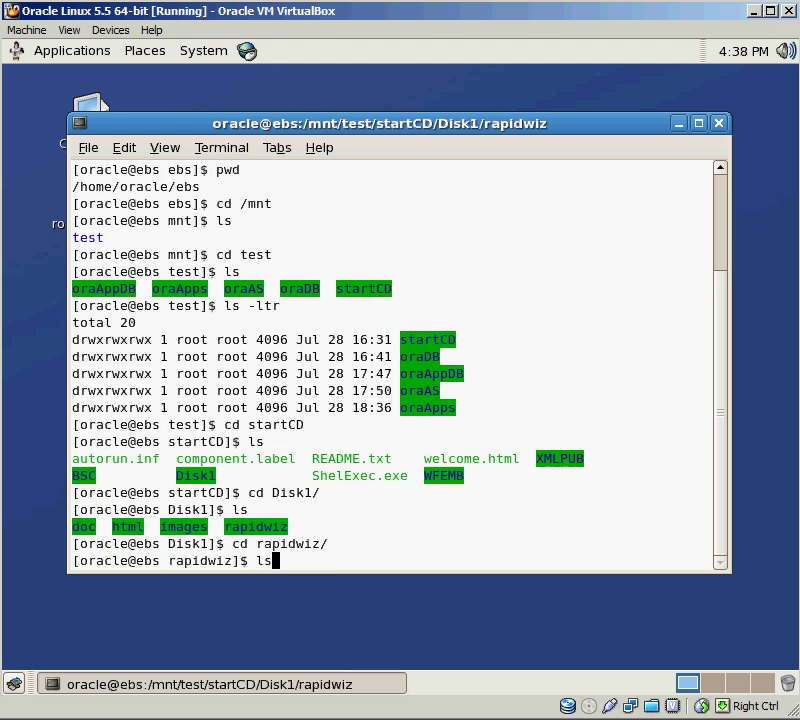
key("Return")
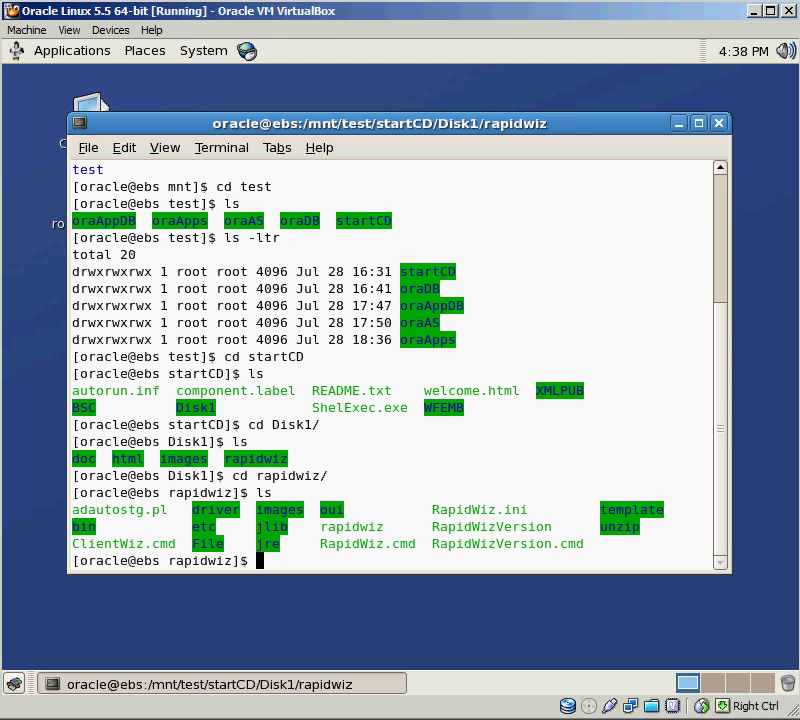
type("ls -l")
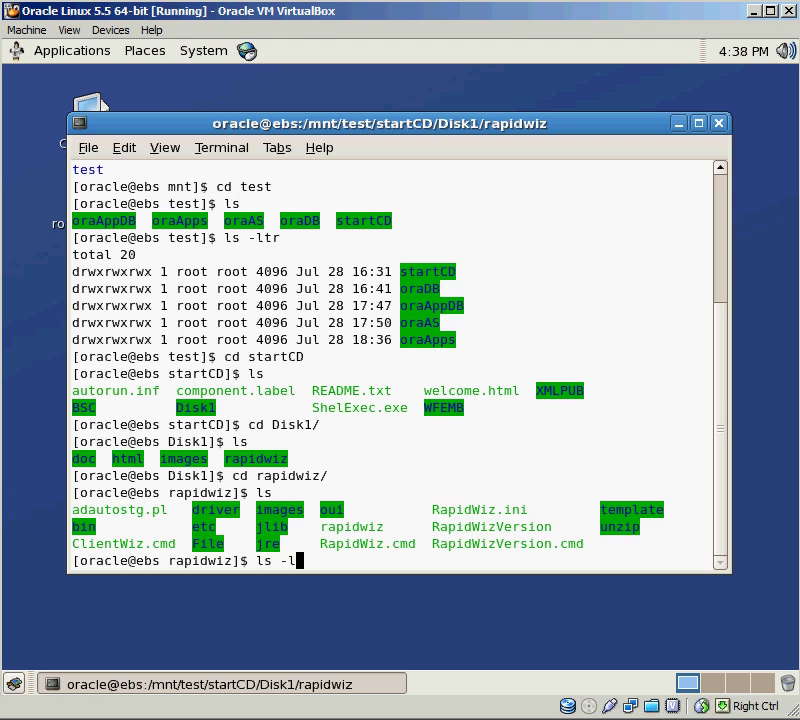
key("Return")
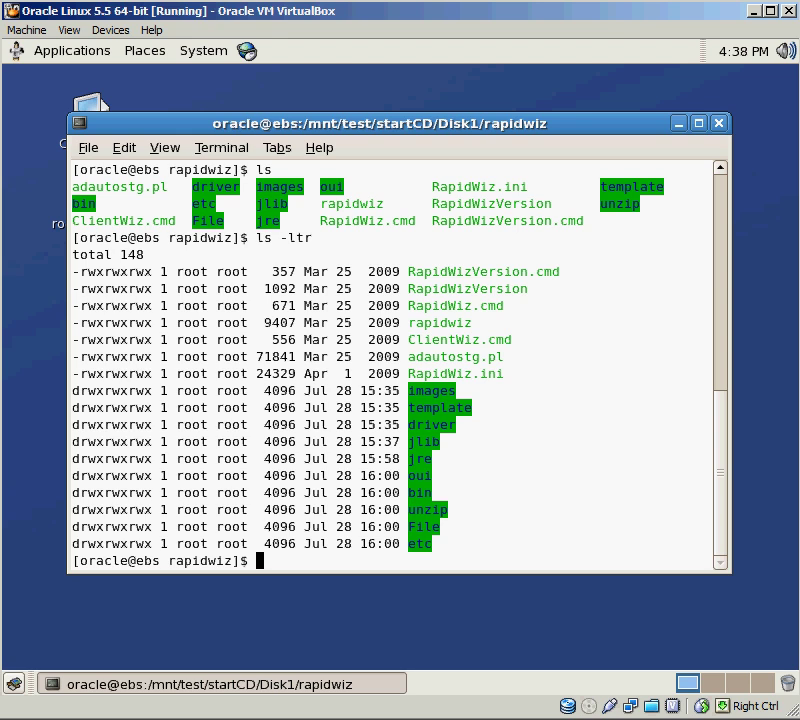
mouse_move(434, 328)
type(".")
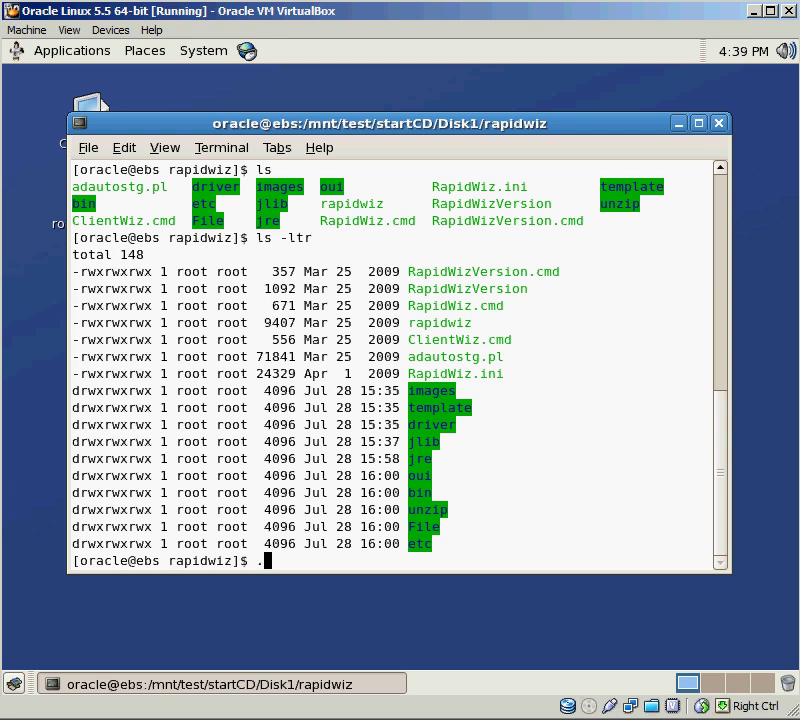
Run ./rapidwiz, which fails with a cannot-connect-to-X11-display error
type("/")
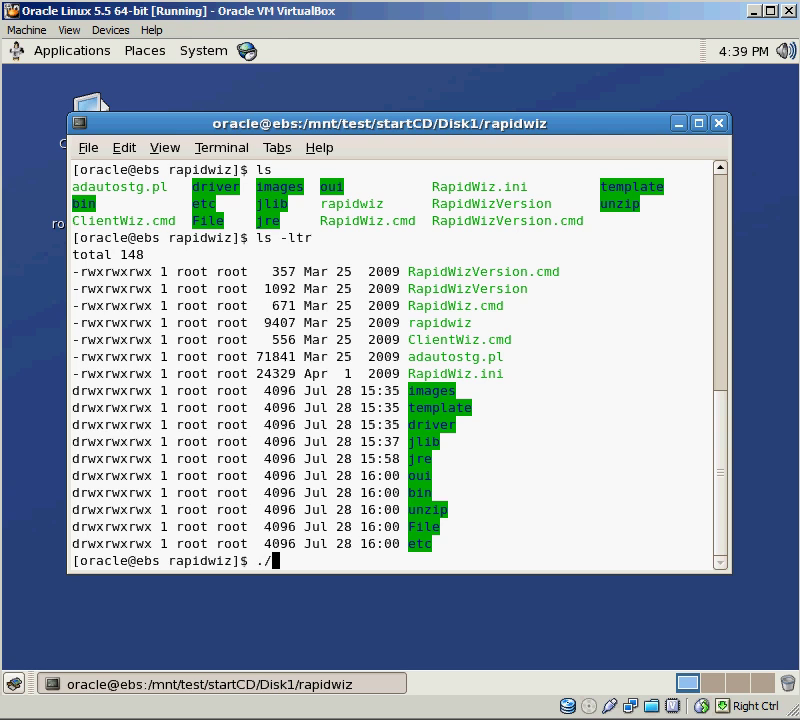
type("rapidwiz")
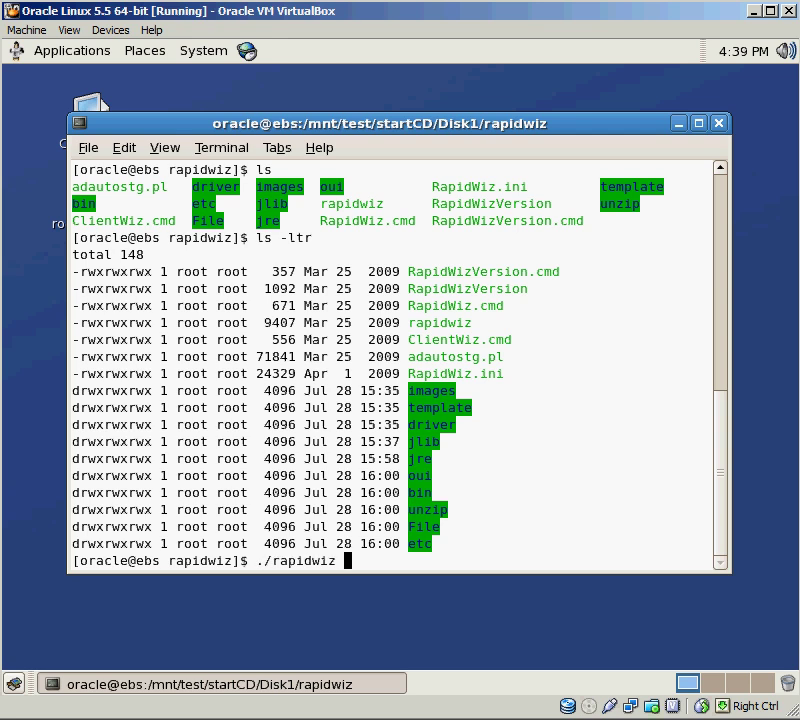
key("Return")
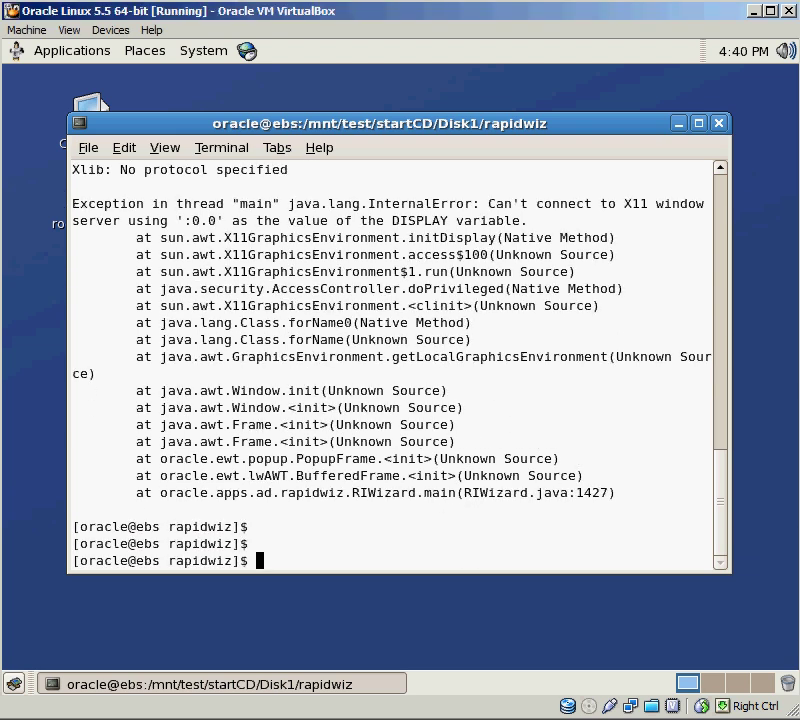
mouse_move(388, 604)
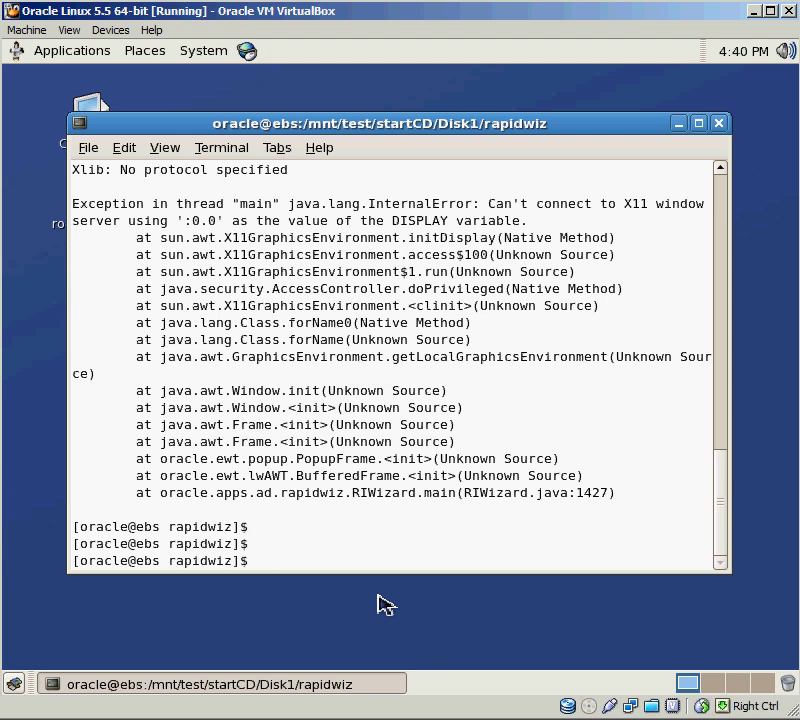
In a new root terminal run xhost + to allow any host to use the display
right_click(386, 604)
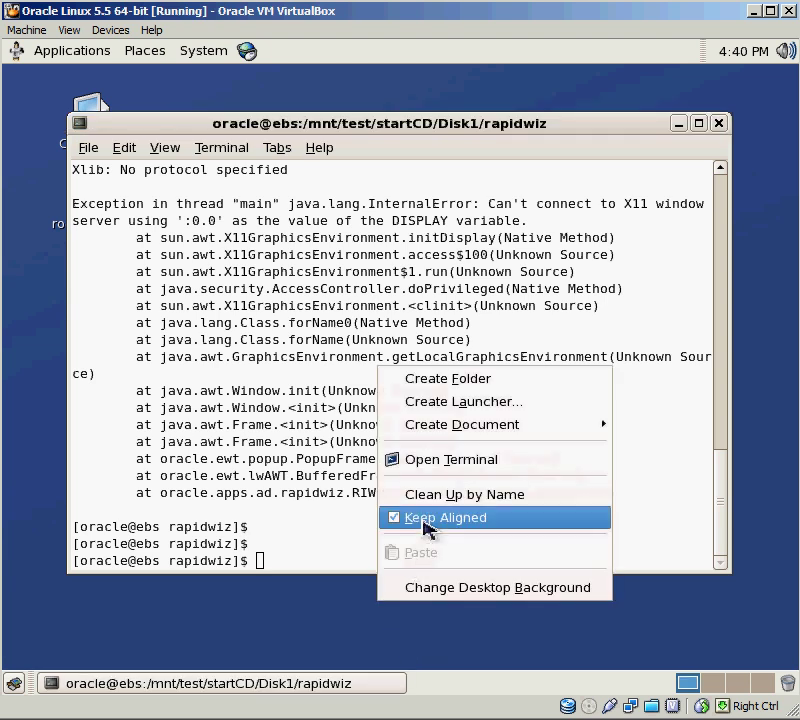
left_click(450, 458)
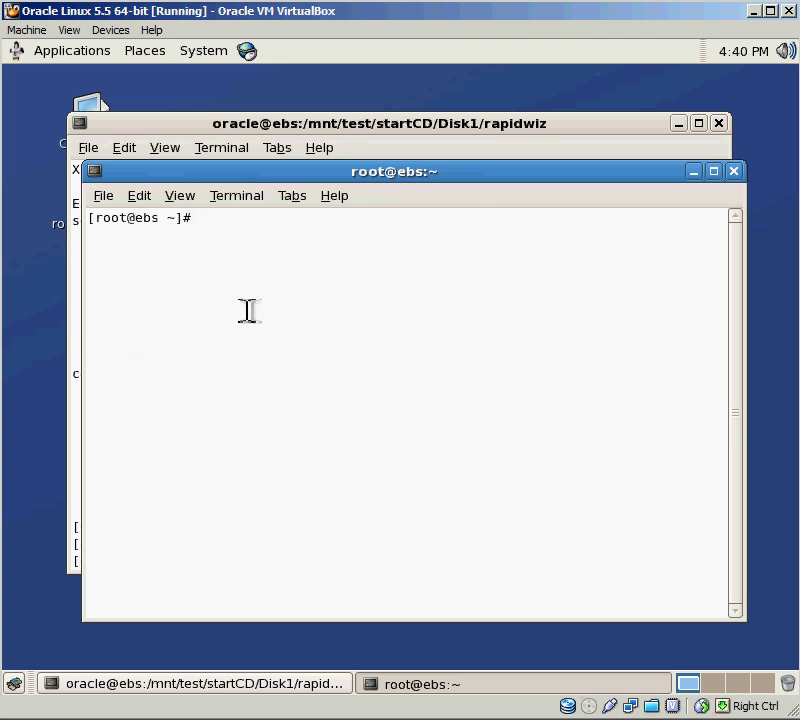
mouse_move(246, 318)
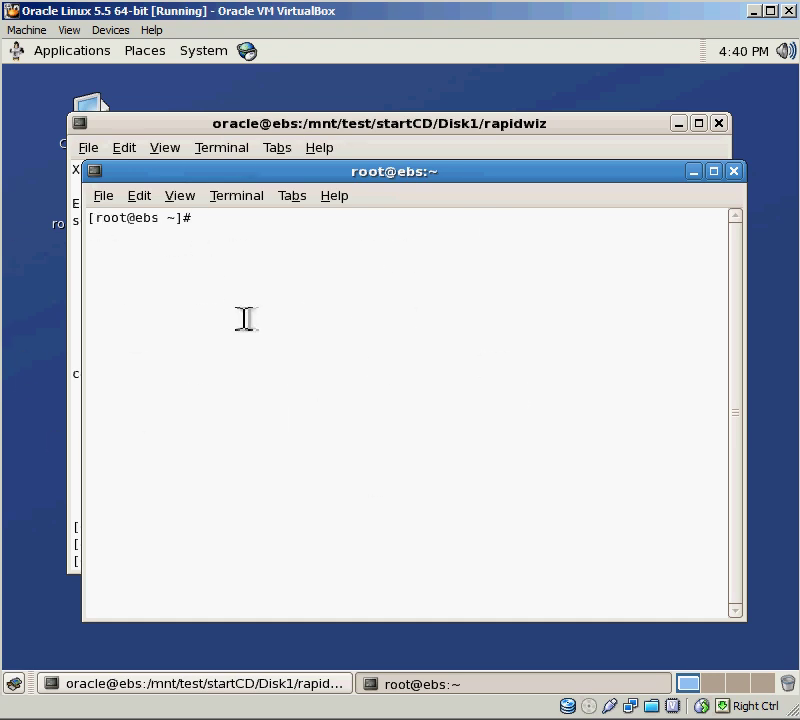
type("xhost +")
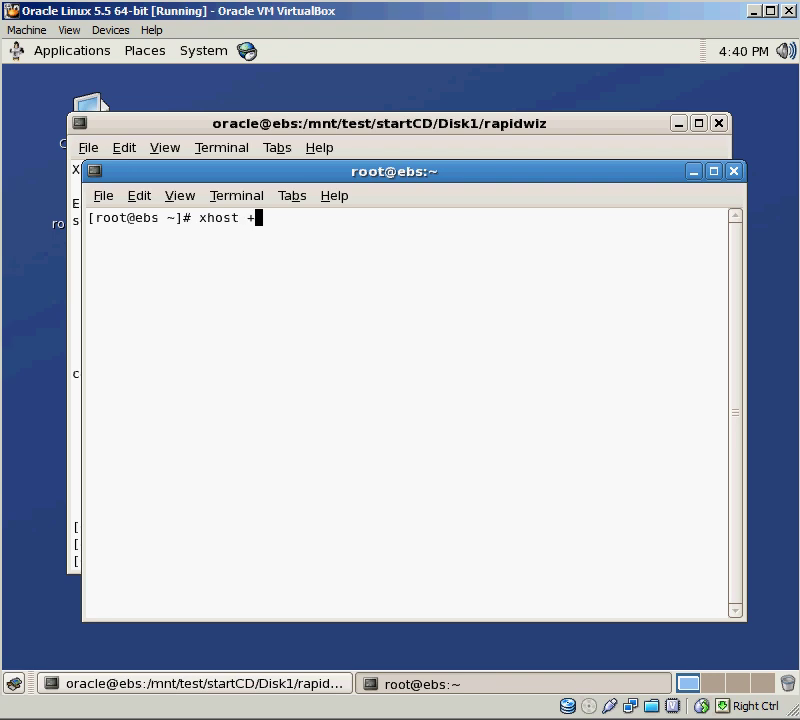
key("Return")
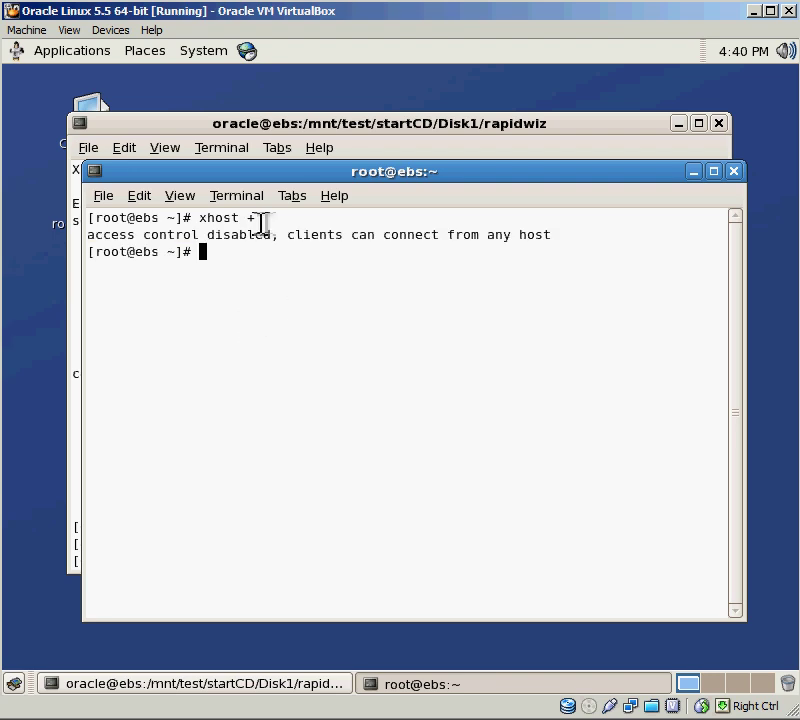
mouse_move(272, 272)
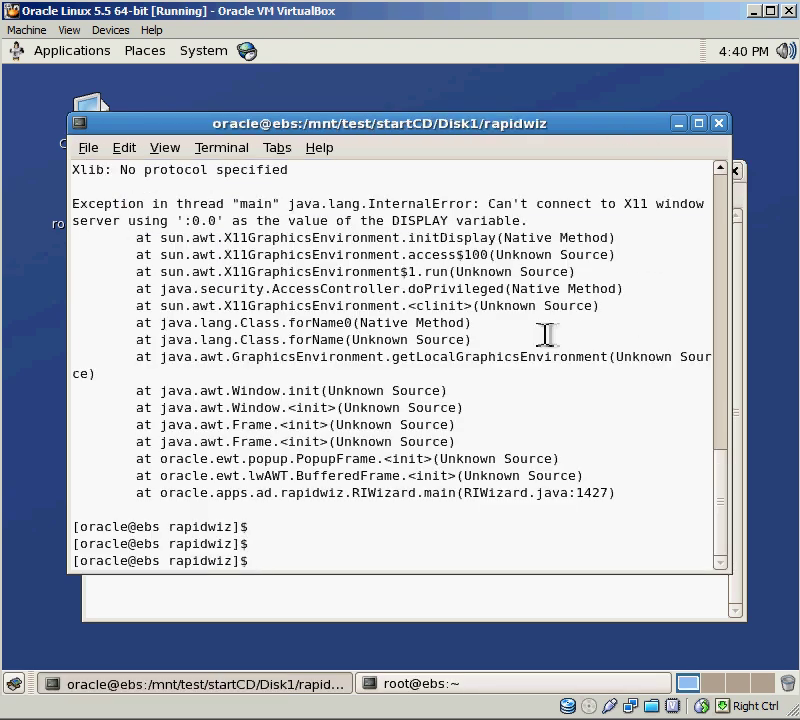
Rerun ./rapidwiz so it validates the file system and starts the wizard
type("./rapidwiz")
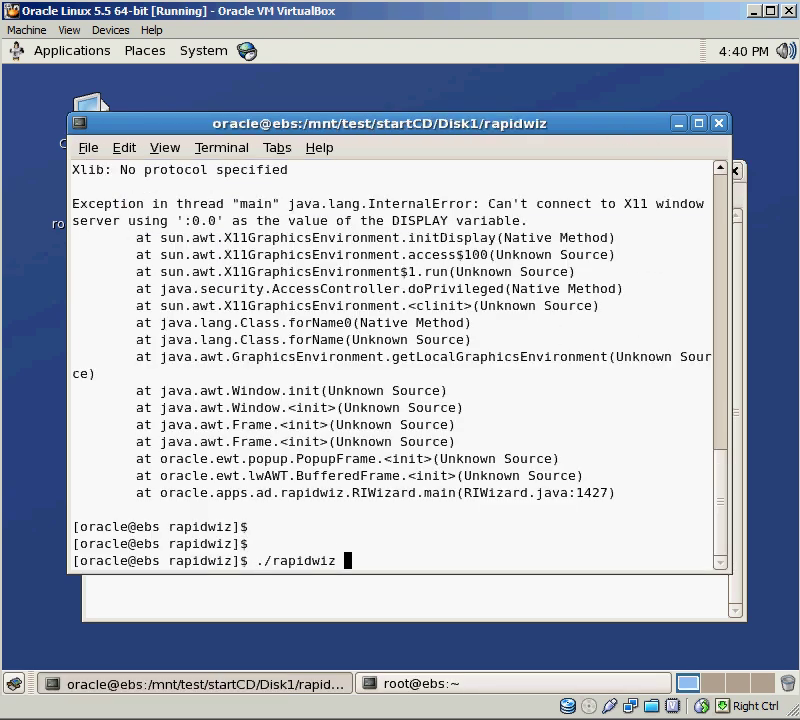
key("Return")
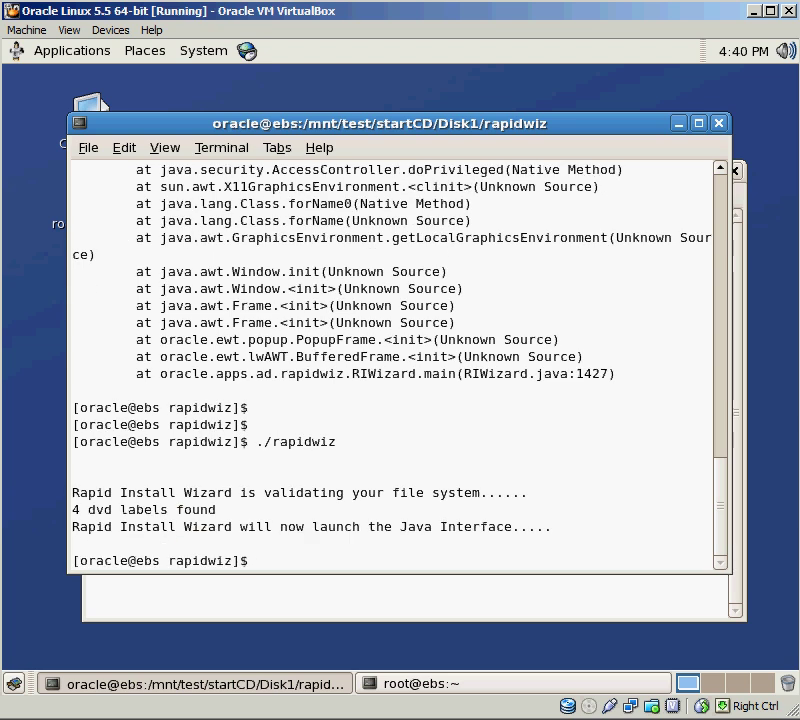